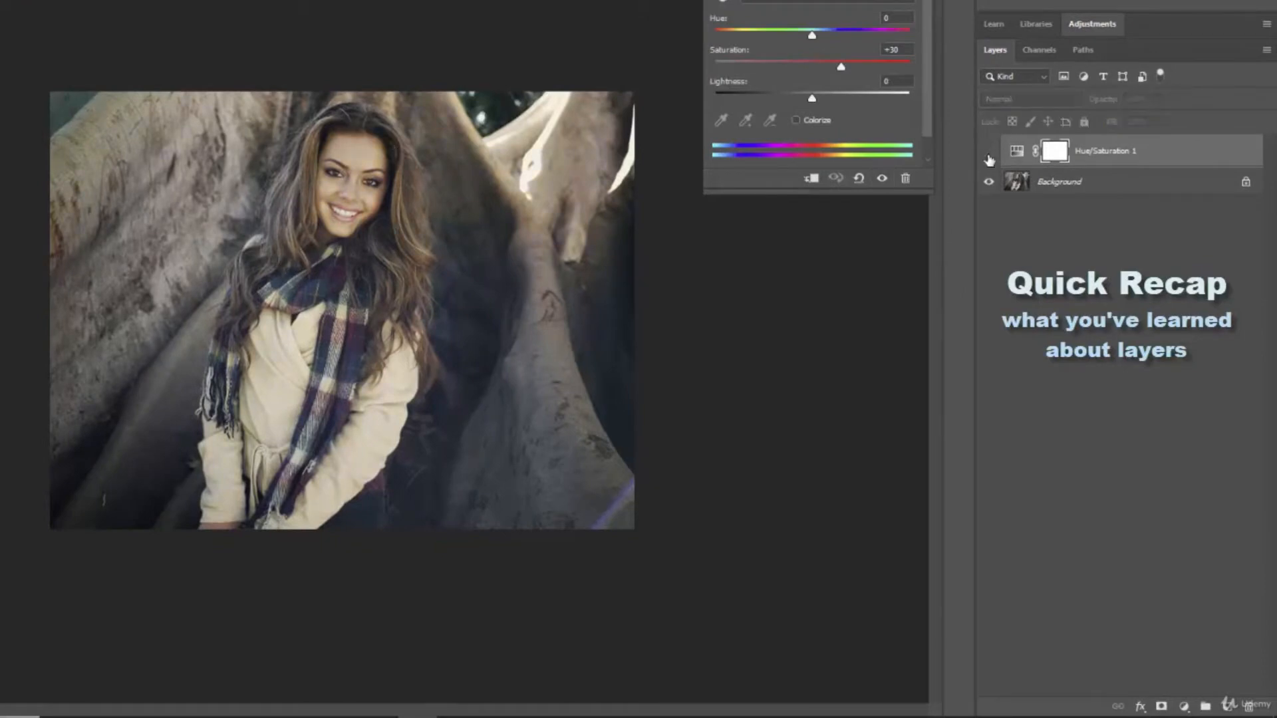
Show Hue/Saturation 1 again and add a Black & White adjustment layer above it
left_click(989, 150)
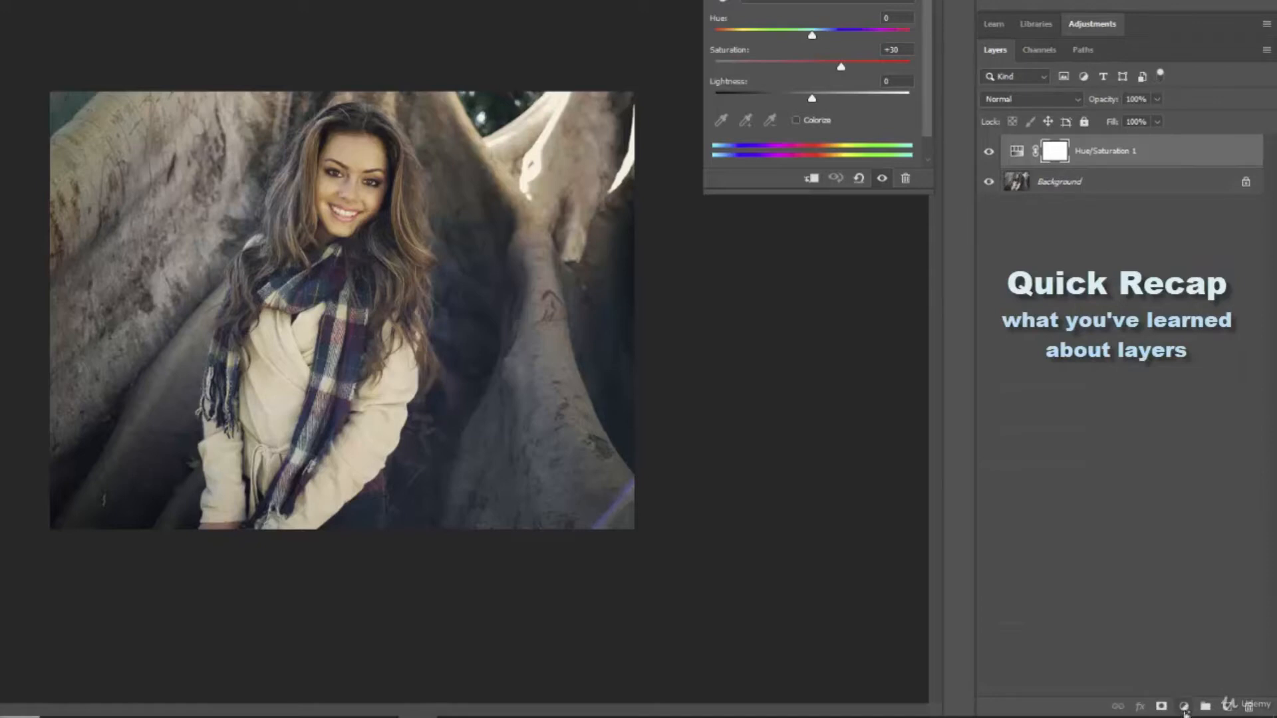
left_click(1185, 705)
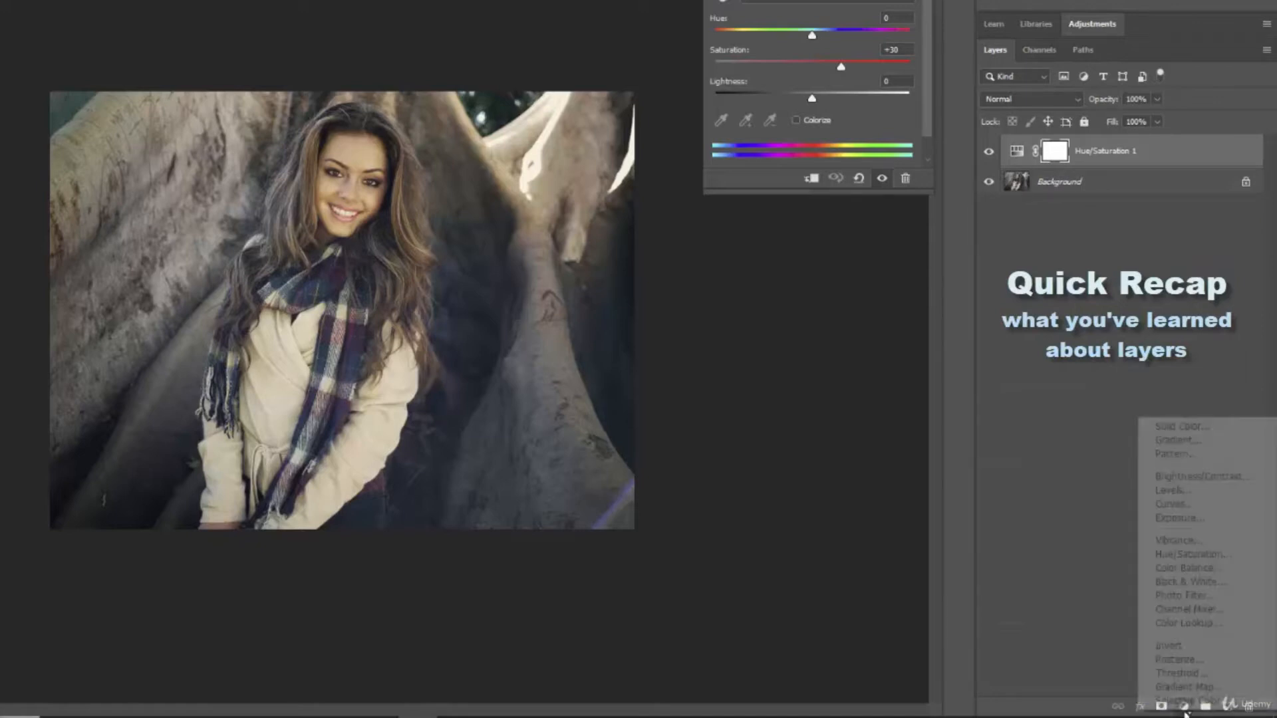
mouse_move(1179, 518)
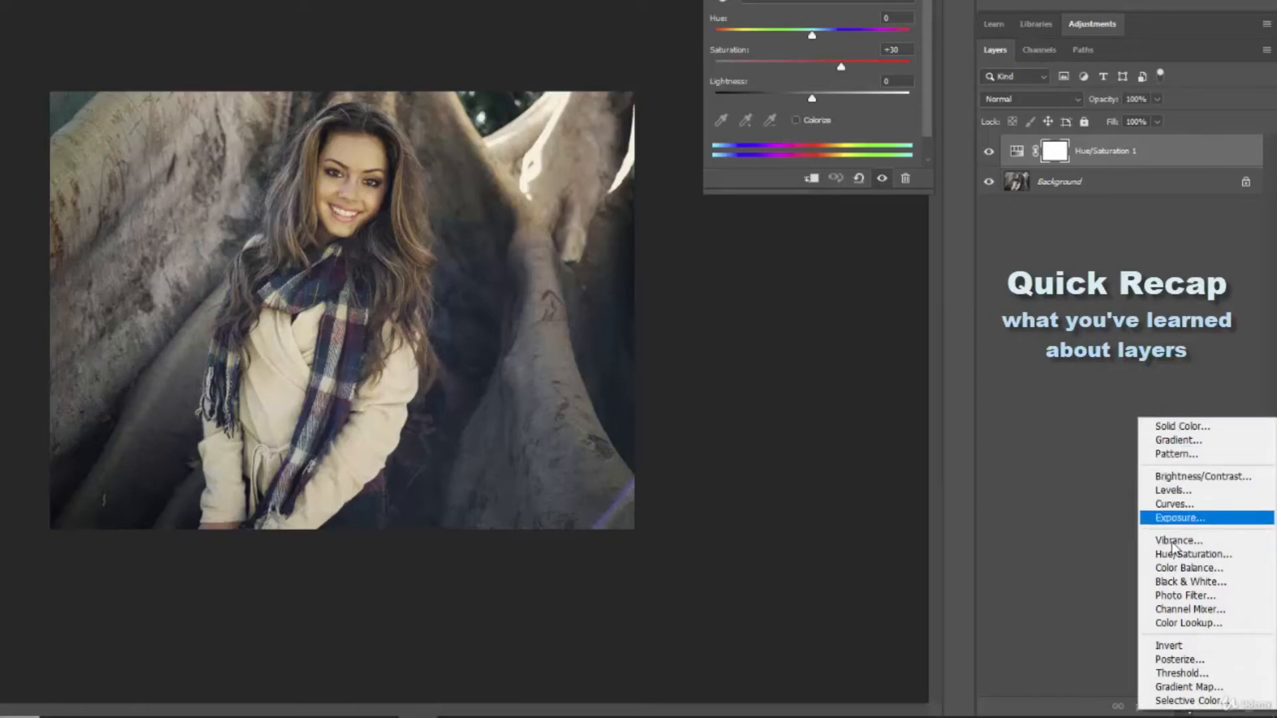
mouse_move(1190, 582)
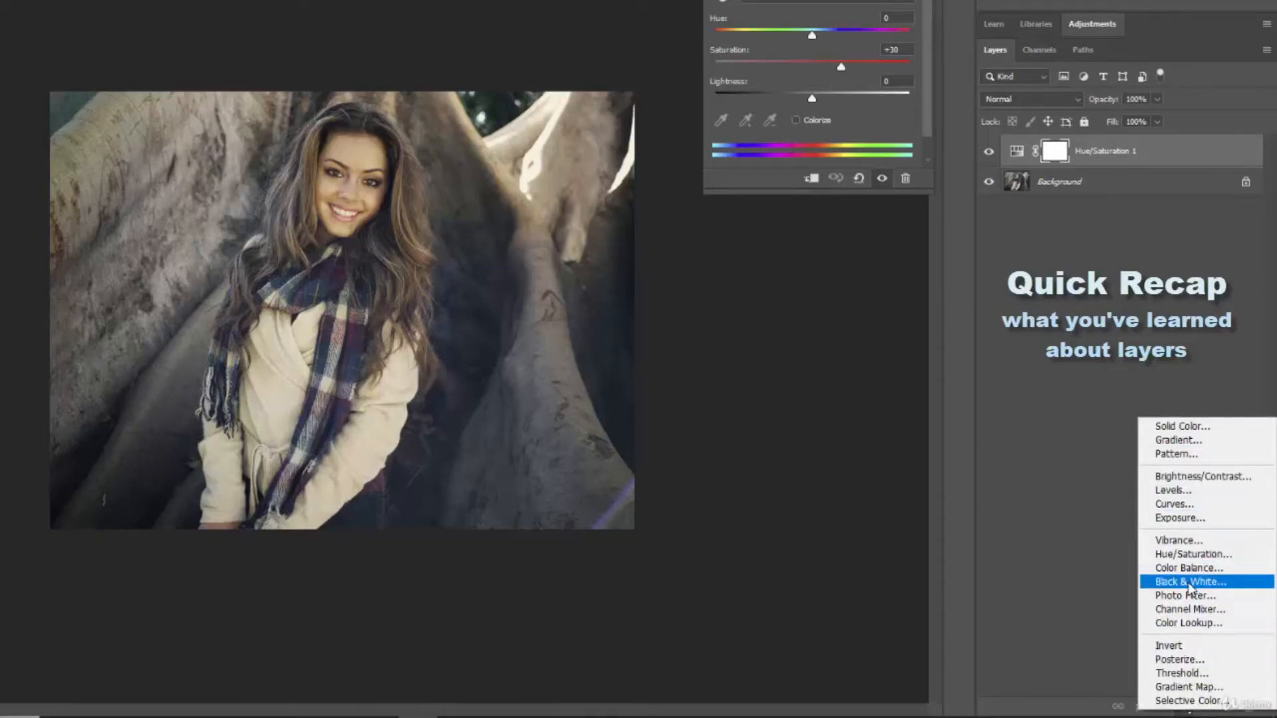
left_click(1190, 582)
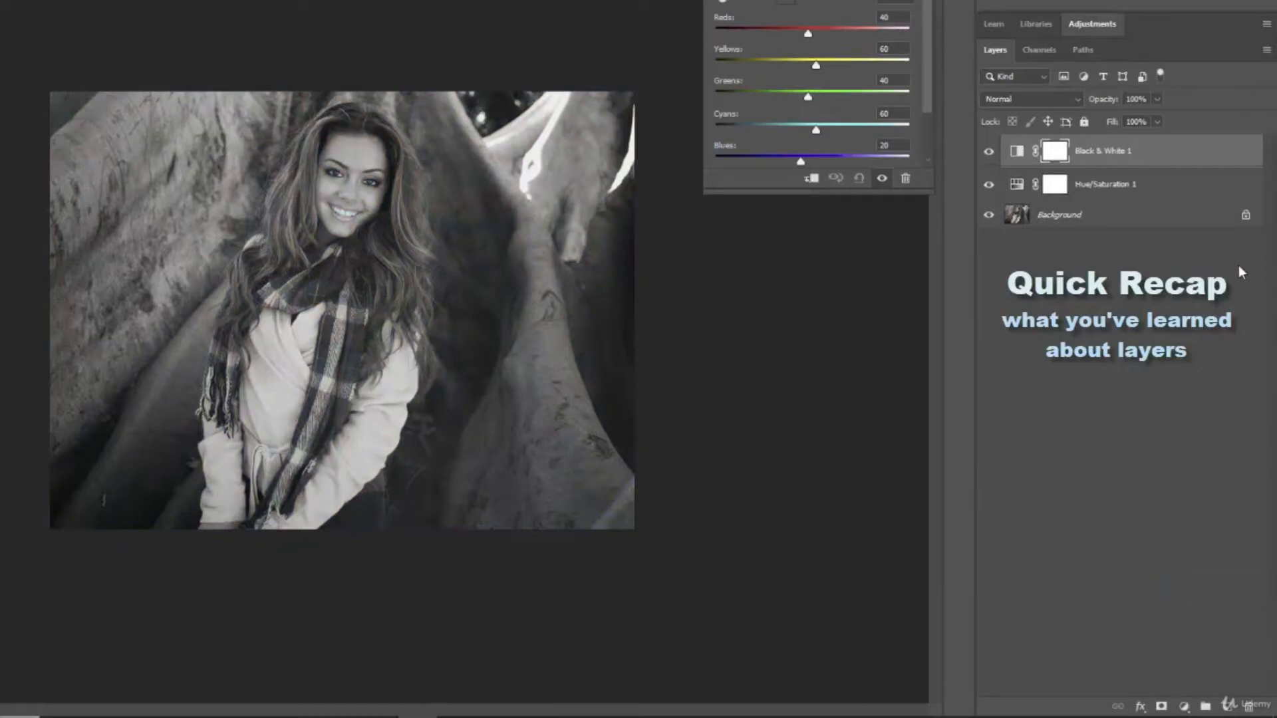
mouse_move(1128, 153)
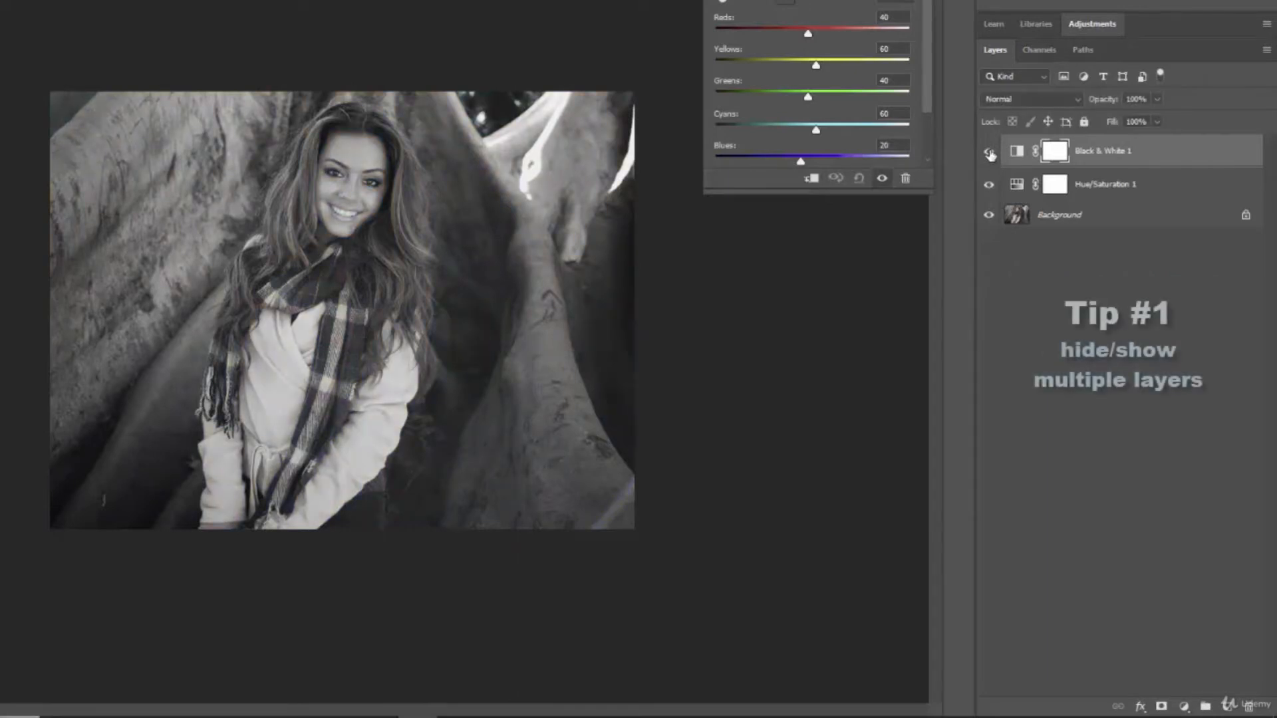
mouse_move(1169, 159)
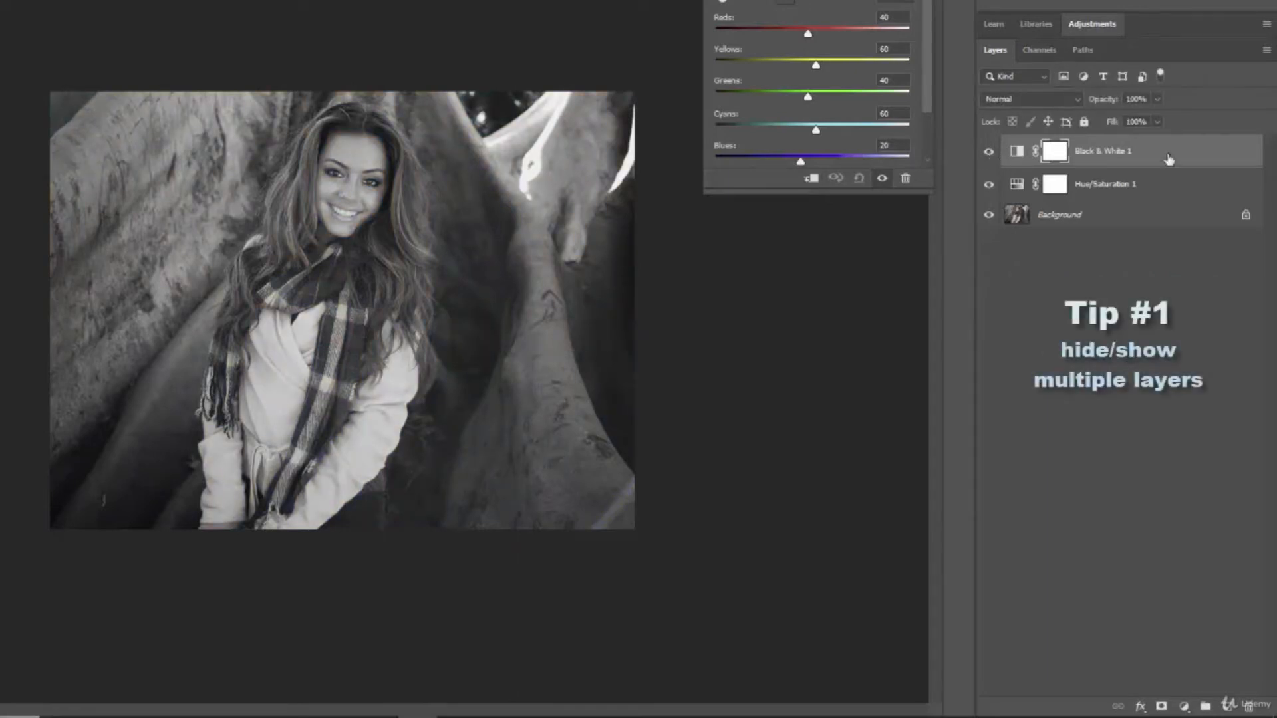
Add a second Black & White layer, then toggle layer visibility until all three adjustments are hidden
left_click(1179, 705)
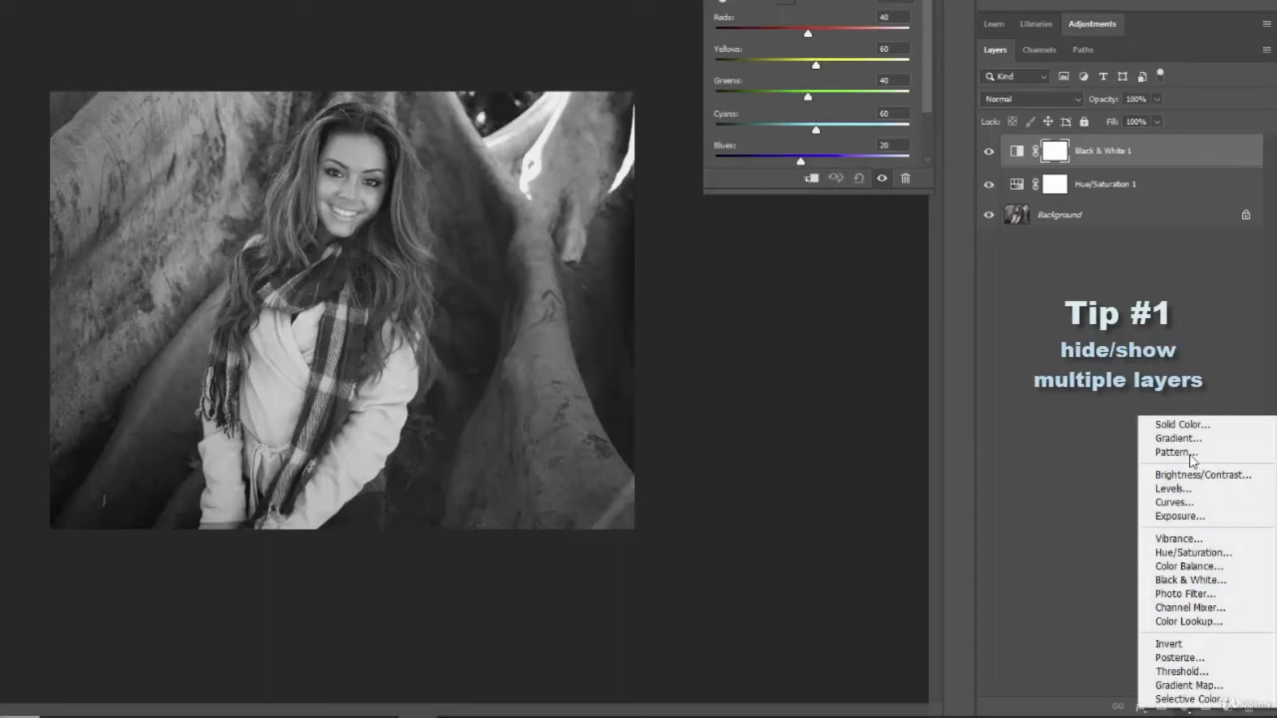
mouse_move(1190, 566)
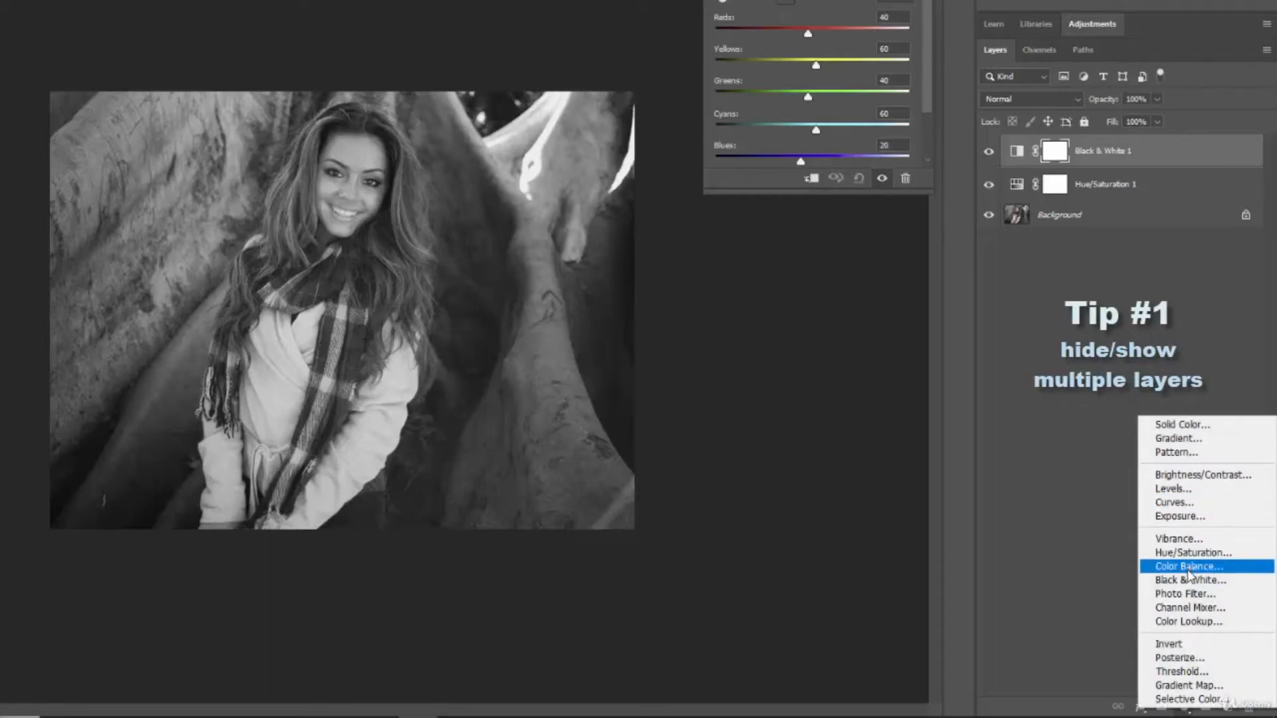
left_click(1190, 580)
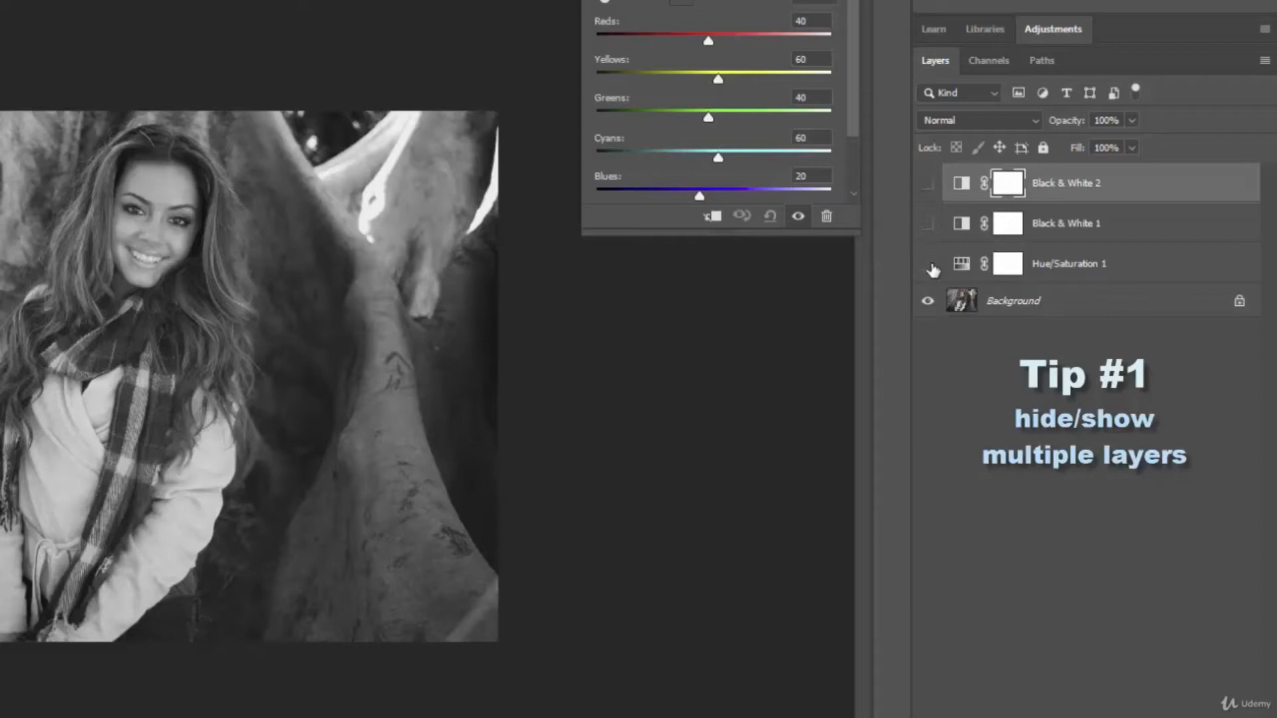
left_click(926, 182)
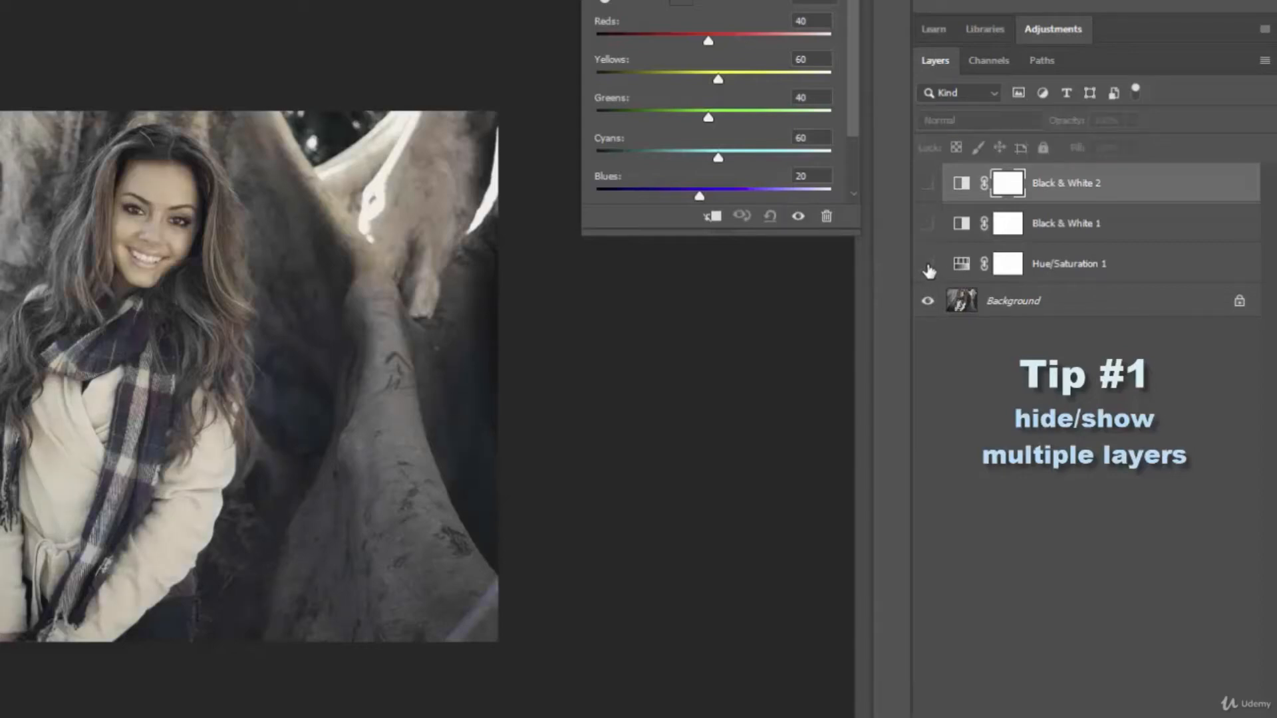
mouse_move(927, 269)
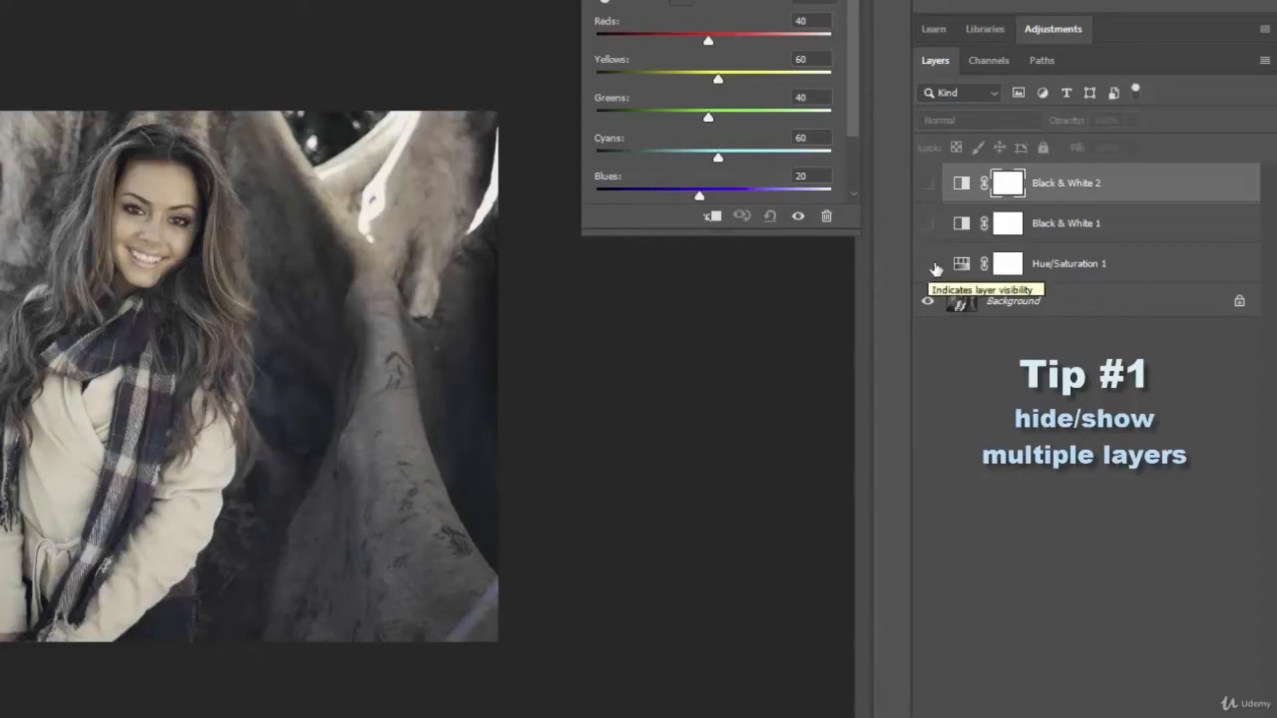
left_click(927, 186)
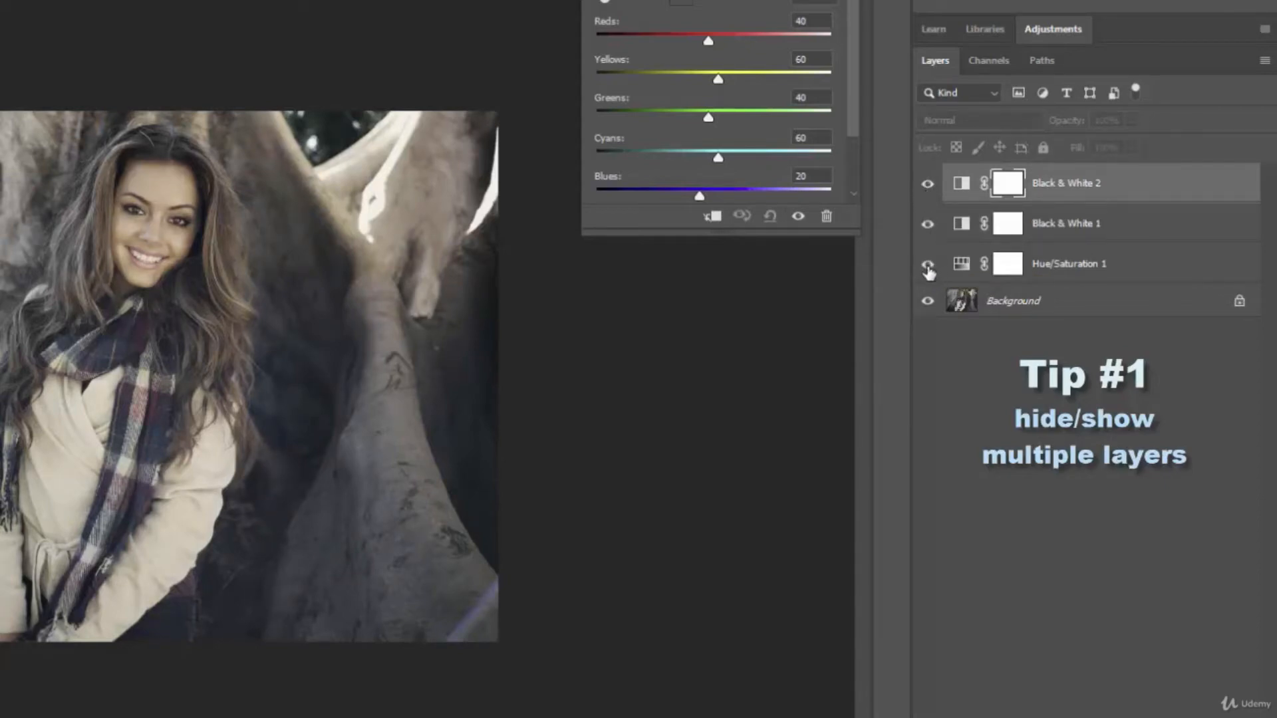
left_click(927, 263)
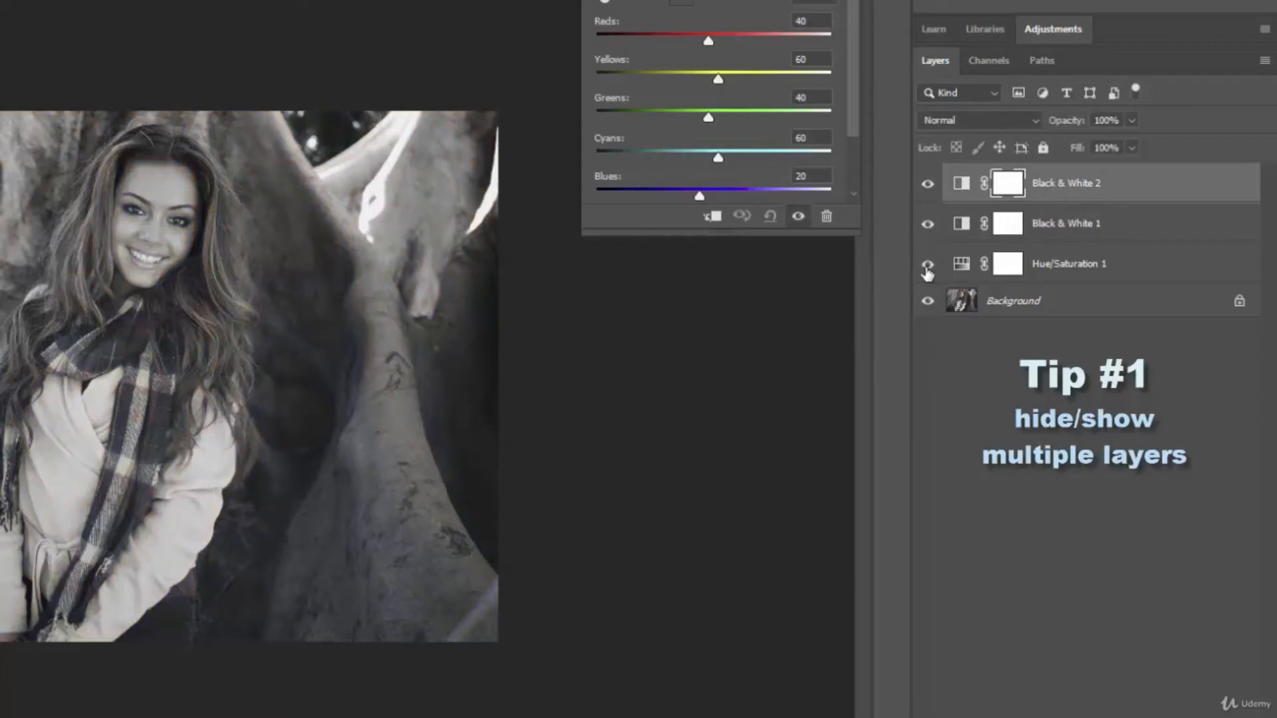
left_click(926, 263)
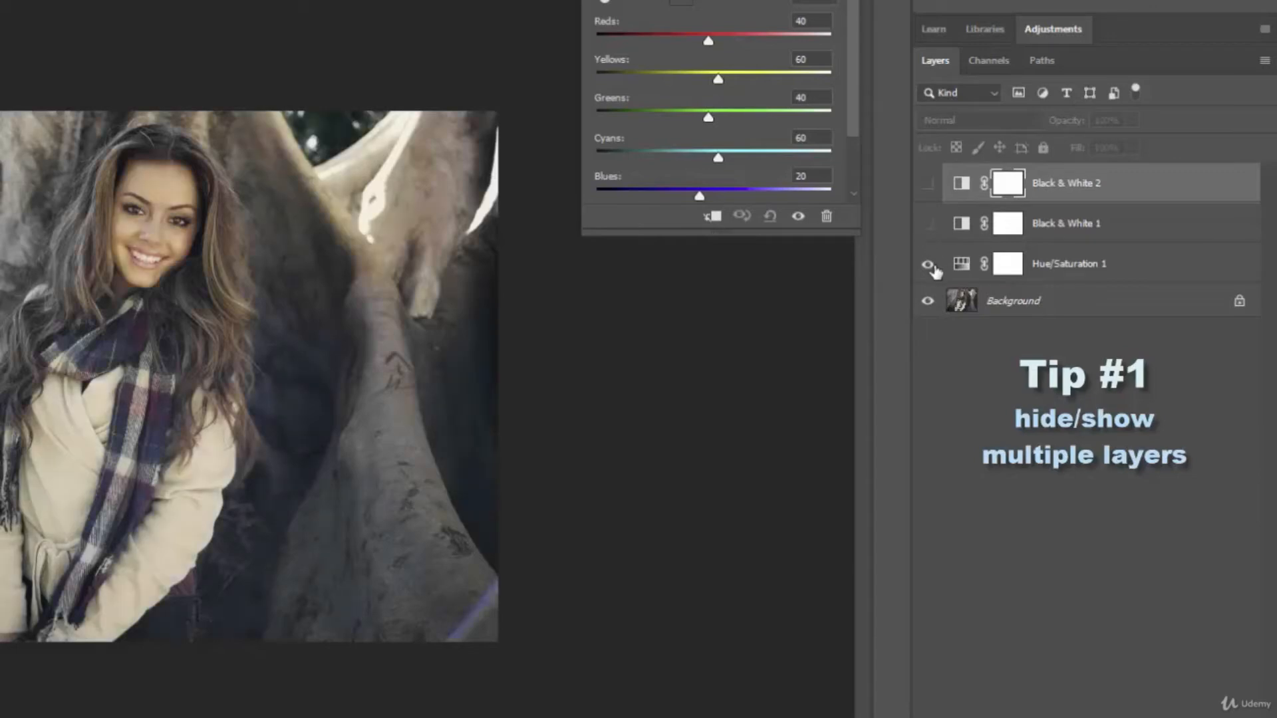
left_click(927, 264)
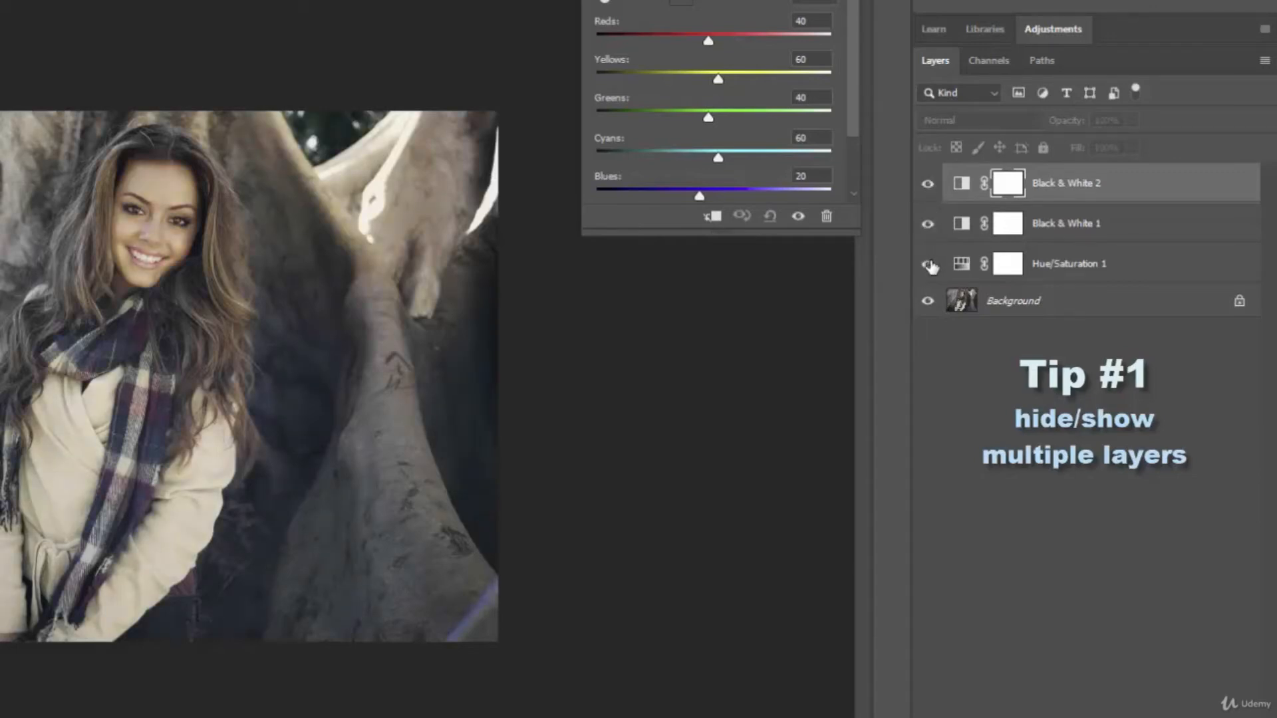
left_click(926, 275)
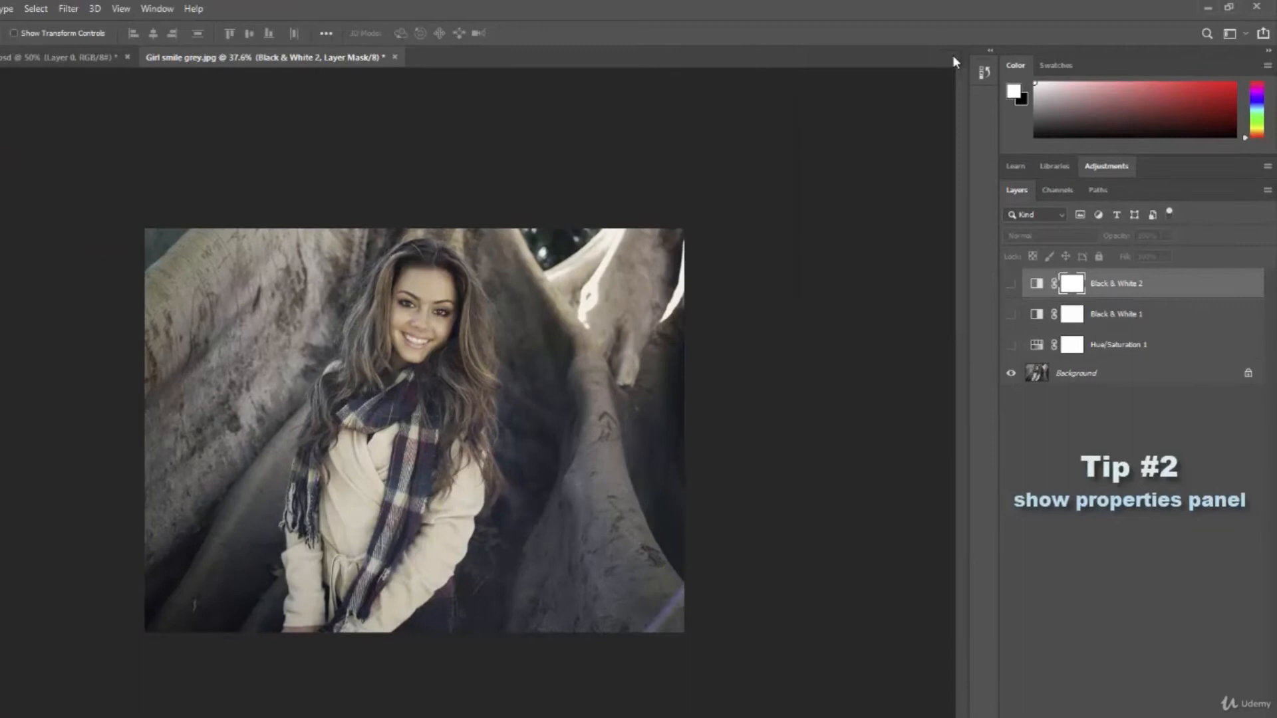
mouse_move(150, 16)
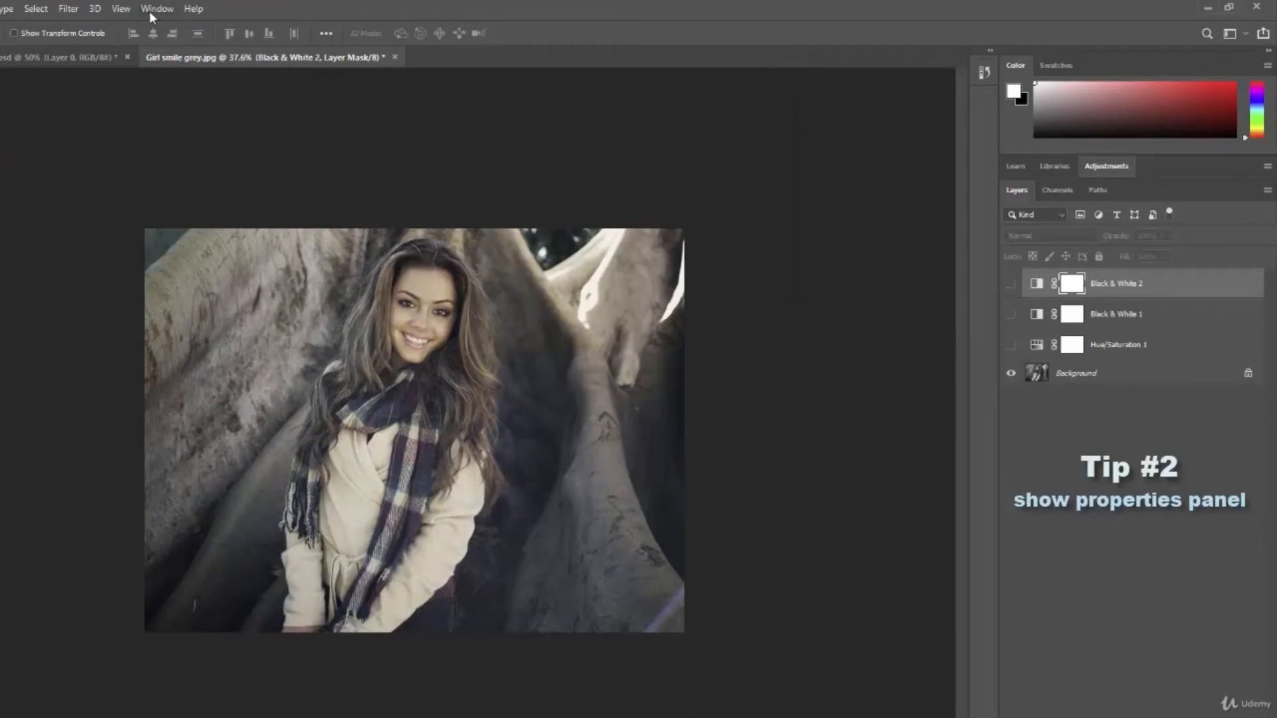
Show the Properties panel with Black & White 2, then Hue/Saturation 1 at Saturation +30
left_click(156, 9)
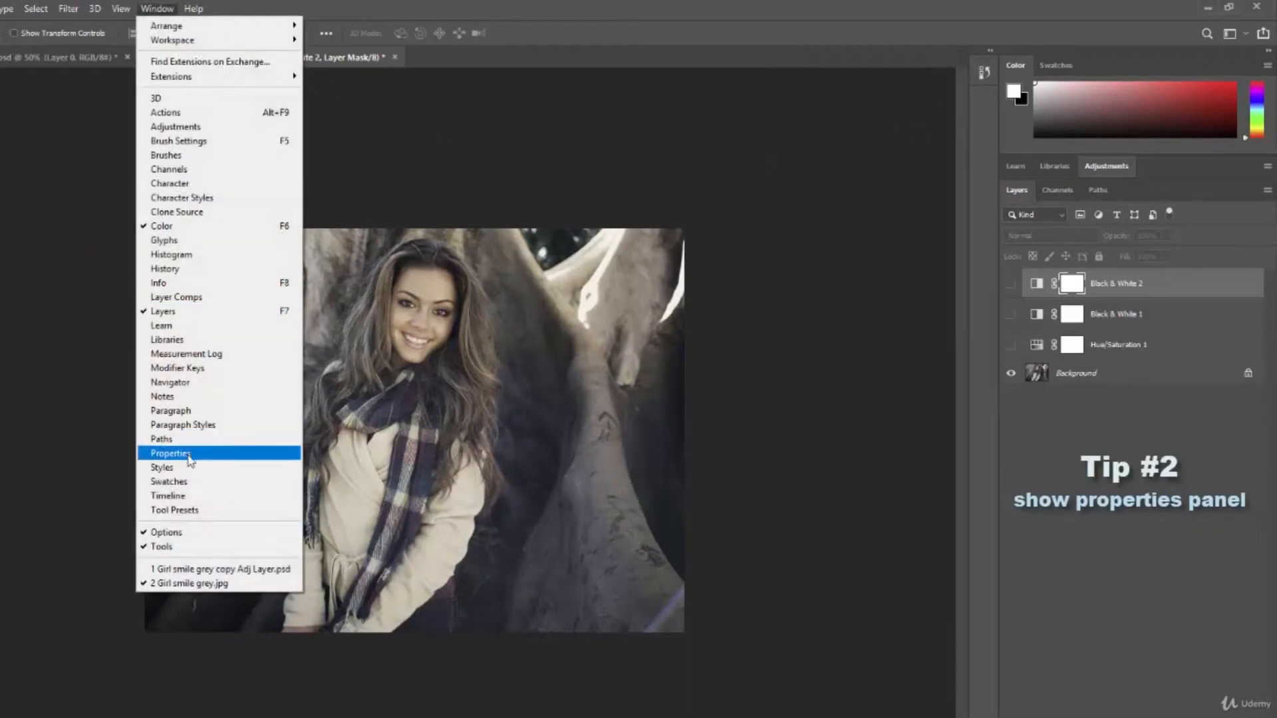
mouse_move(939, 348)
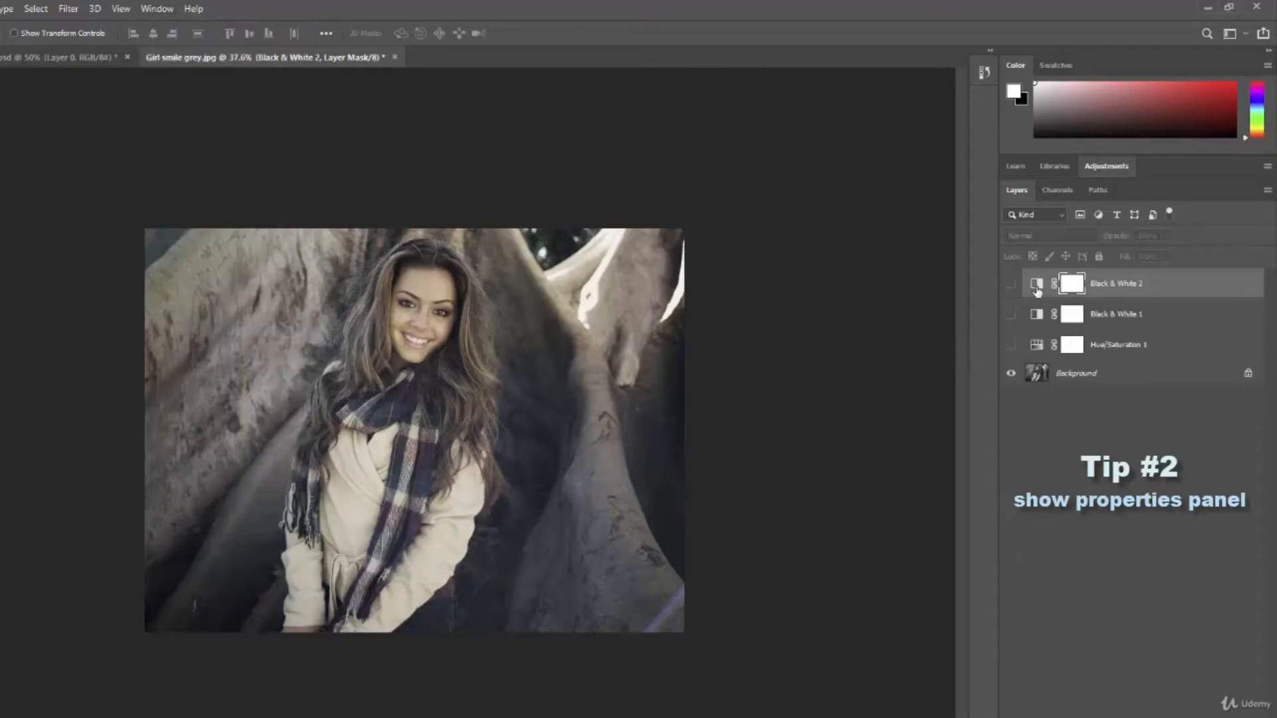
left_click(1037, 284)
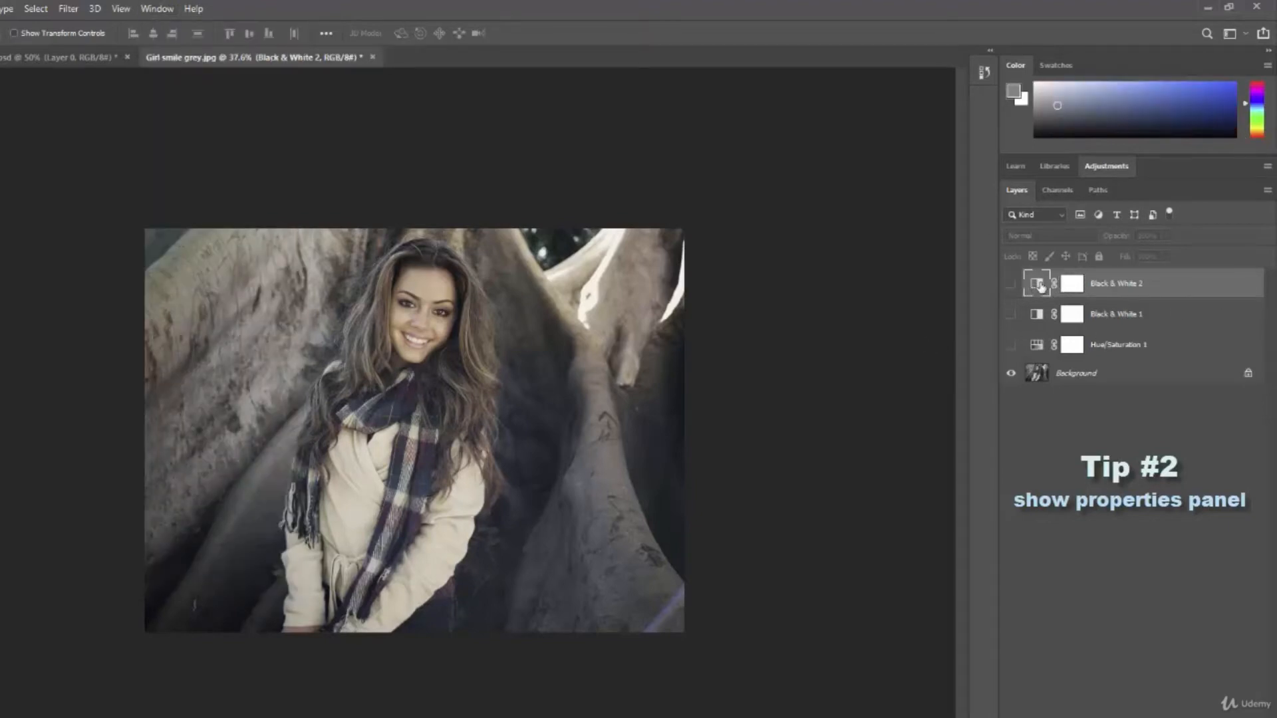
mouse_move(1036, 283)
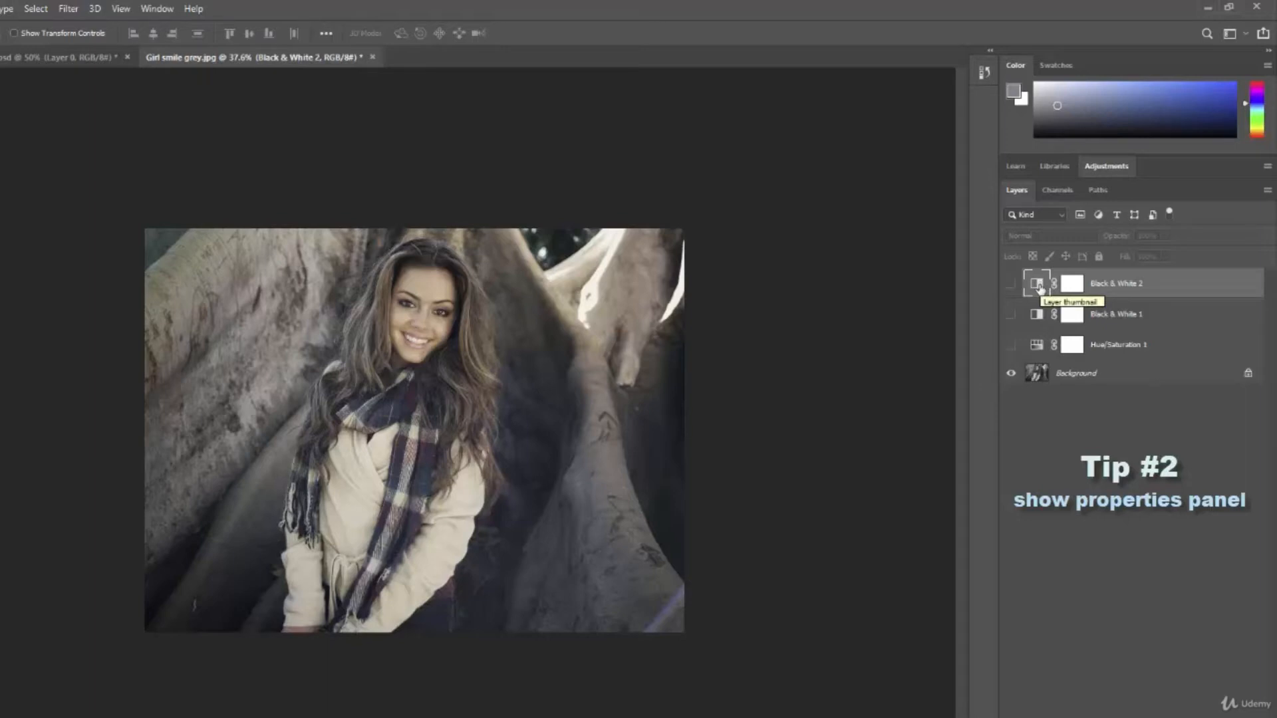
double_click(1036, 283)
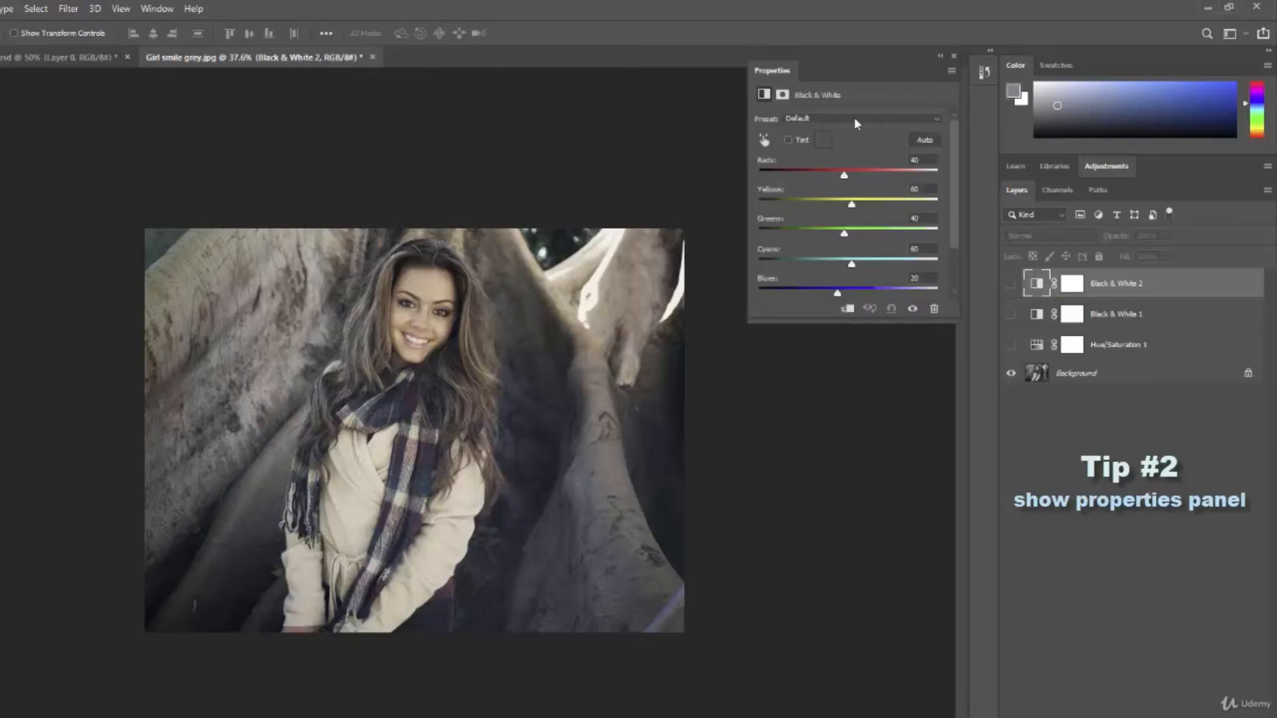
mouse_move(1071, 268)
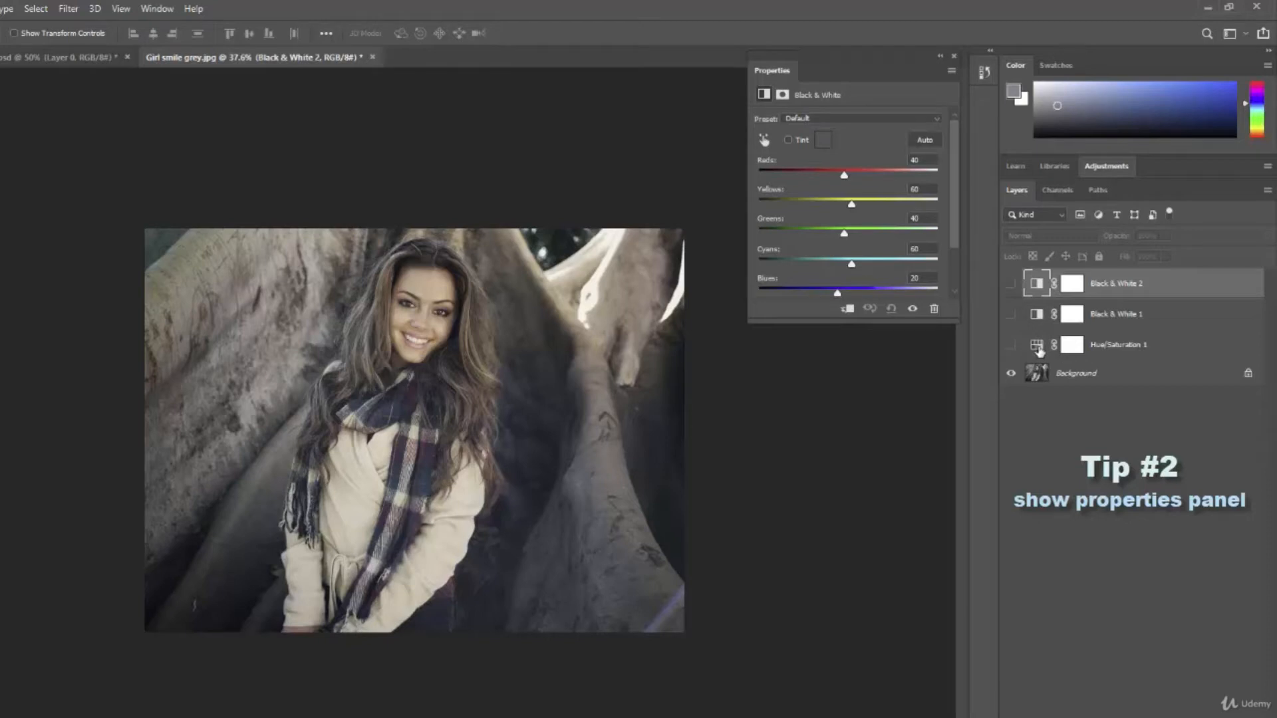
left_click(1118, 343)
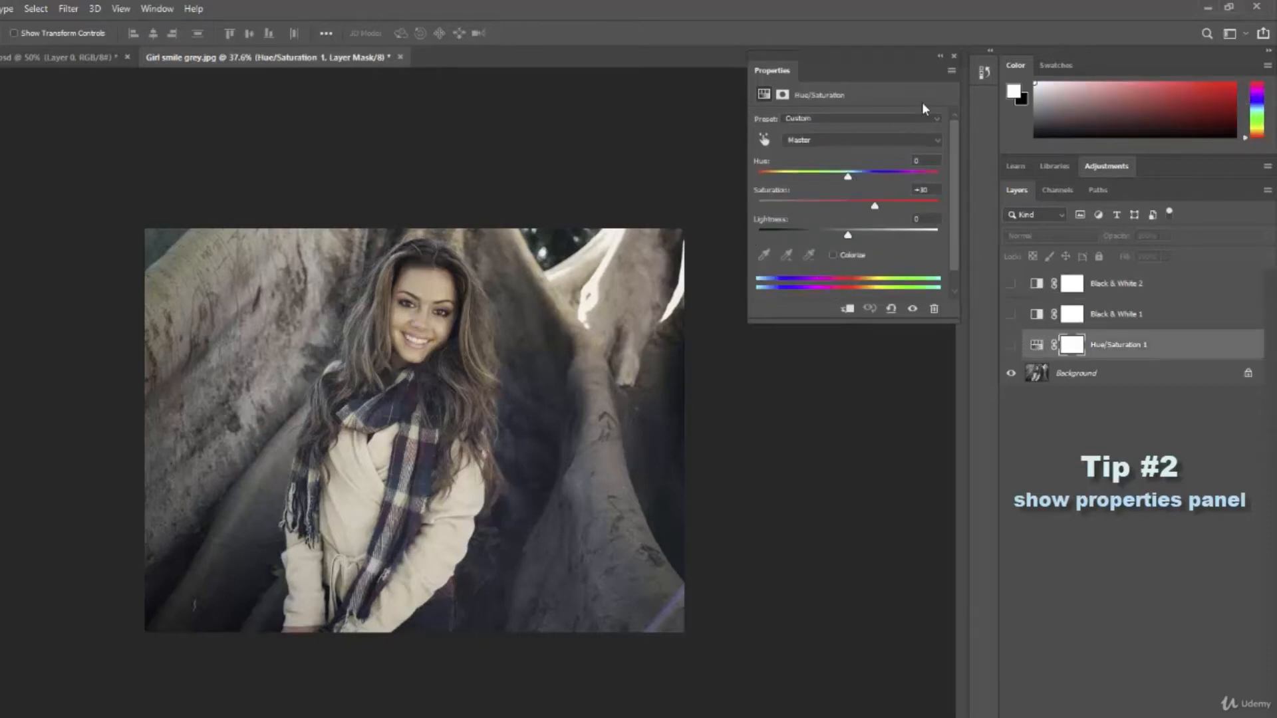
mouse_move(925, 301)
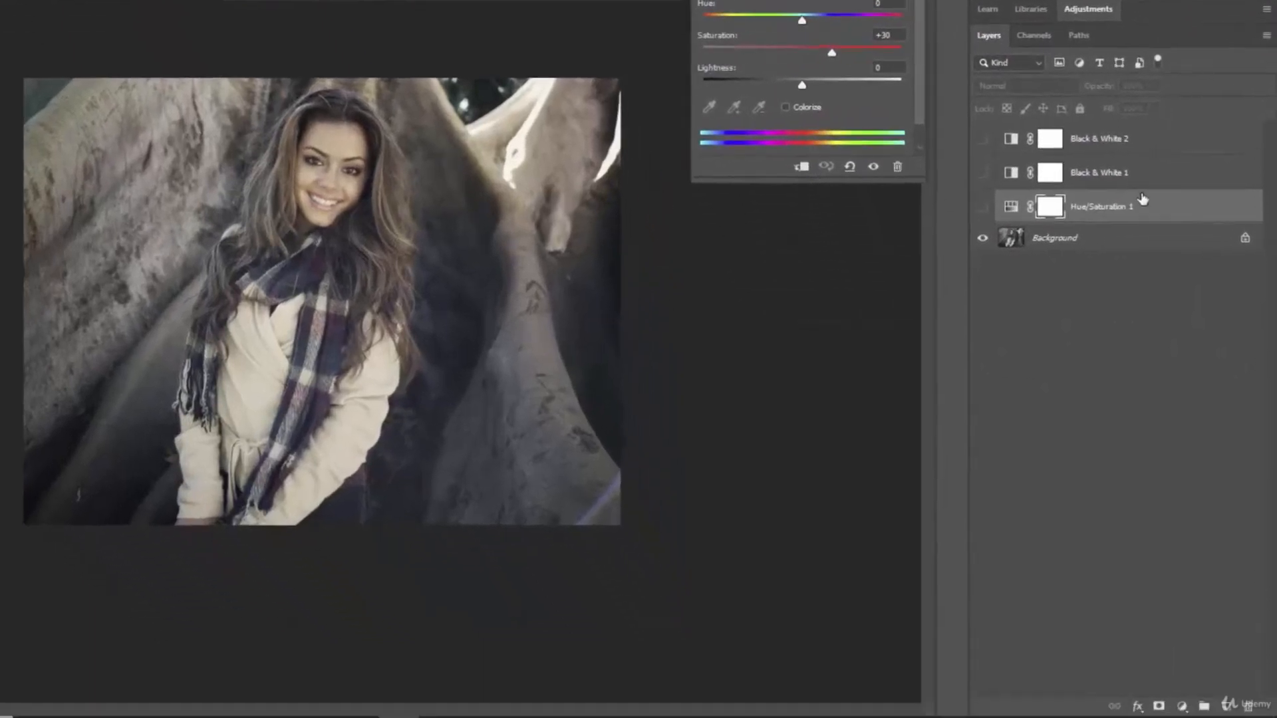
Duplicate Hue/Saturation 1 and hide both Black & White layers to reveal colour
left_click(983, 138)
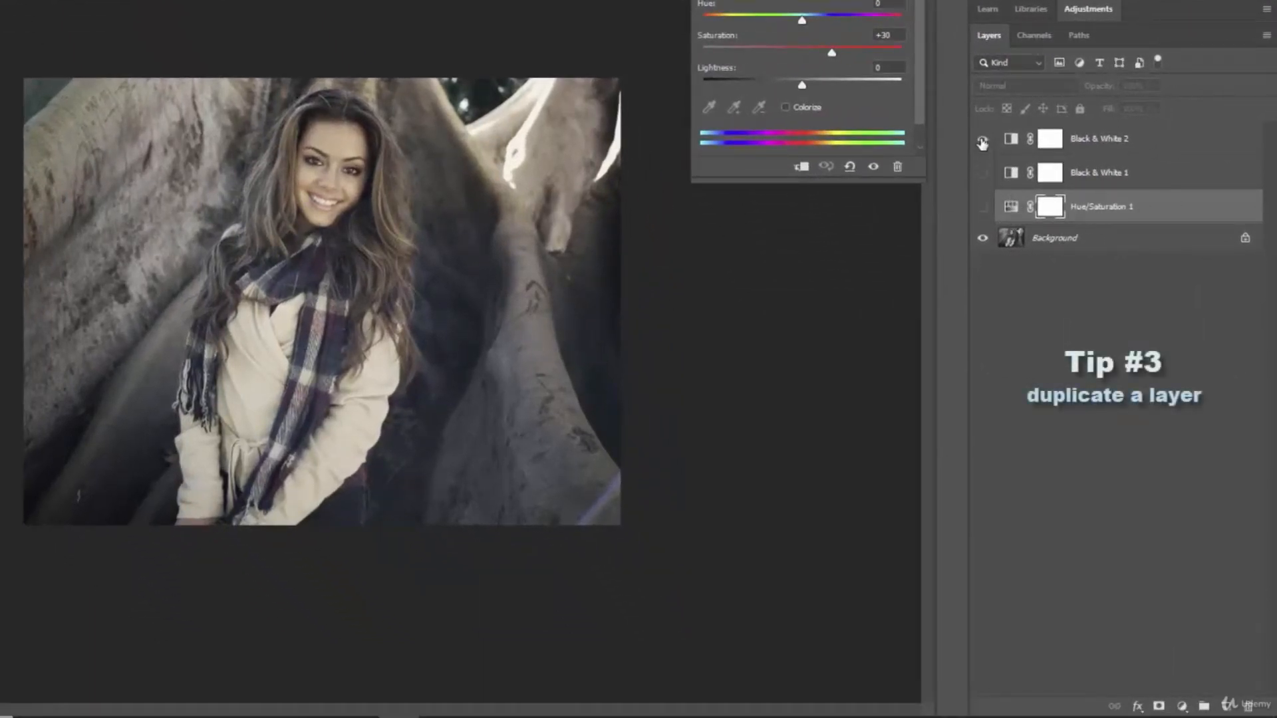
left_click(983, 138)
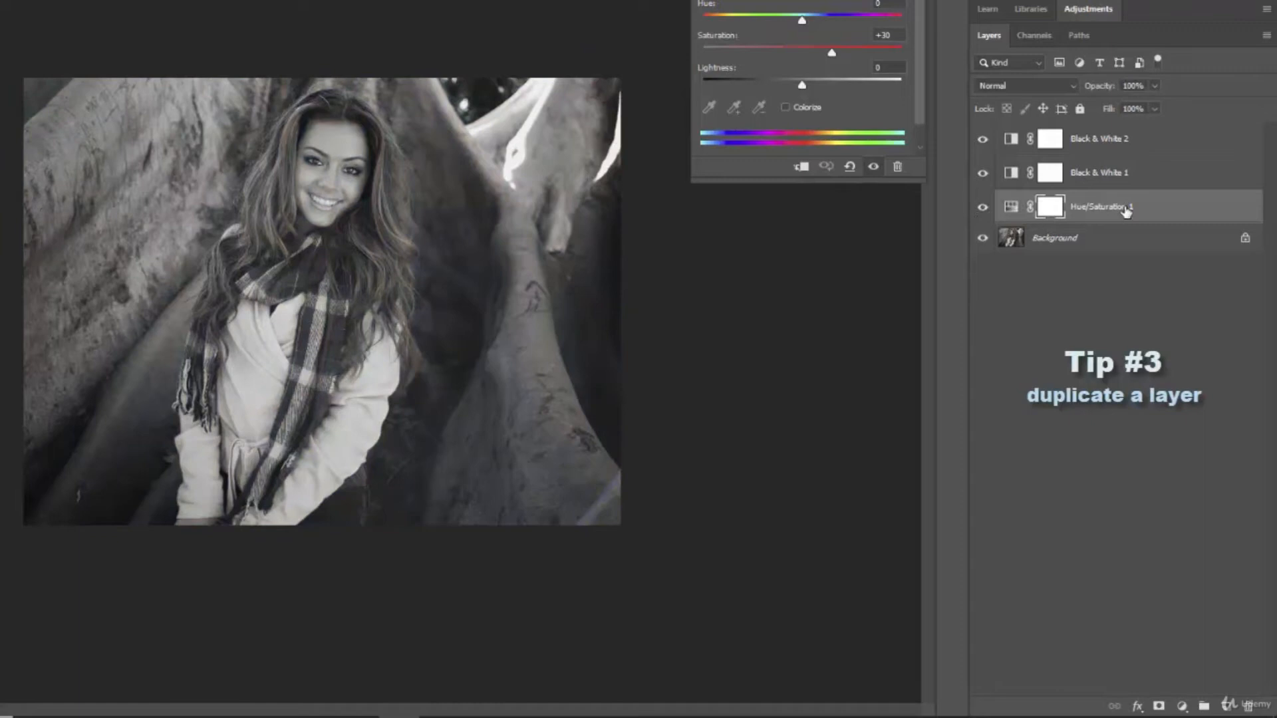
mouse_move(1149, 206)
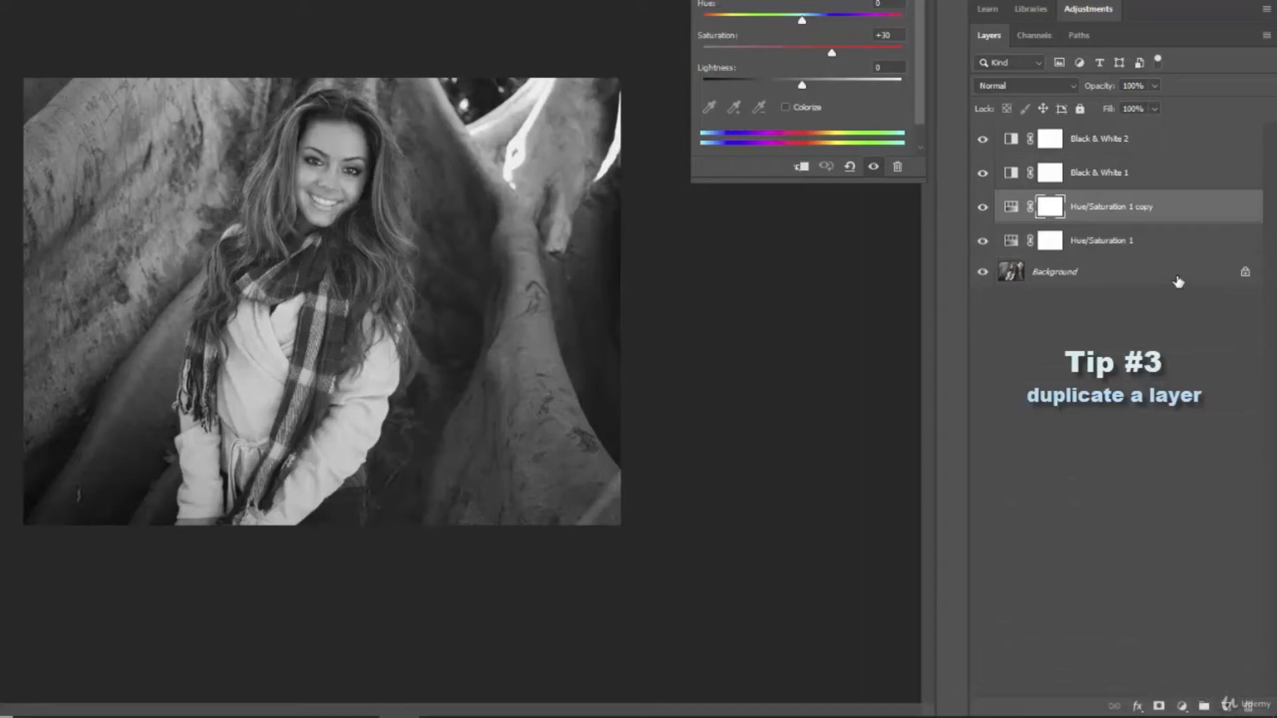
mouse_move(1132, 218)
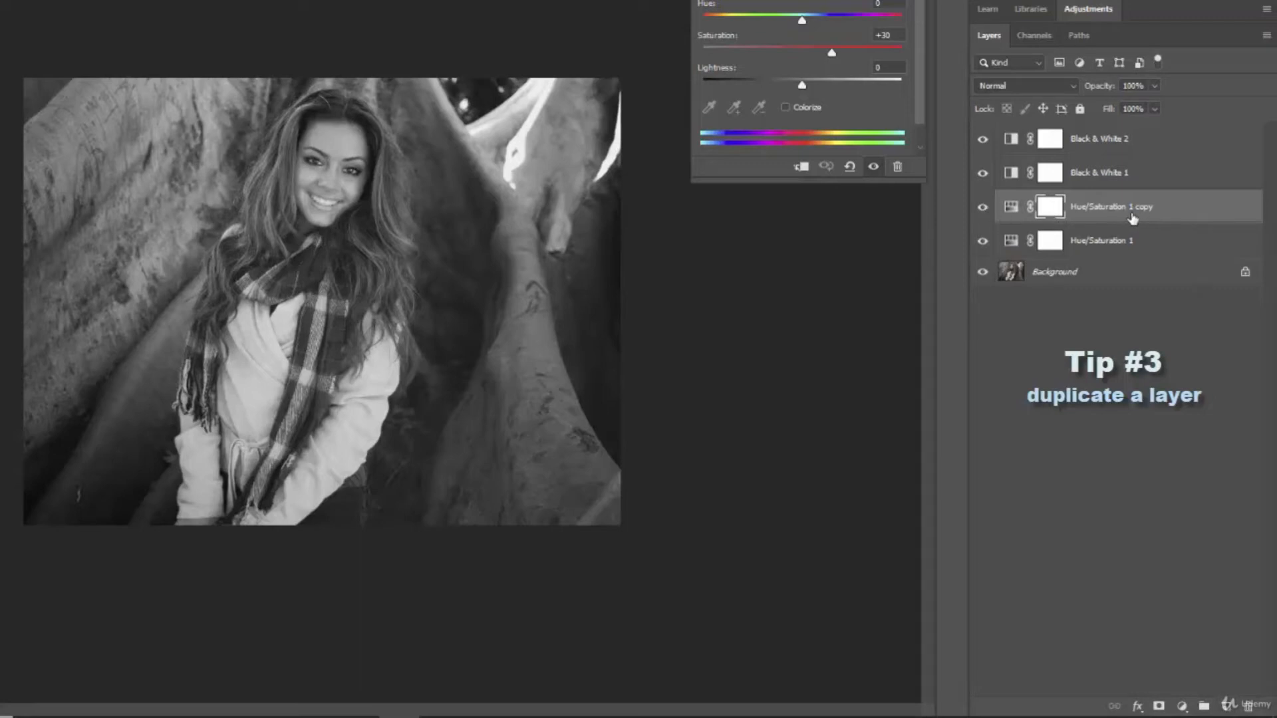
mouse_move(1147, 218)
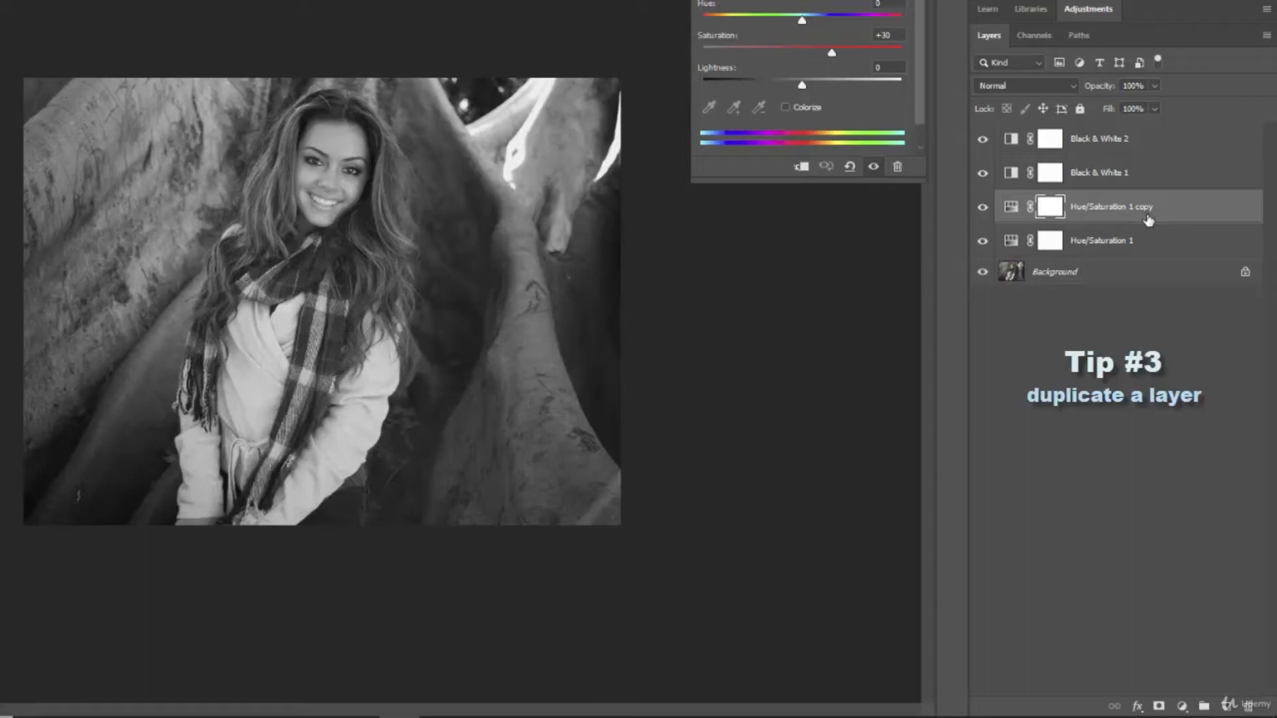
mouse_move(983, 146)
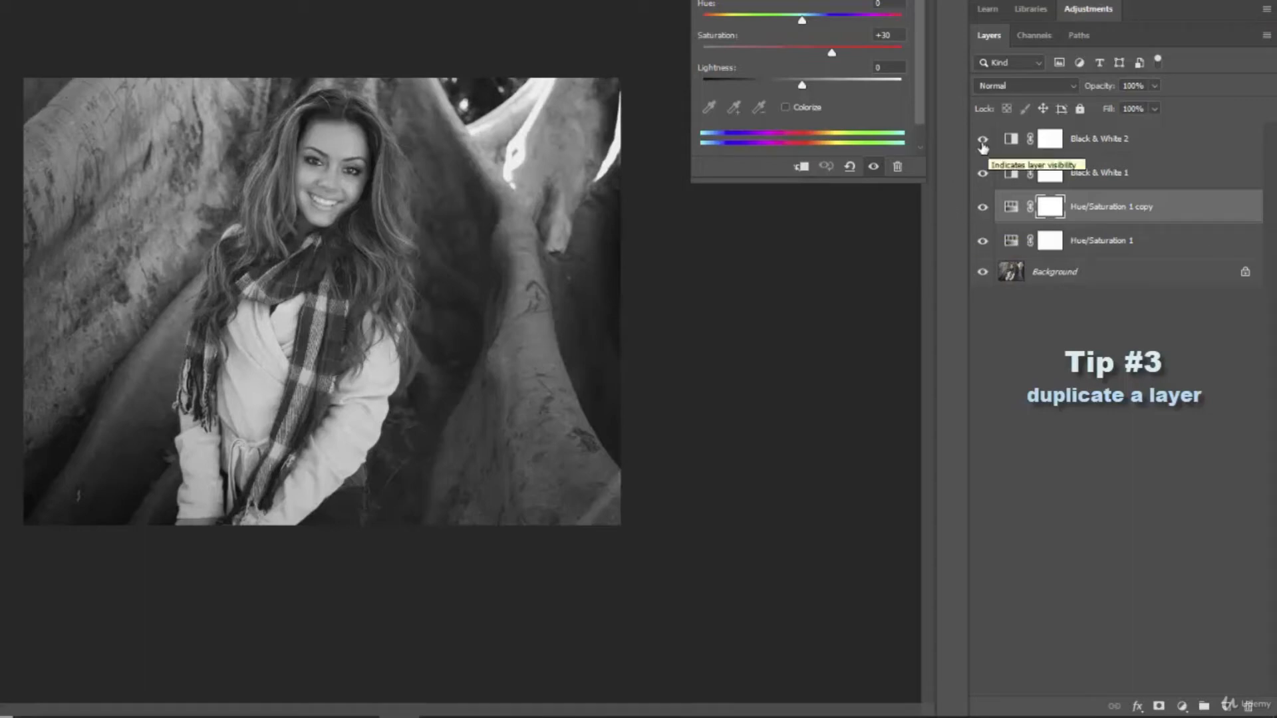
left_click(983, 138)
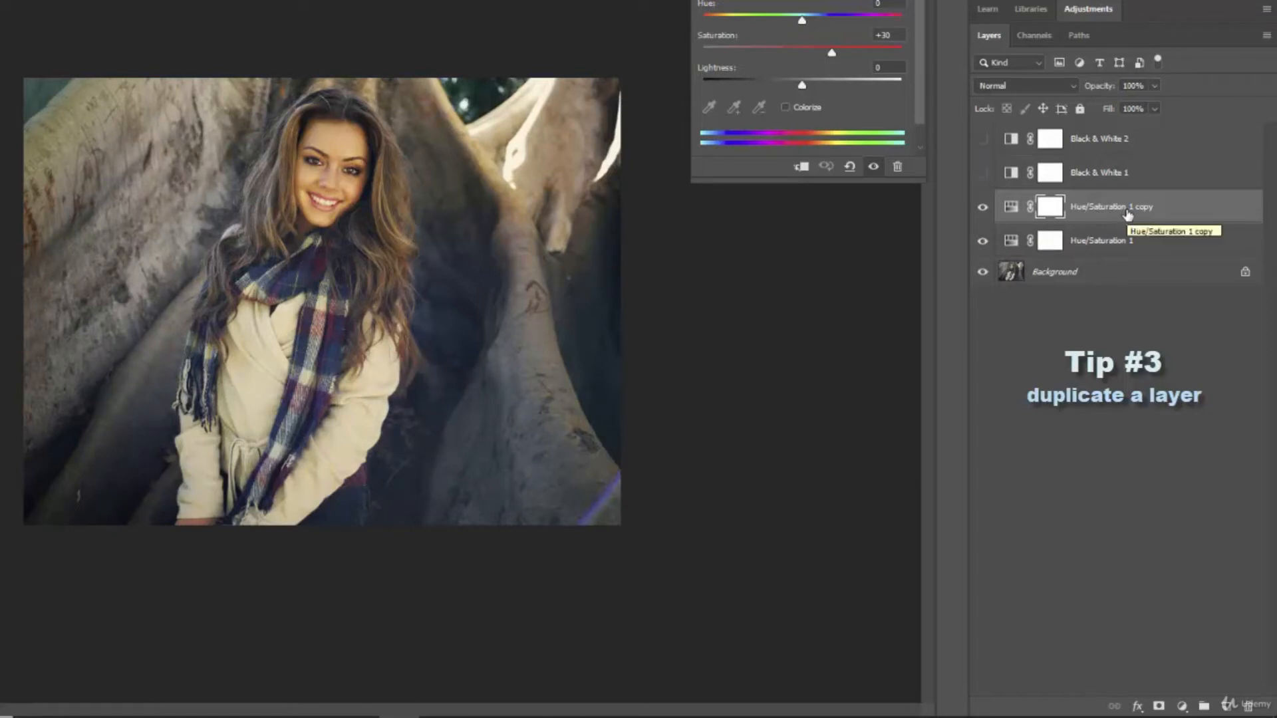
mouse_move(1107, 220)
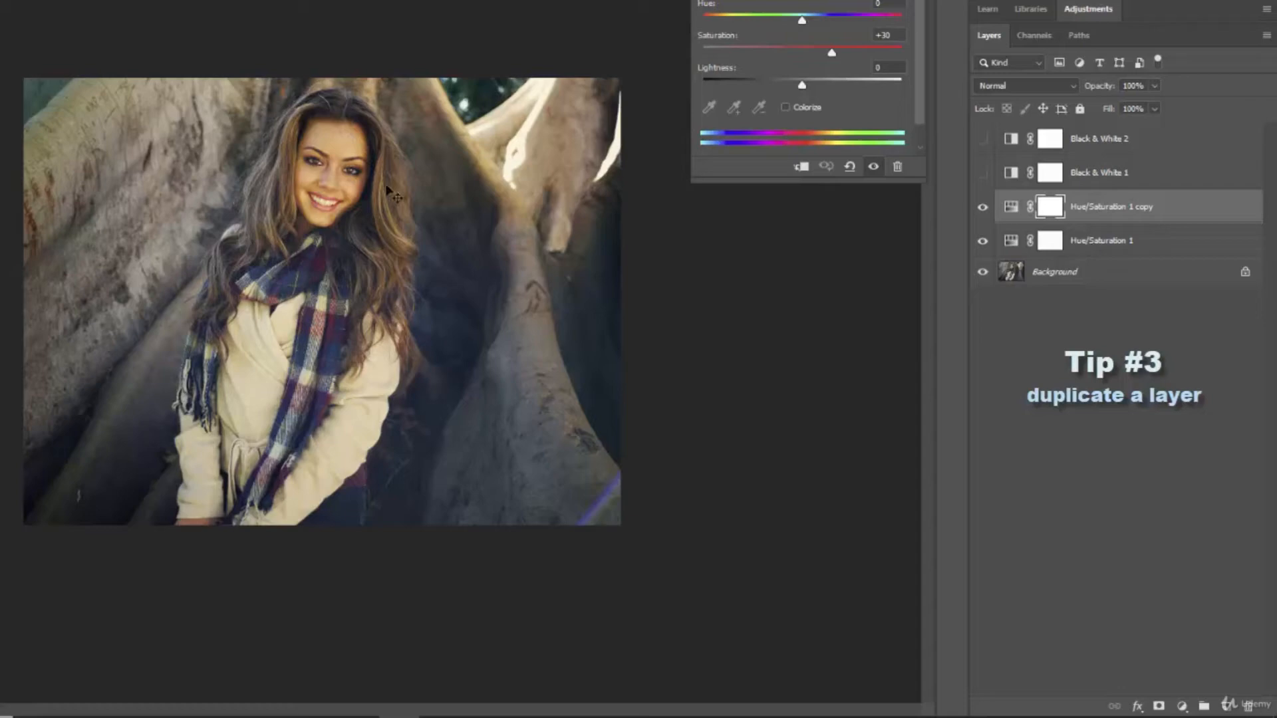
Hide the Hue/Saturation 1 copy and original, then turn both back on
left_click(983, 206)
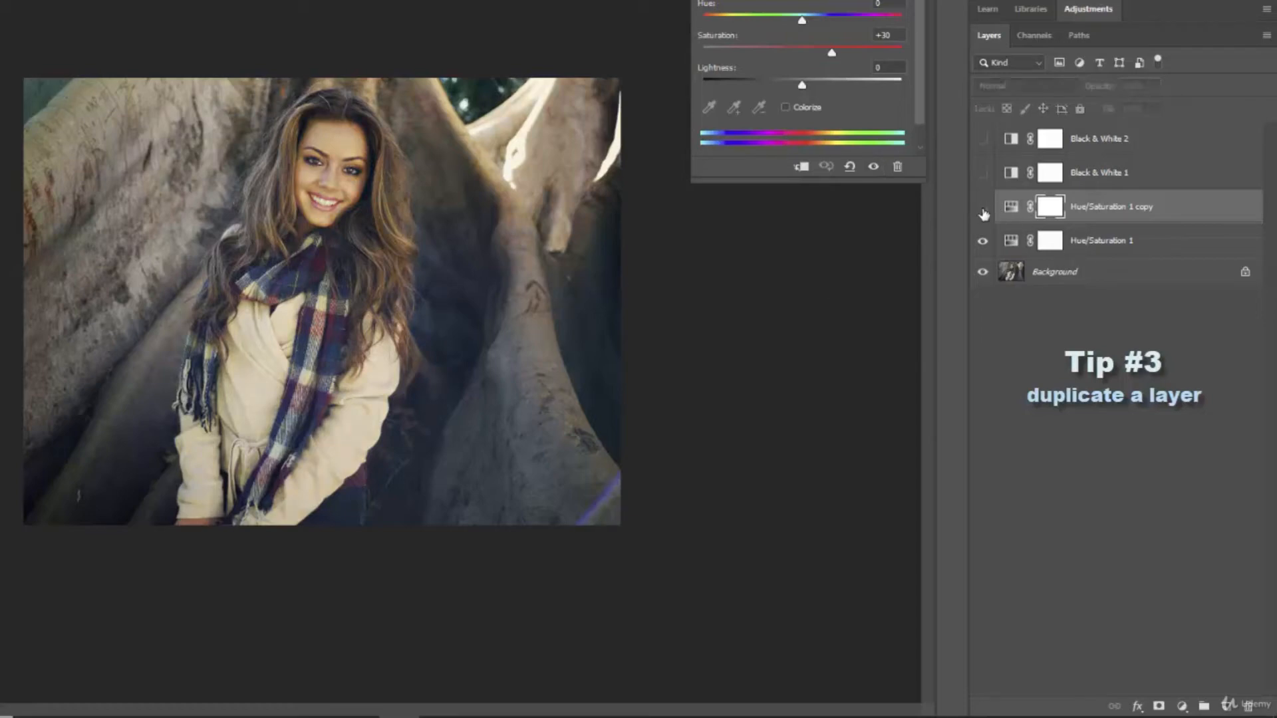
left_click(983, 206)
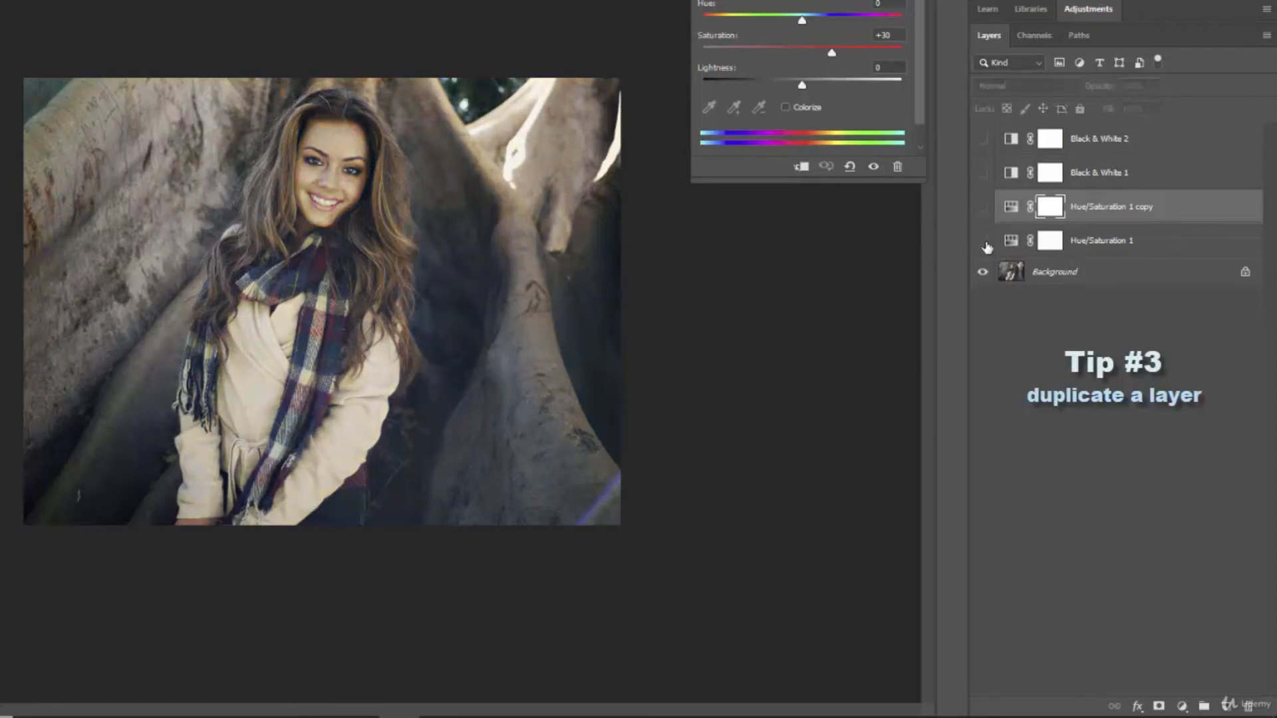
left_click(983, 207)
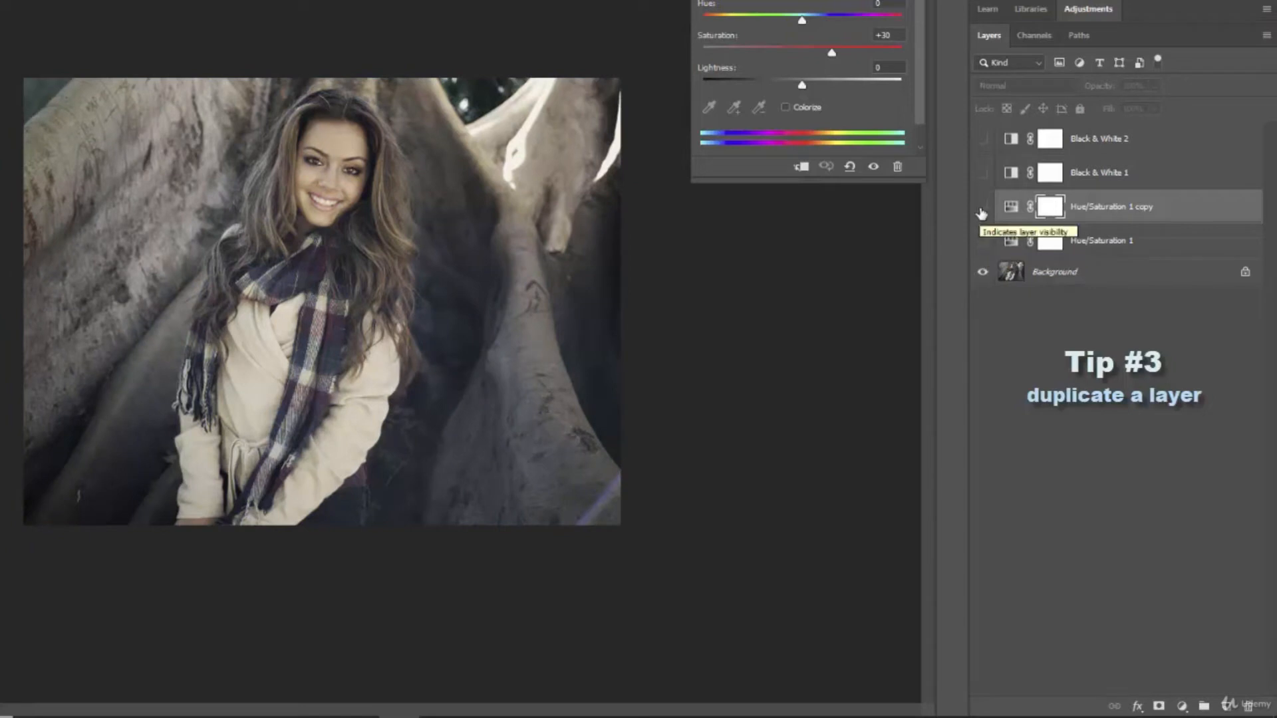
left_click(983, 206)
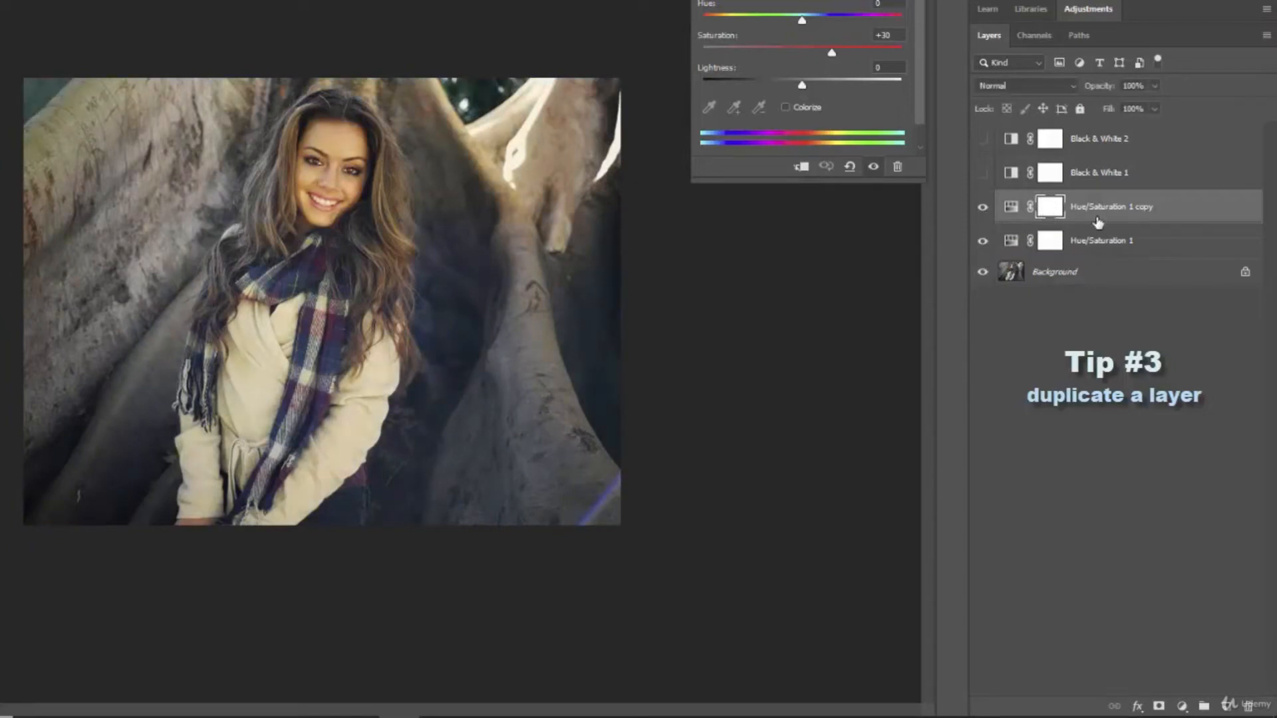
mouse_move(1121, 220)
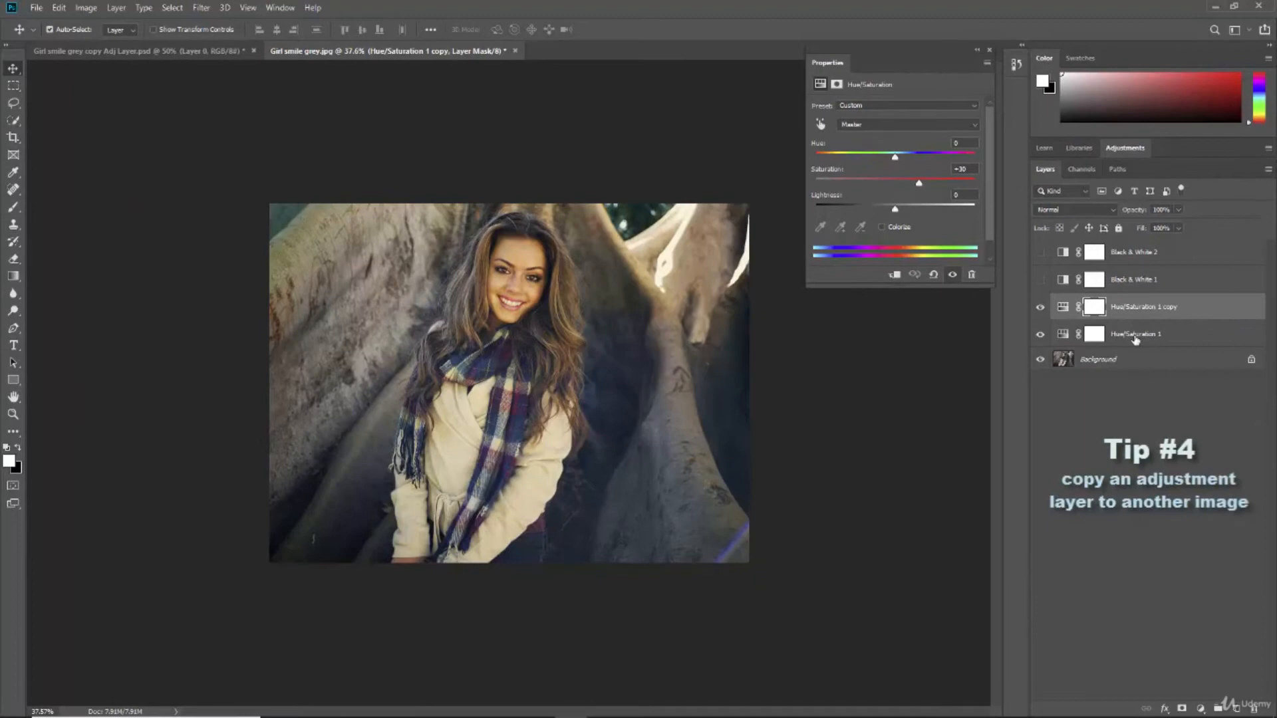
mouse_move(1134, 334)
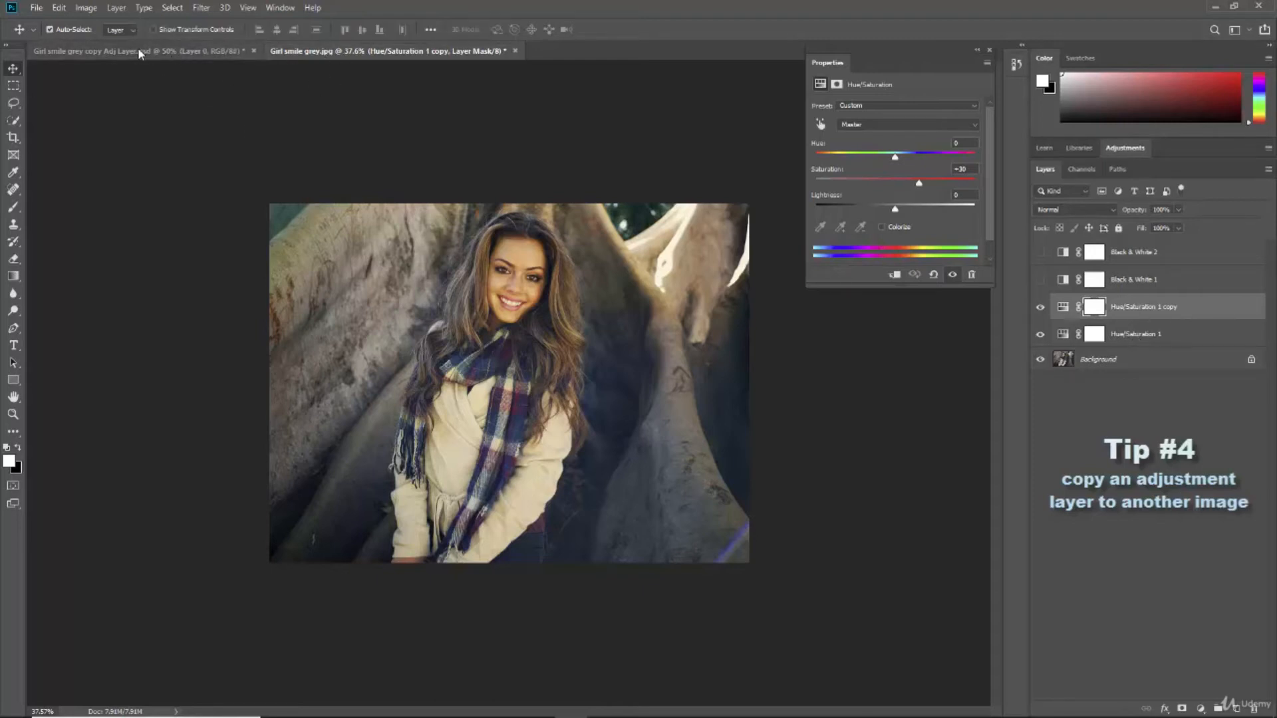
View the cropped close-up portrait document, then return to the full-size portrait
left_click(122, 51)
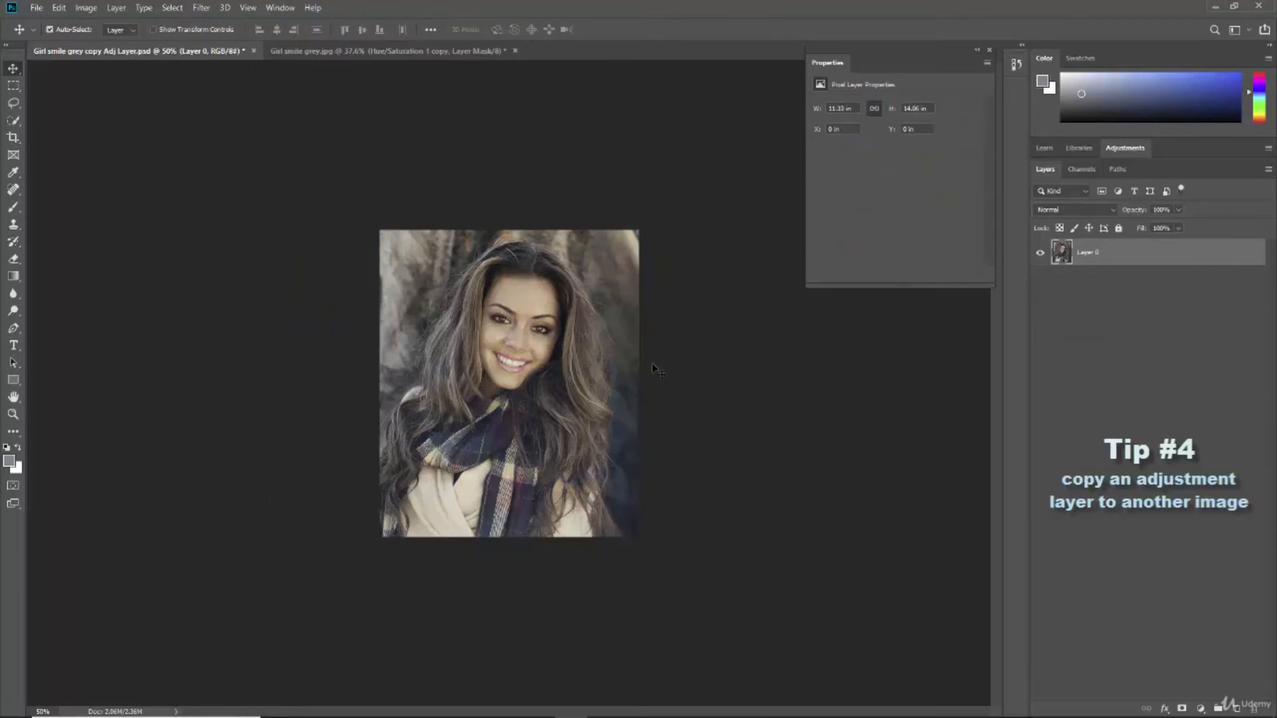
mouse_move(435, 479)
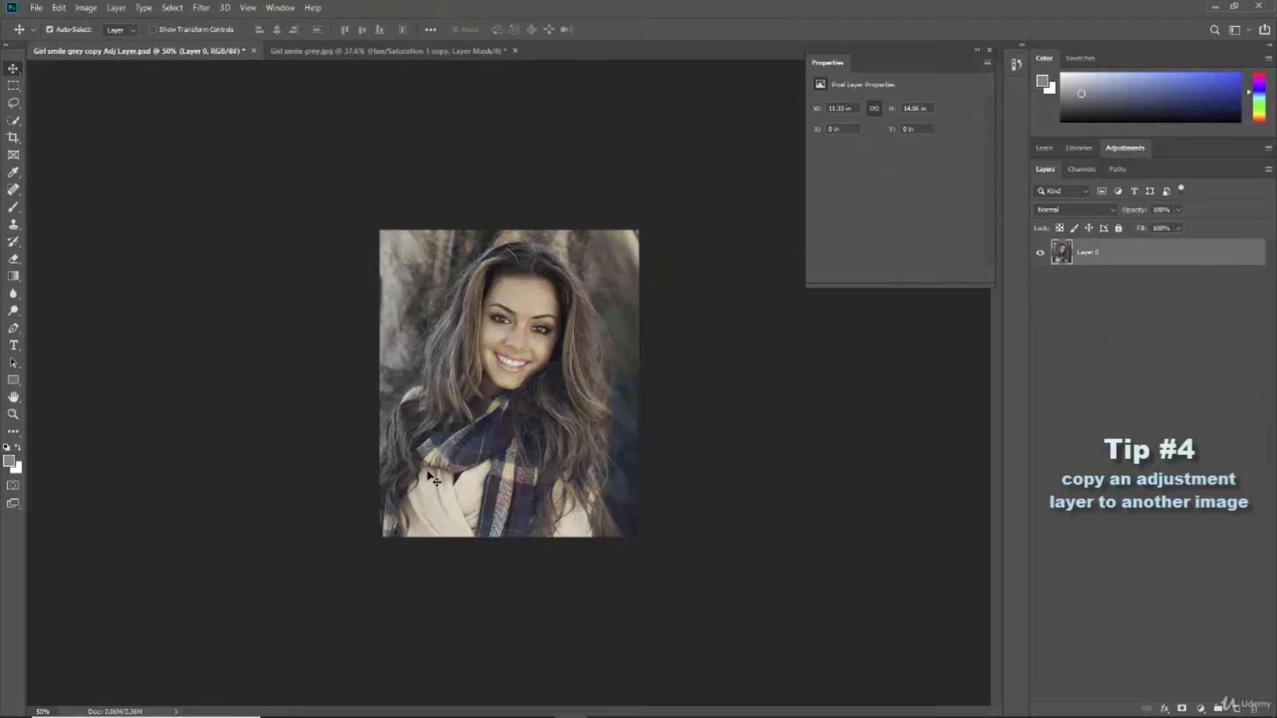
mouse_move(554, 332)
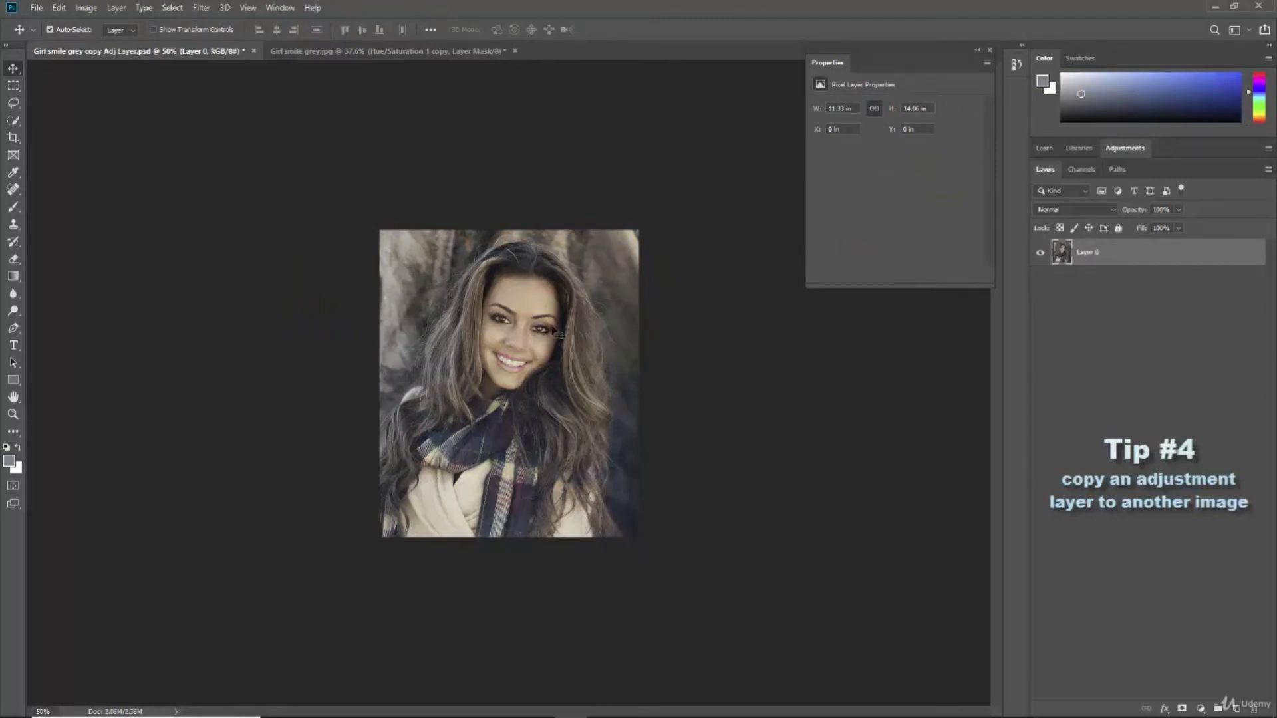
mouse_move(360, 51)
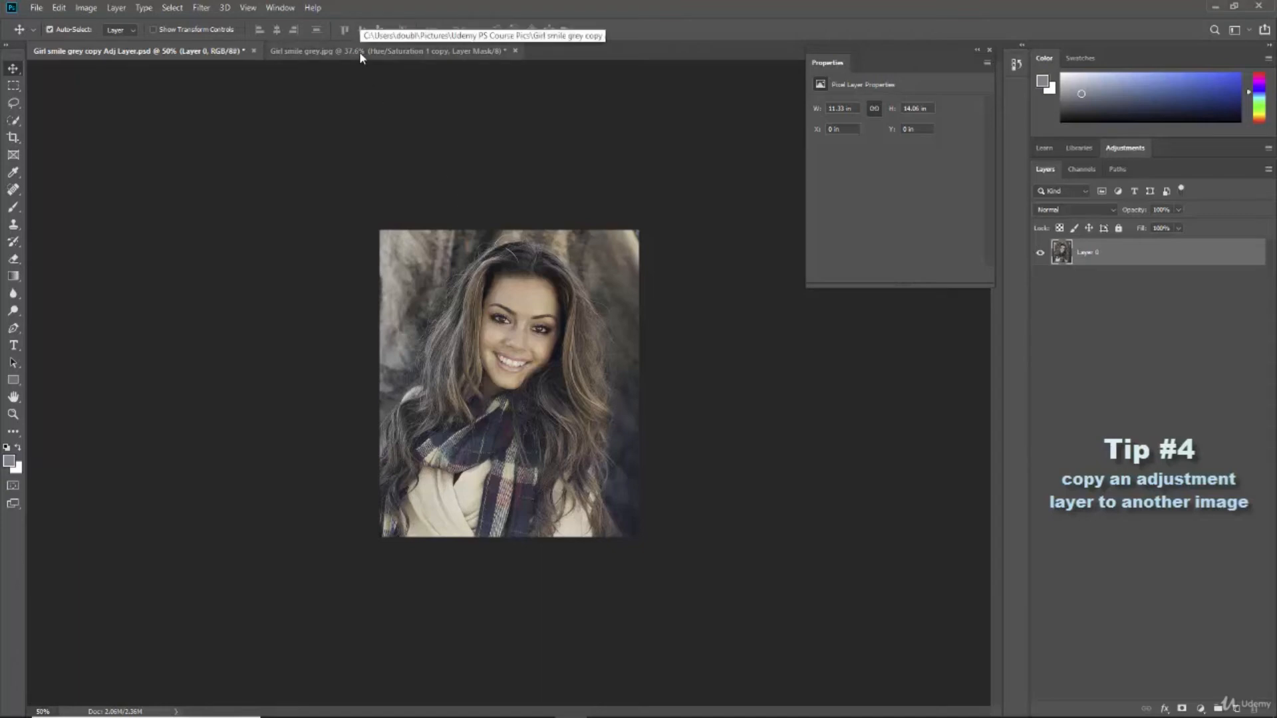
left_click(383, 50)
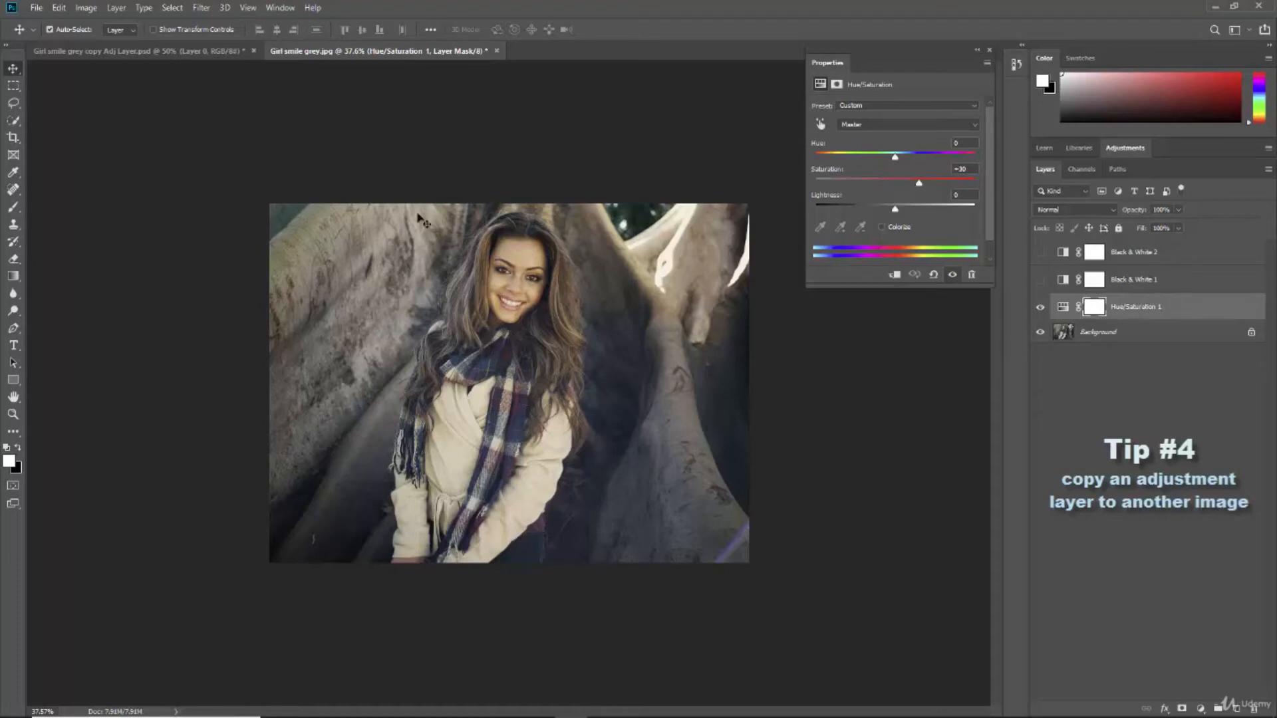
Drag Hue/Saturation 1 from the full-size portrait onto the cropped portrait
left_click(139, 51)
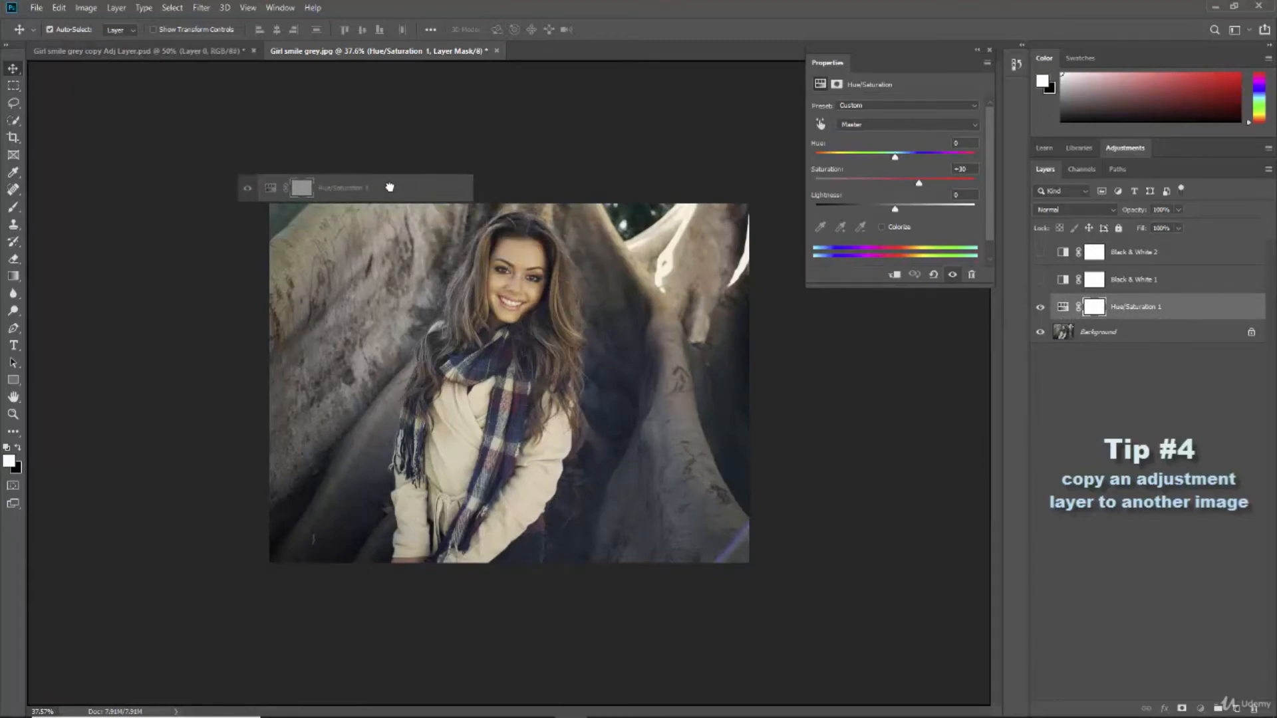
left_click(139, 51)
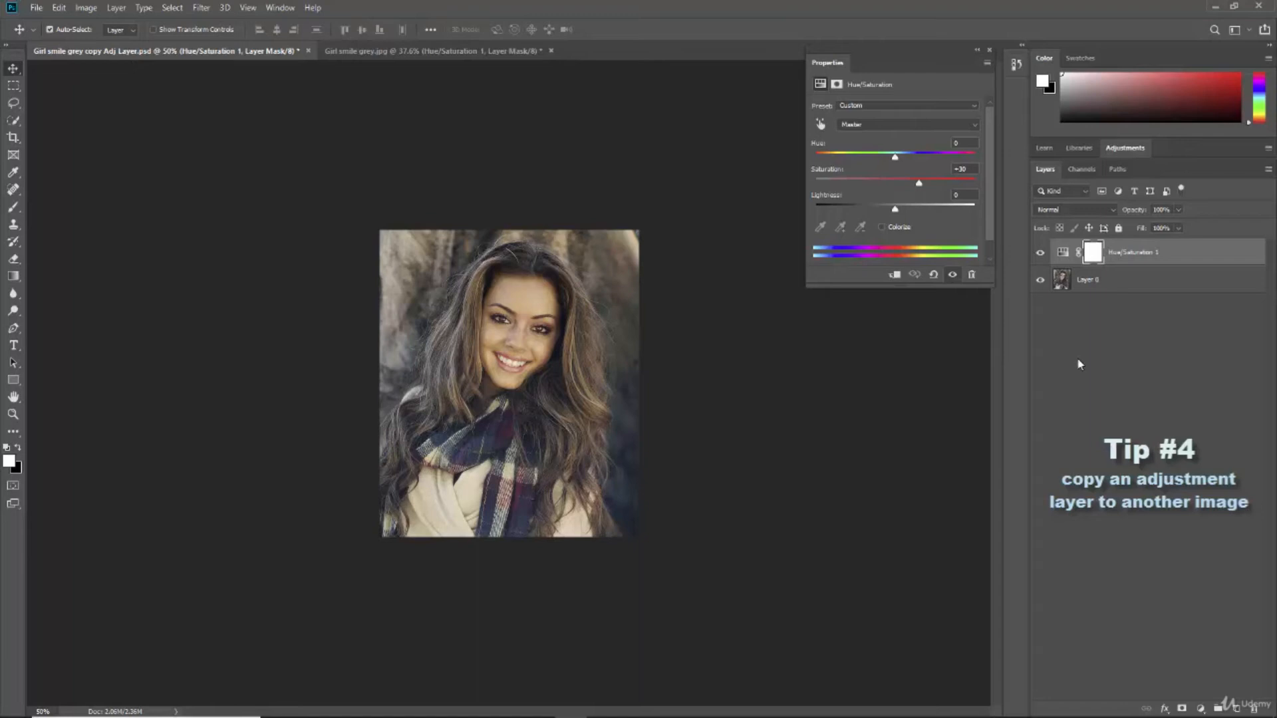
mouse_move(1126, 261)
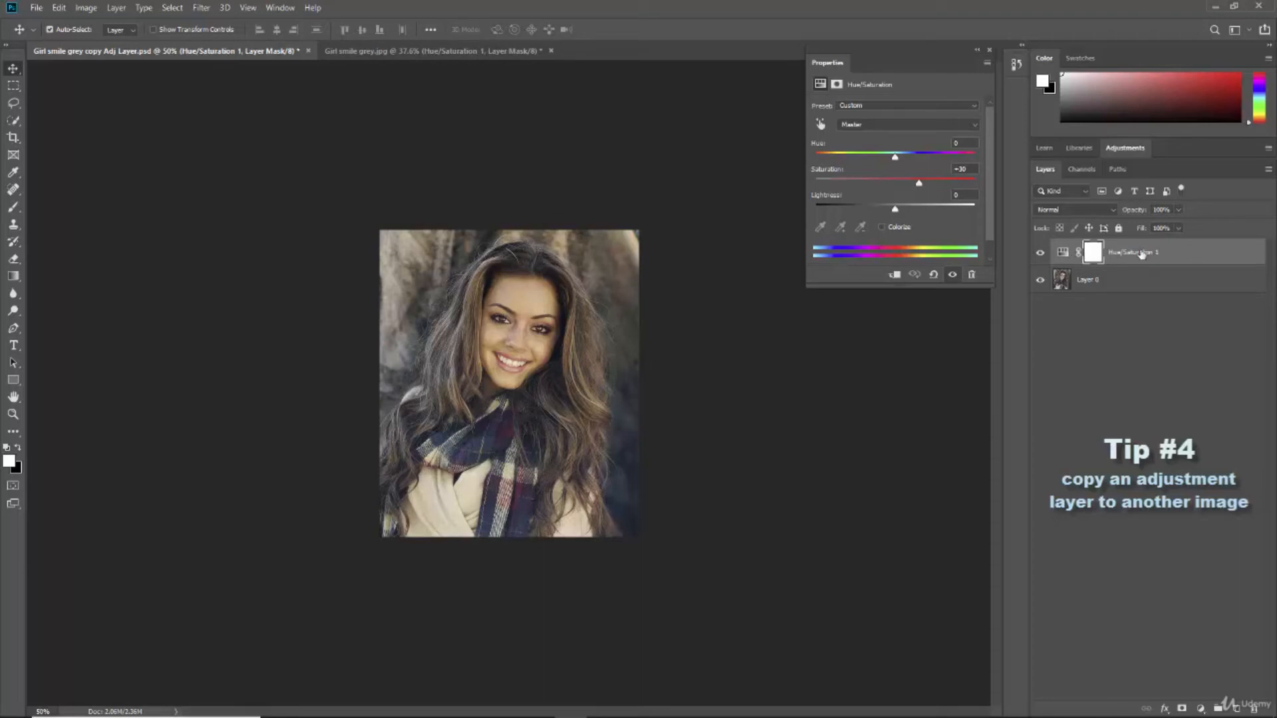
mouse_move(1131, 264)
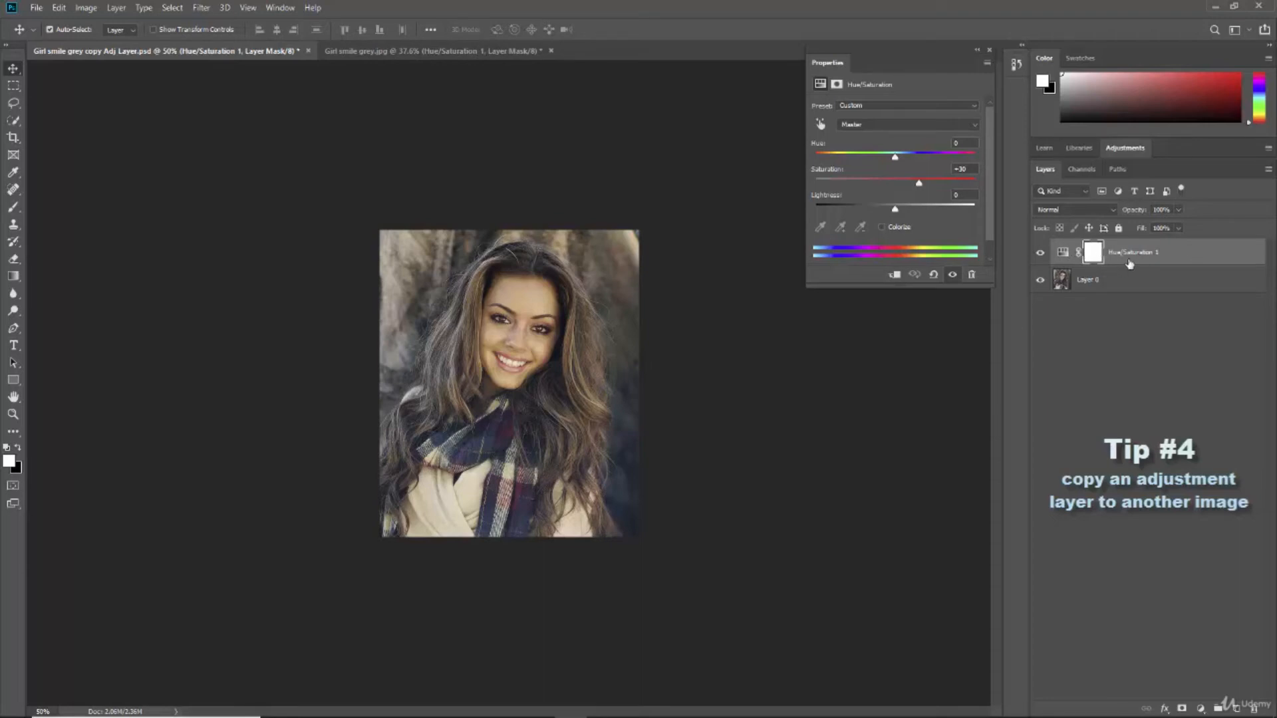
mouse_move(544, 407)
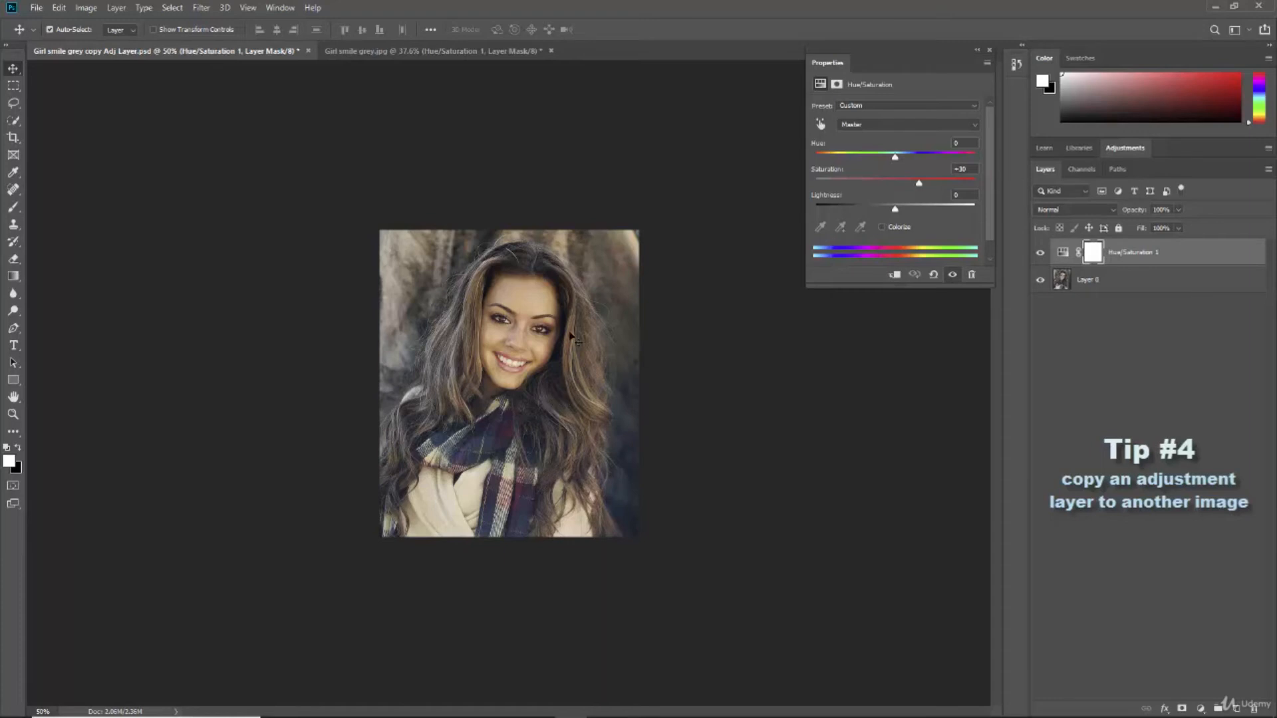
mouse_move(644, 56)
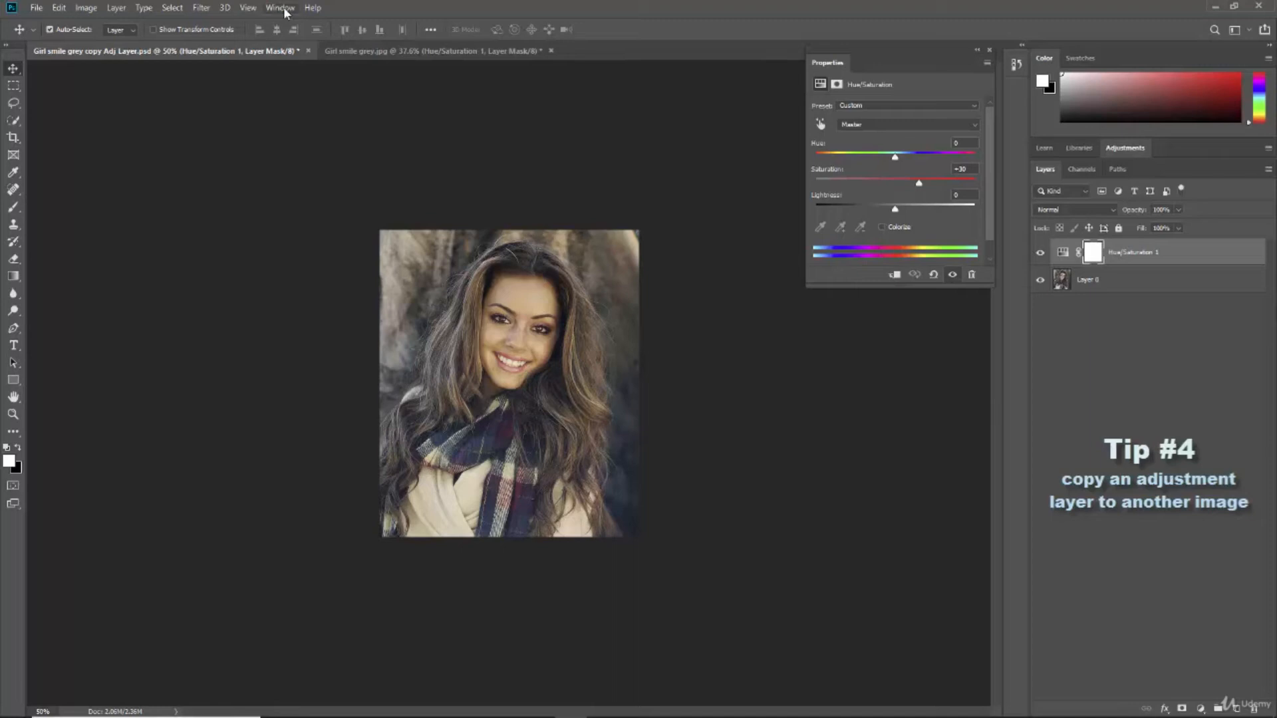
Tile both portrait documents vertically using Window > Arrange
left_click(280, 7)
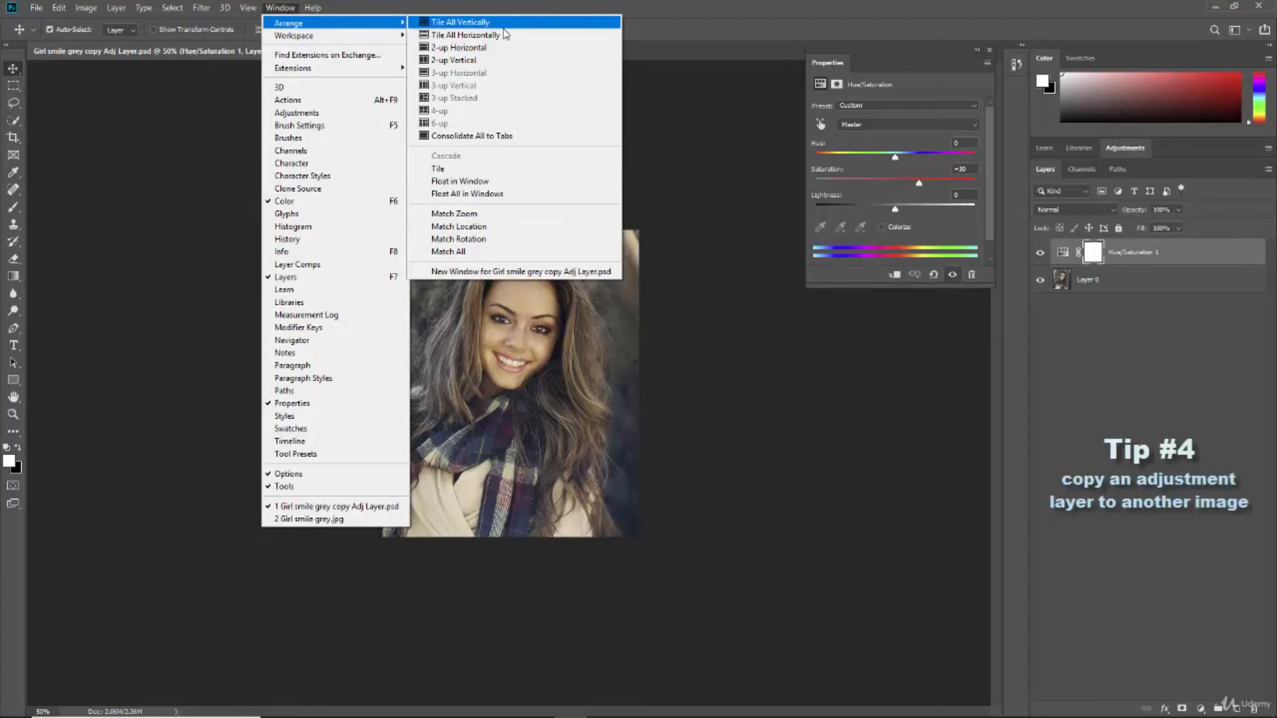
mouse_move(465, 35)
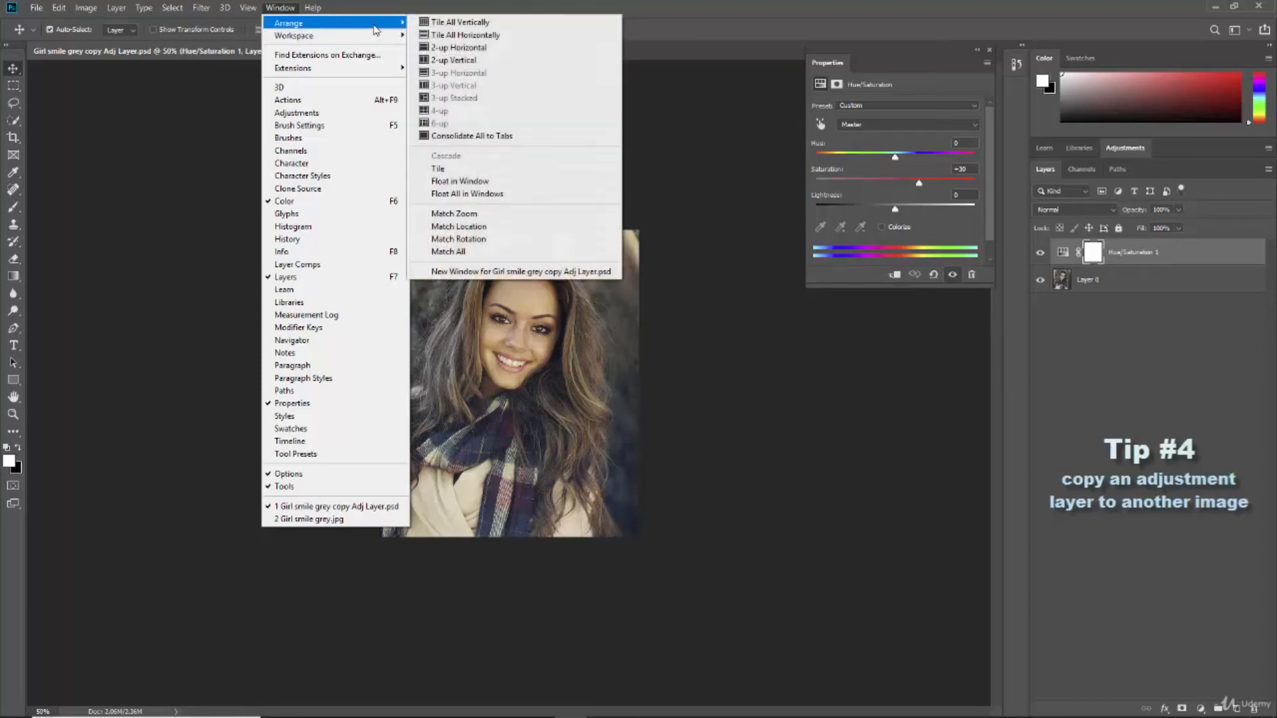
left_click(456, 59)
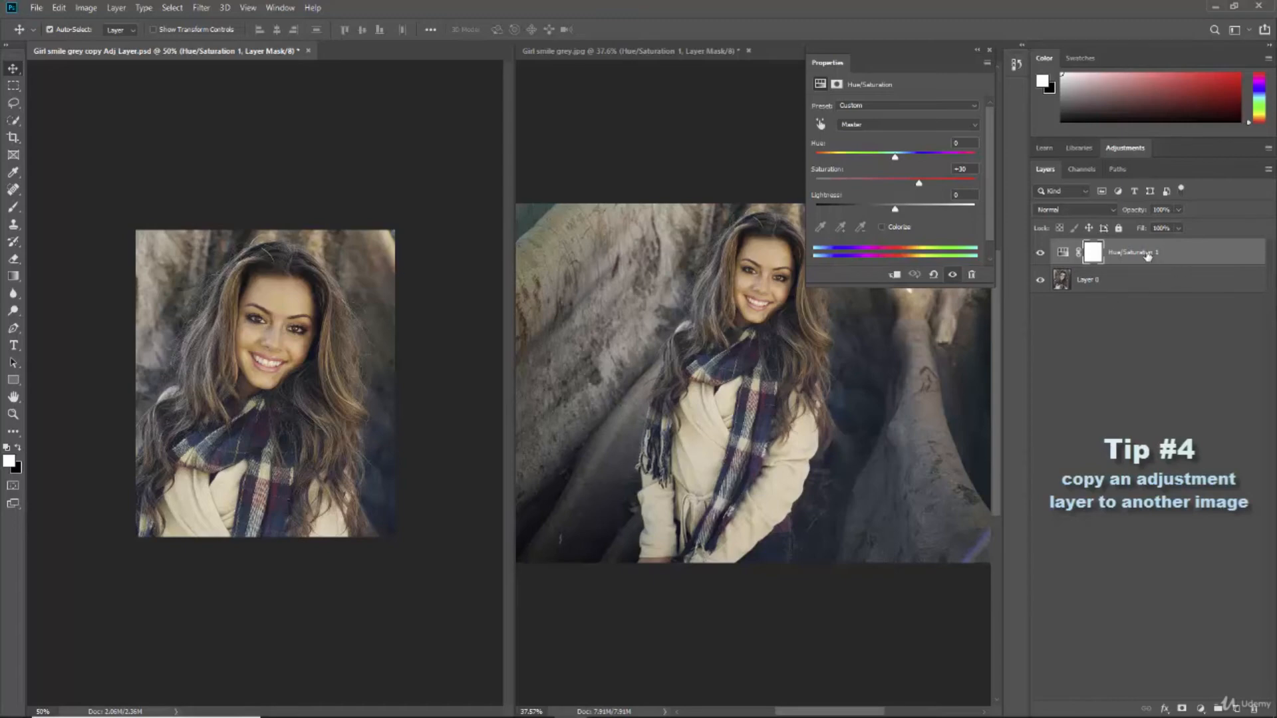
Copy the Hue/Saturation 1 layer (Saturation +30) onto the tiled close-up portrait
left_click(1062, 251)
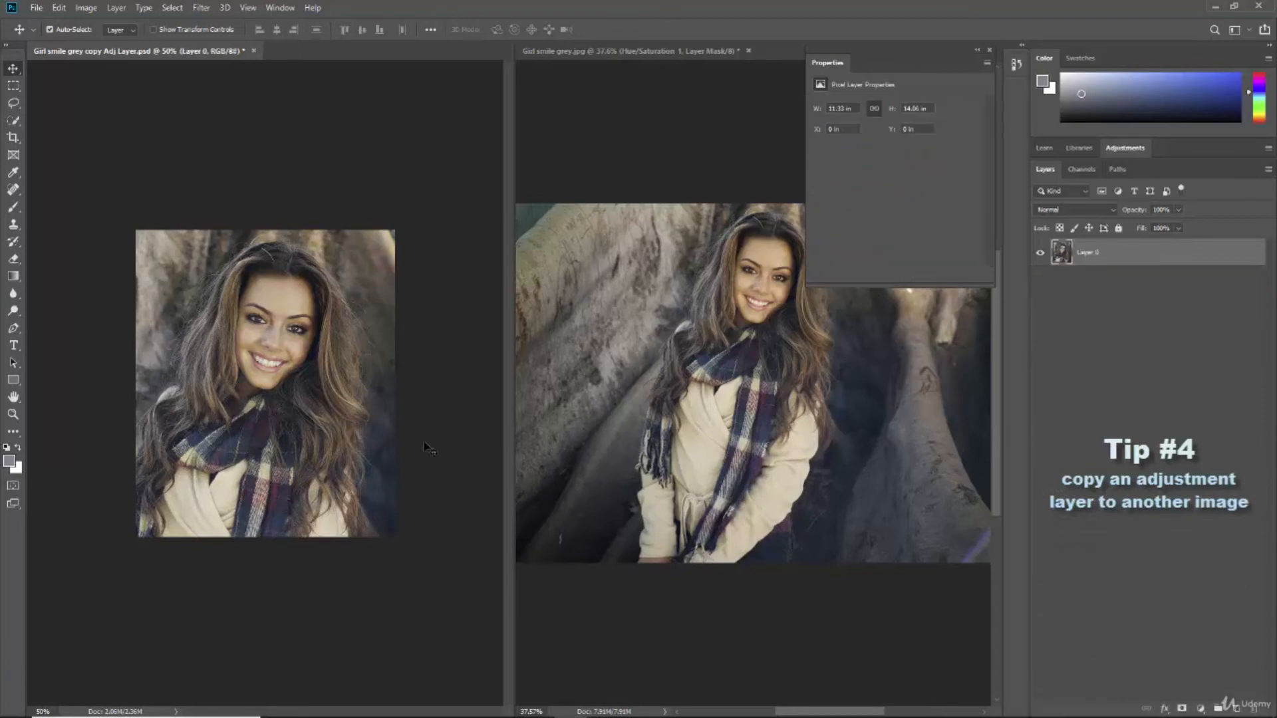
mouse_move(635, 316)
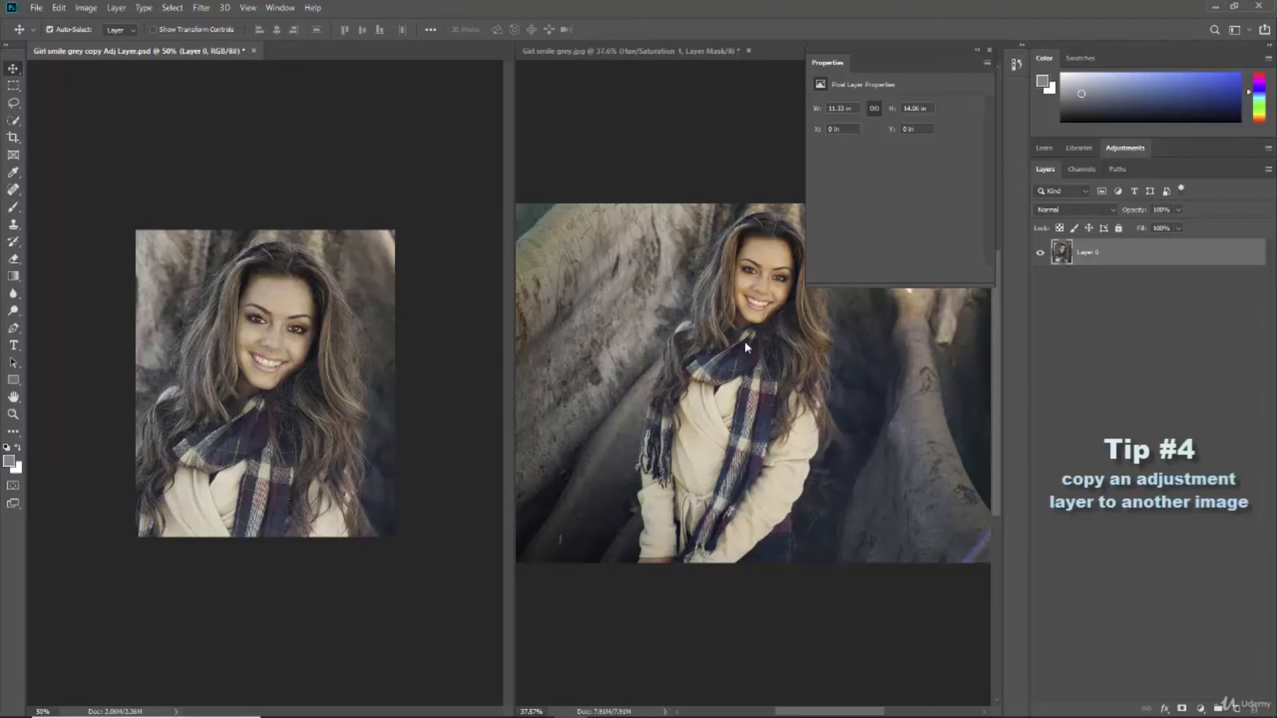
mouse_move(776, 302)
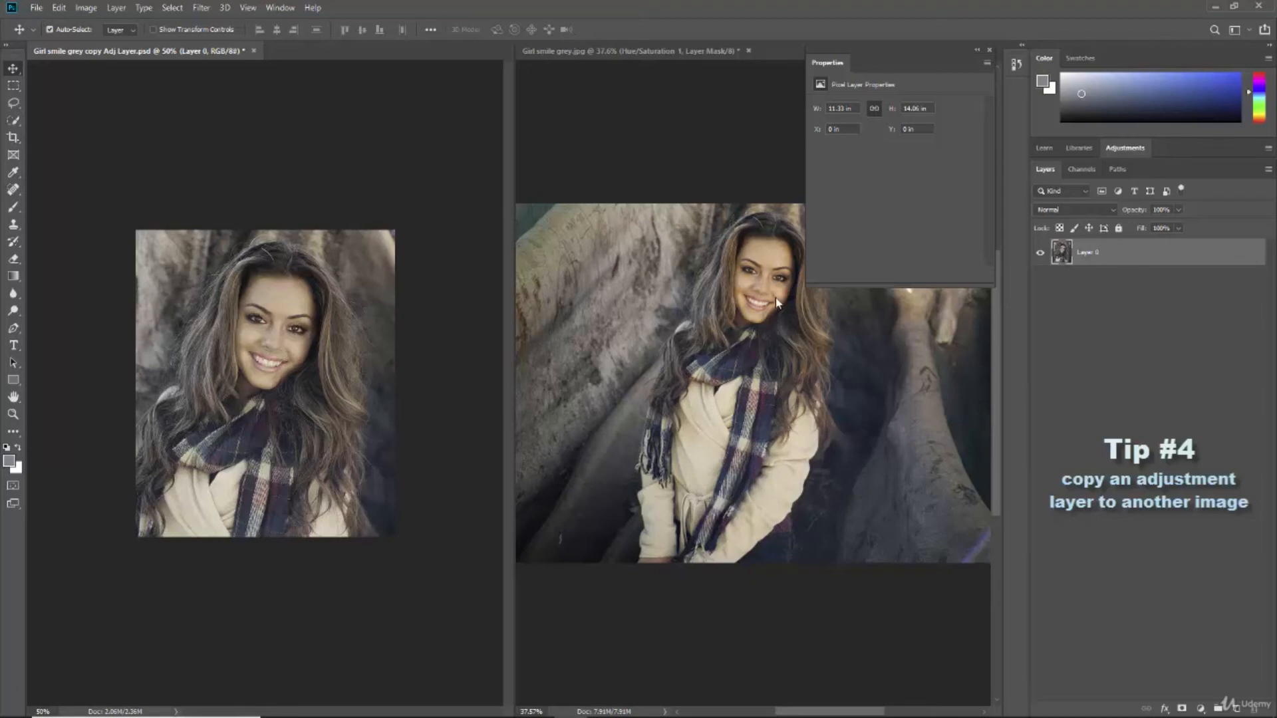
left_click(1135, 307)
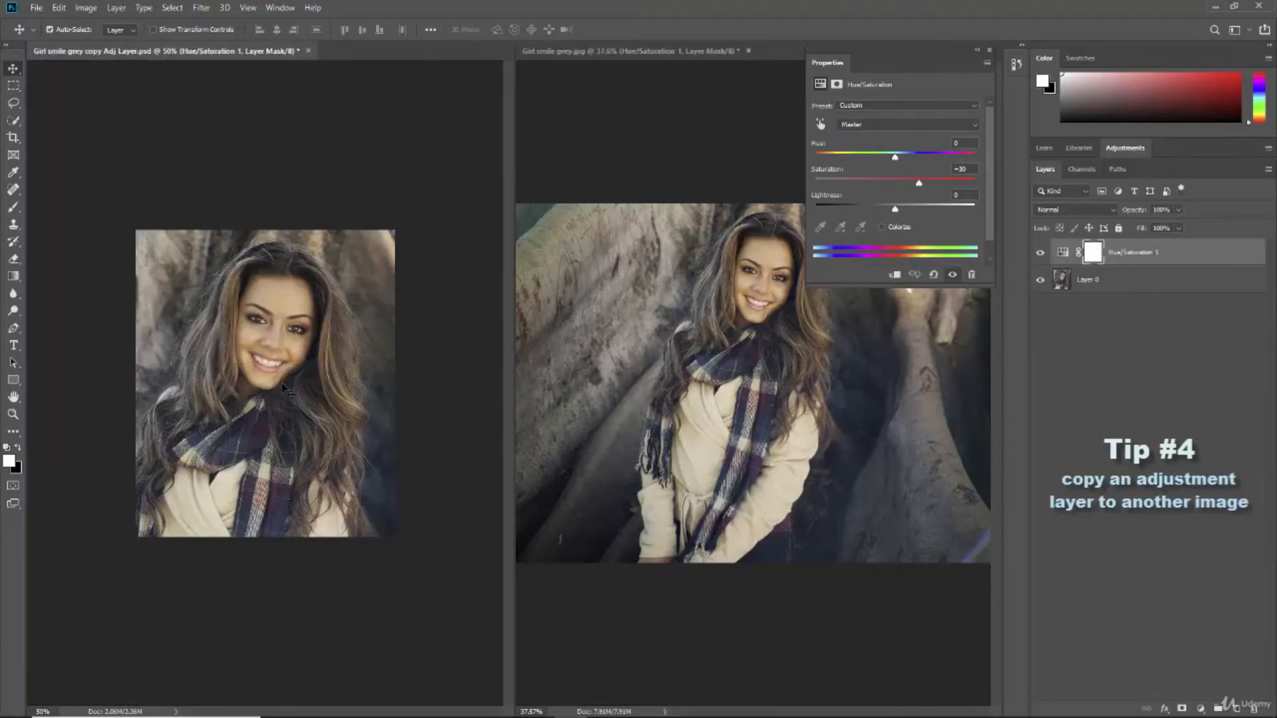
mouse_move(780, 226)
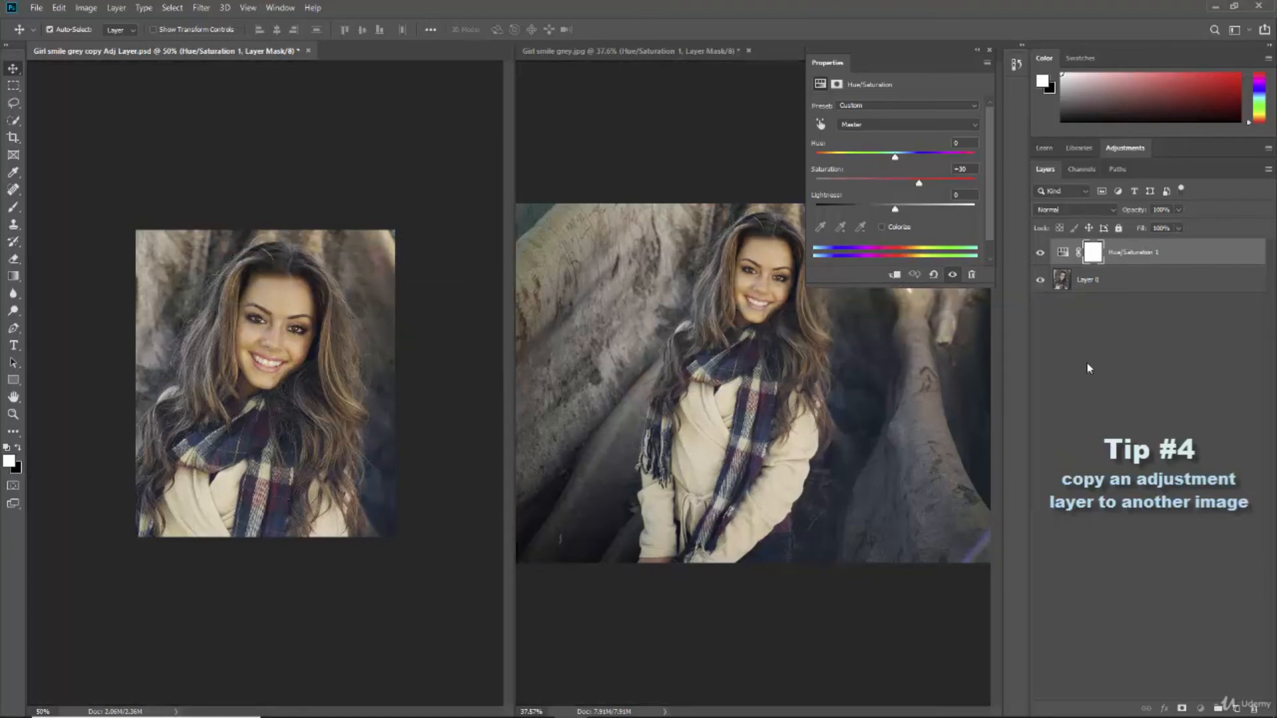
mouse_move(366, 486)
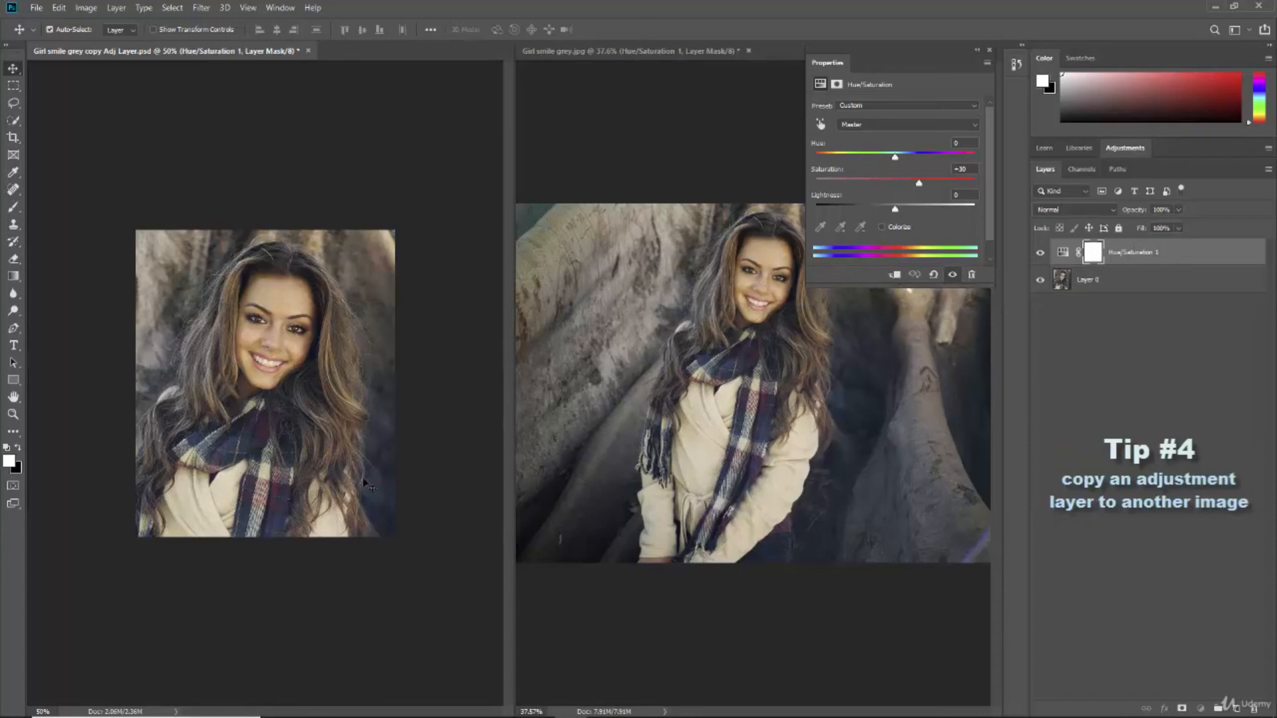
mouse_move(265, 377)
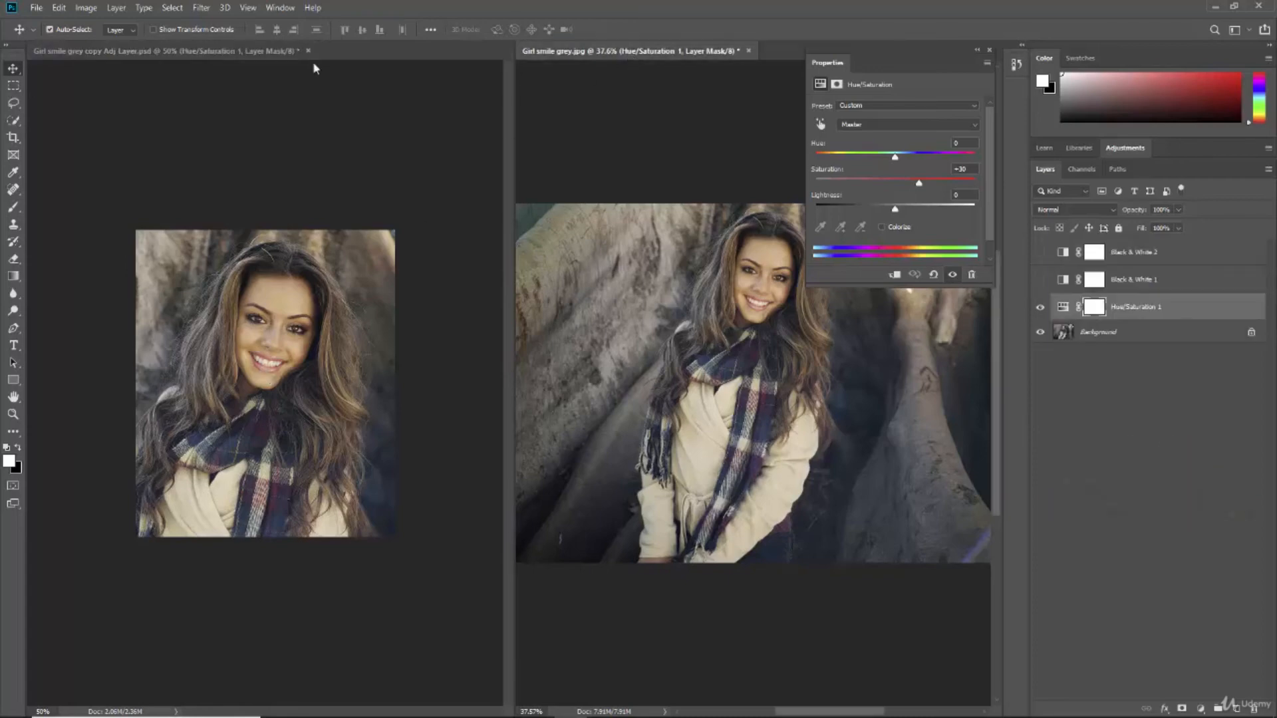
mouse_move(280, 7)
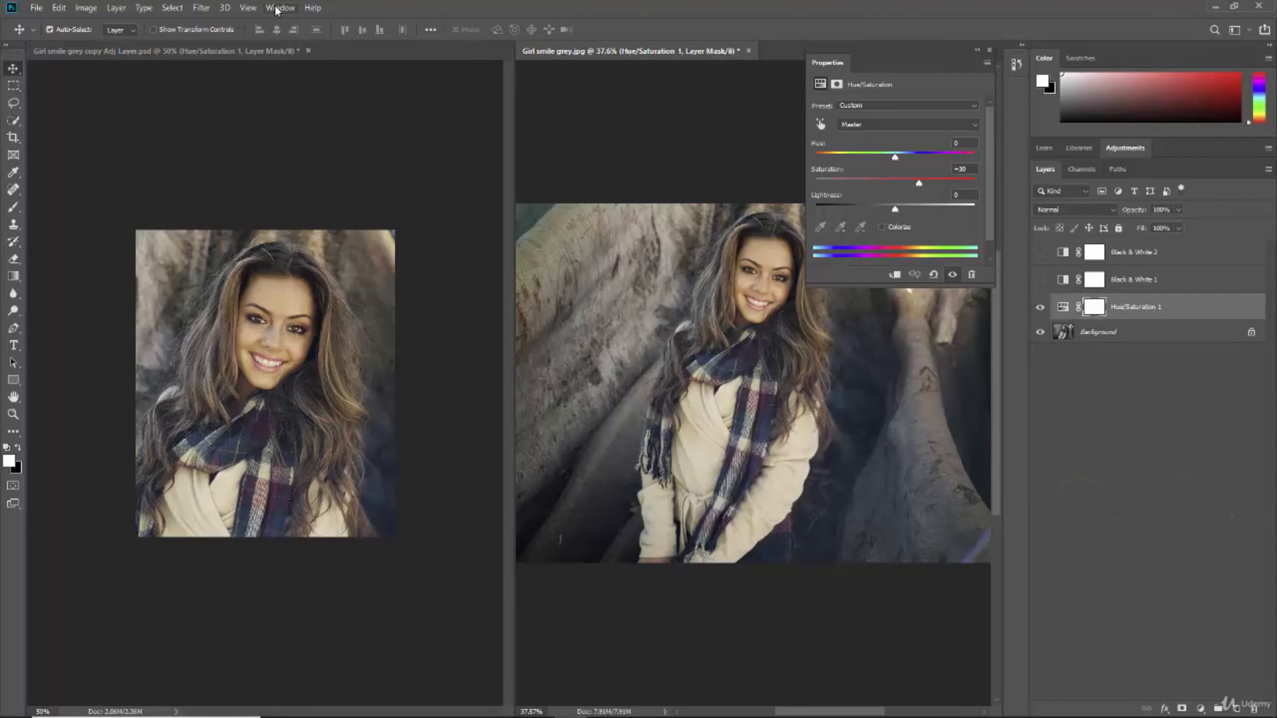
Open the Window > Arrange options to consolidate all documents into tabs
left_click(280, 7)
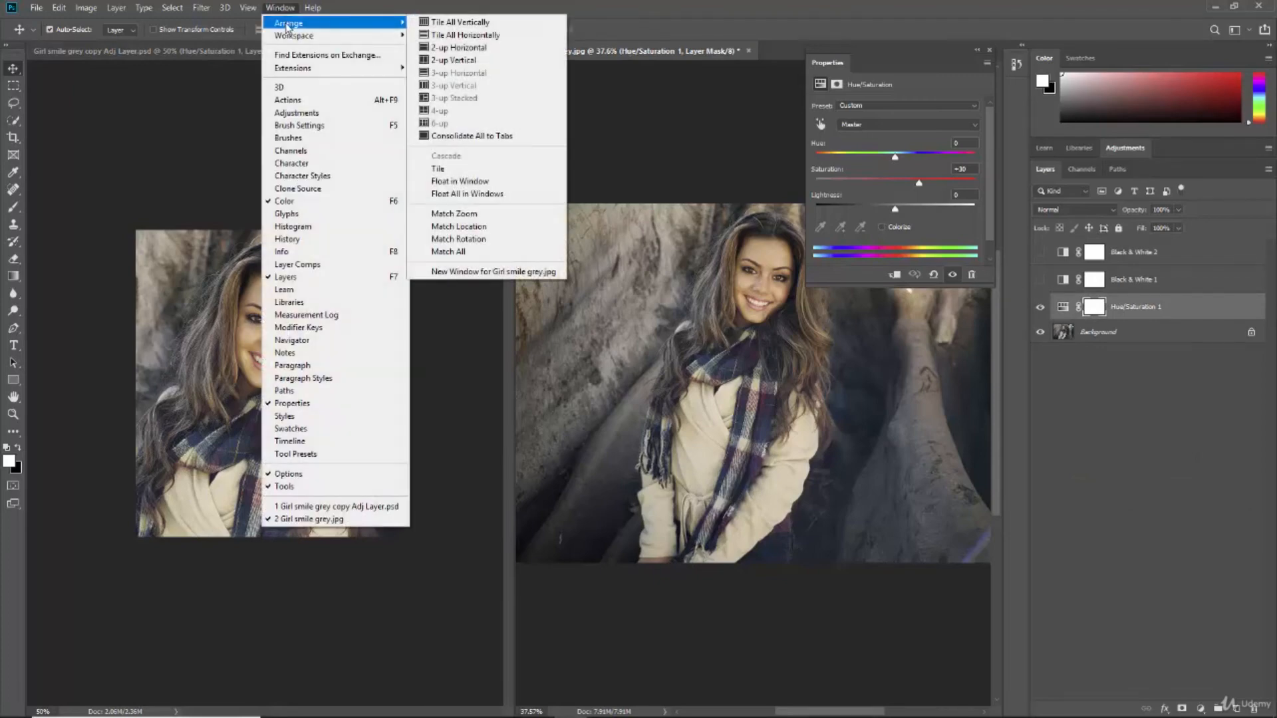
mouse_move(472, 136)
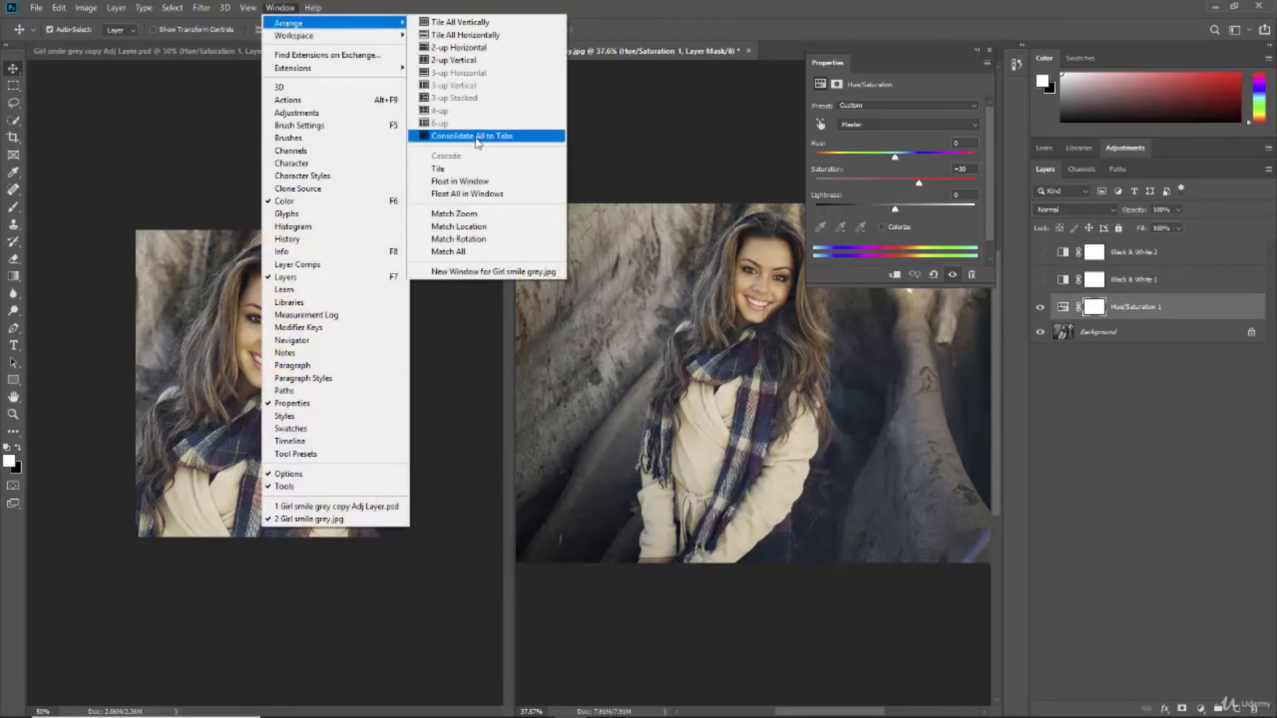
mouse_move(684, 339)
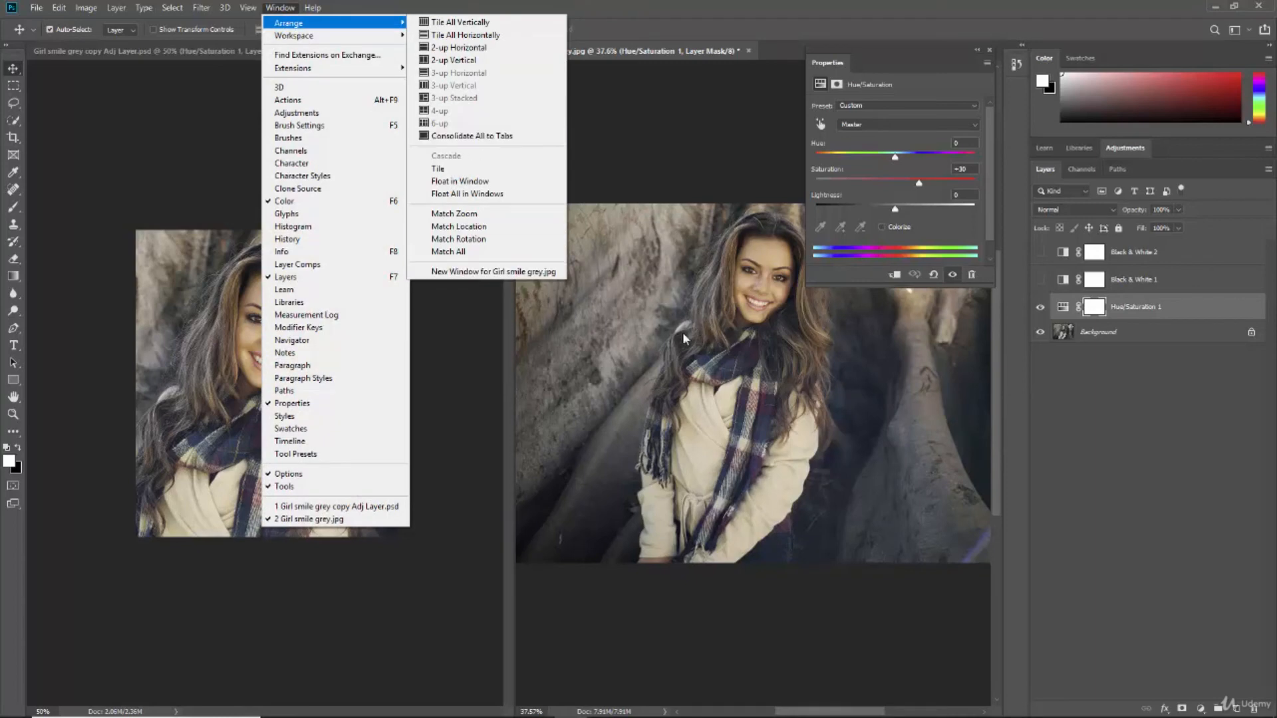
mouse_move(294, 35)
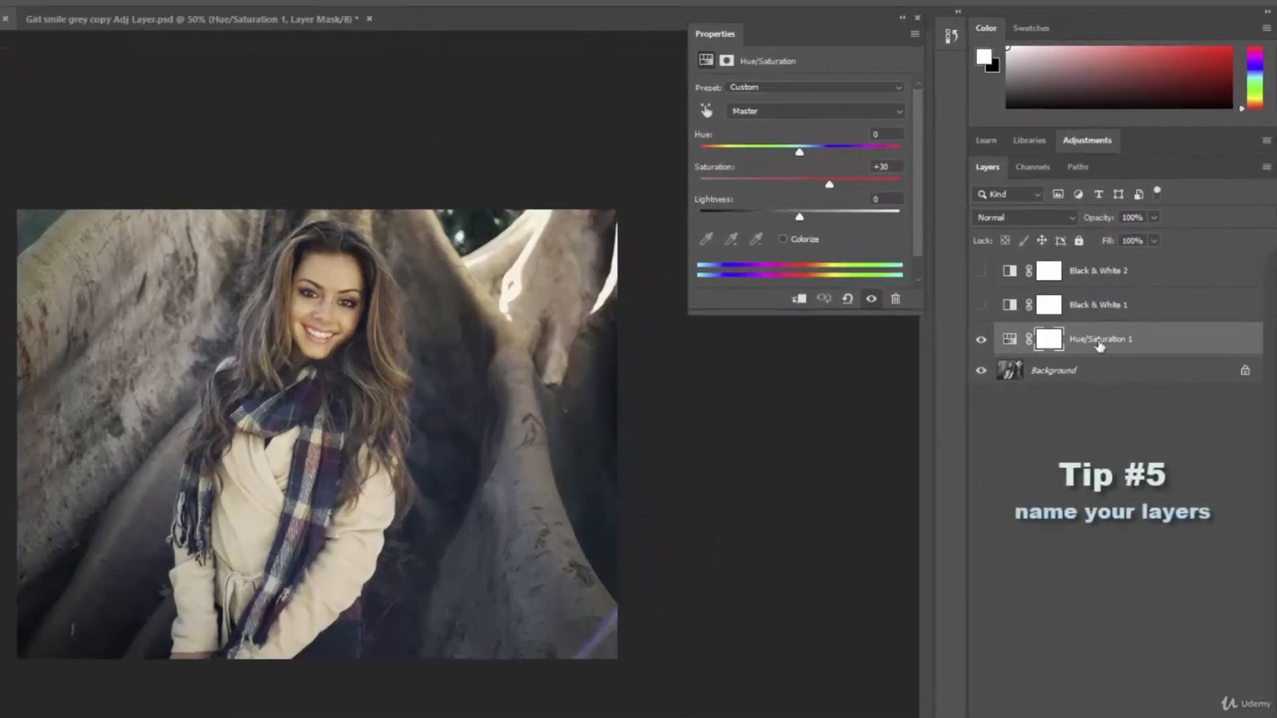
mouse_move(1100, 339)
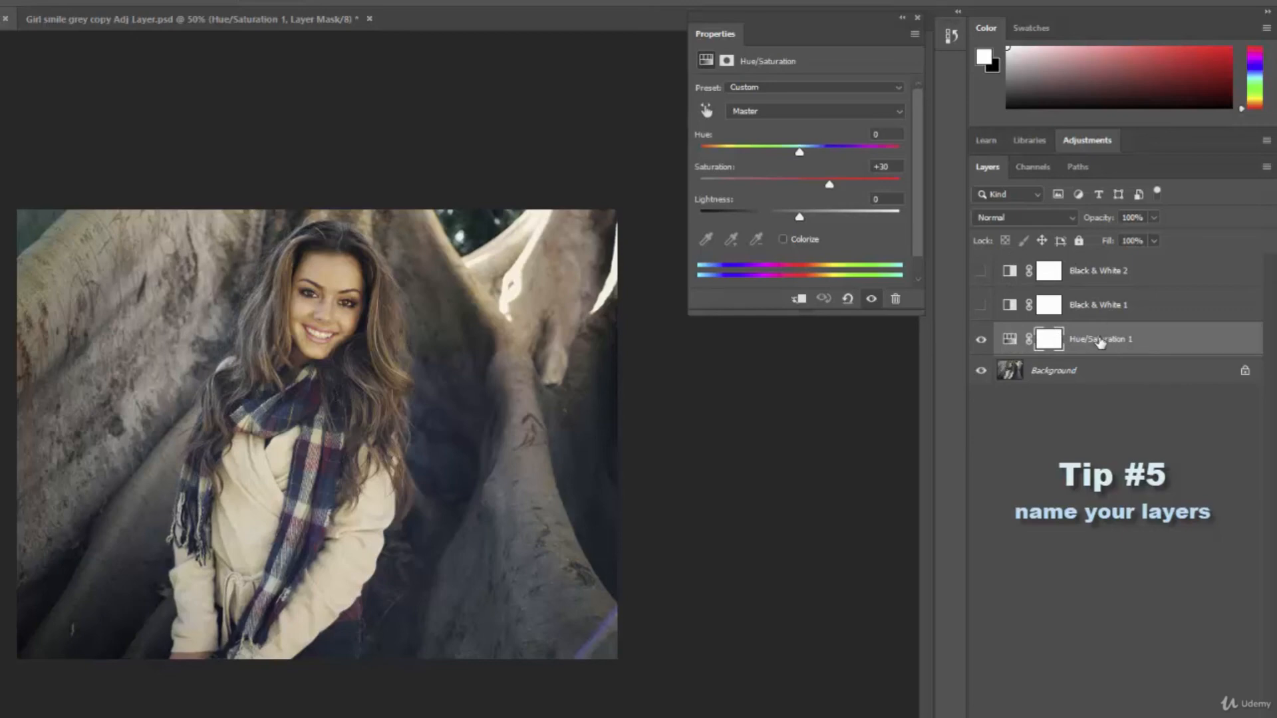
mouse_move(1103, 305)
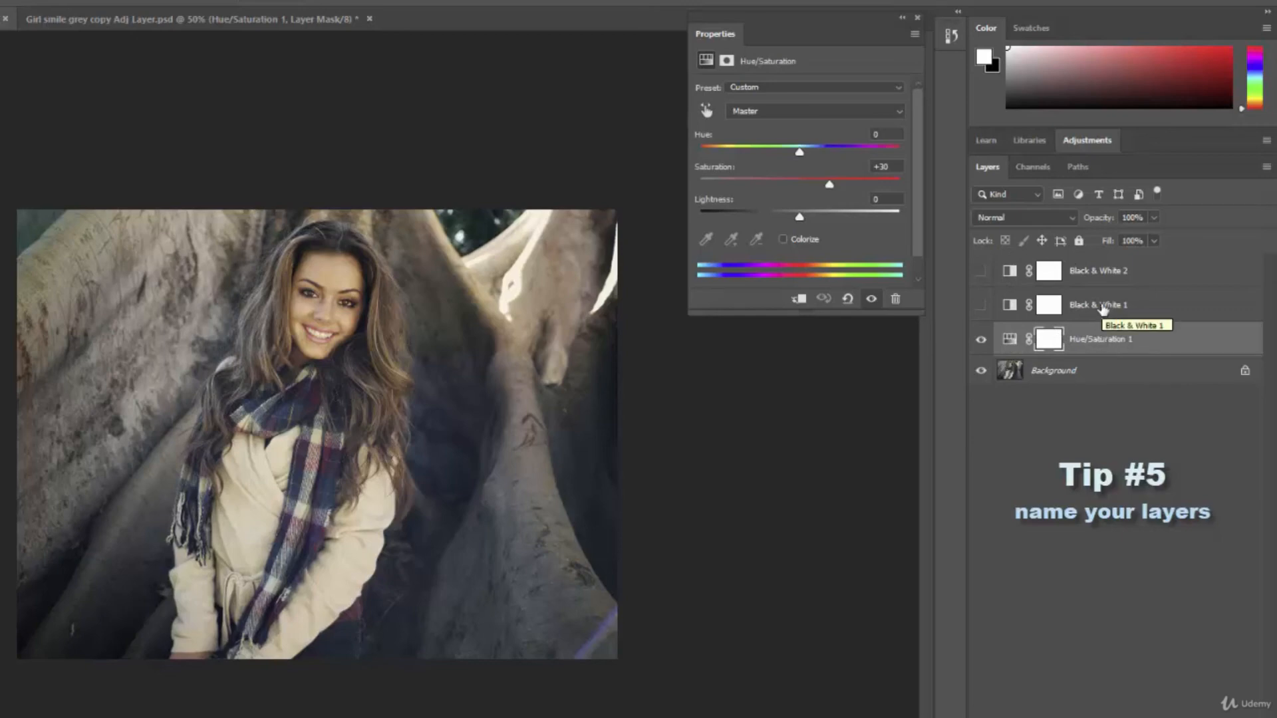
mouse_move(1099, 287)
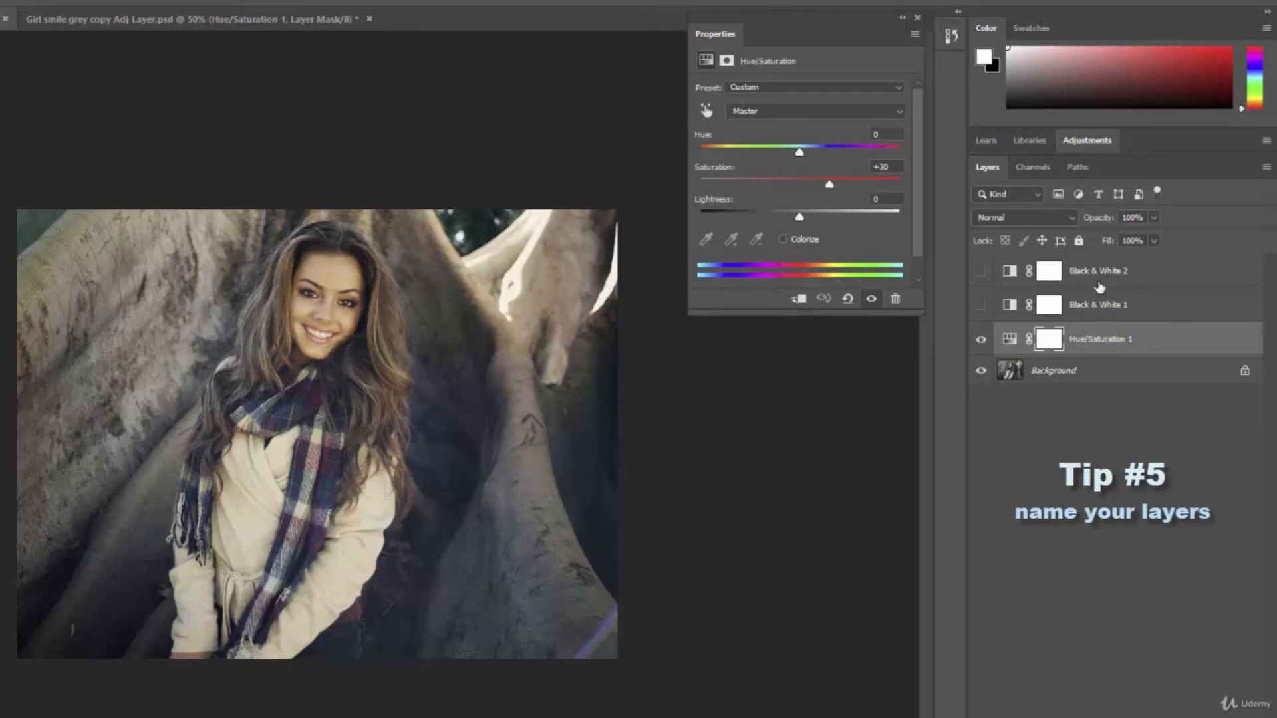
mouse_move(1095, 344)
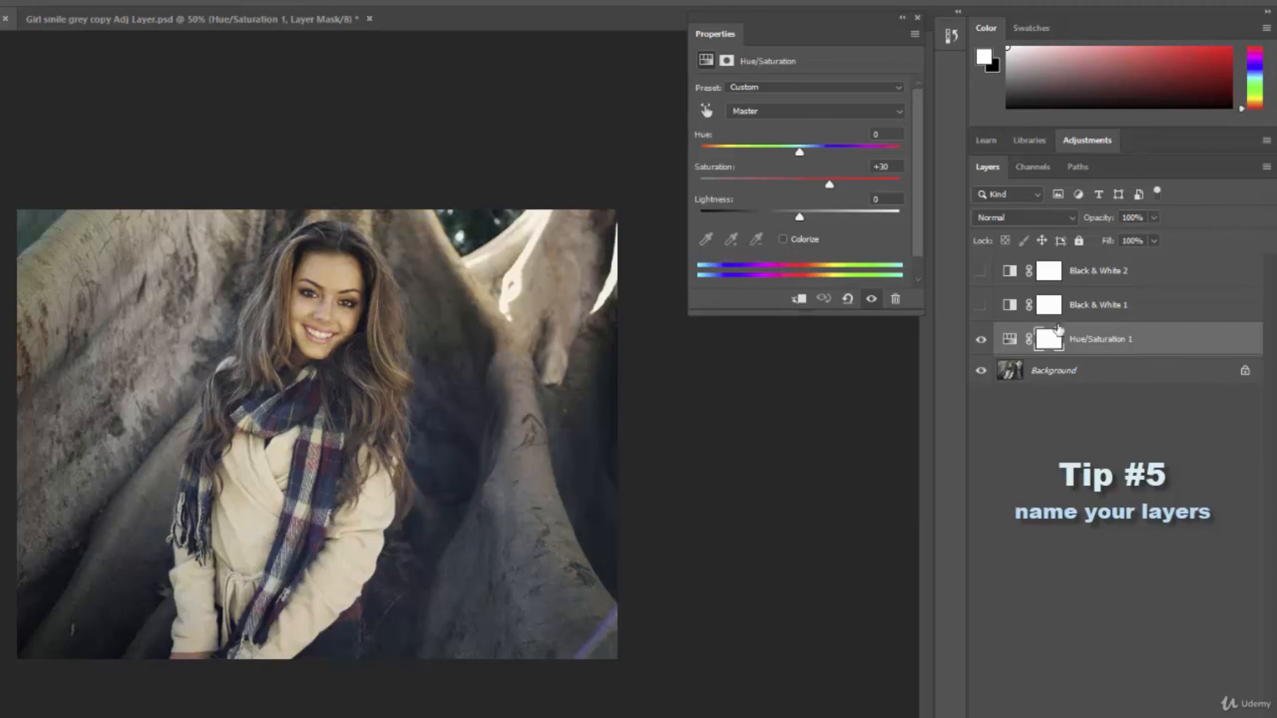
mouse_move(1046, 342)
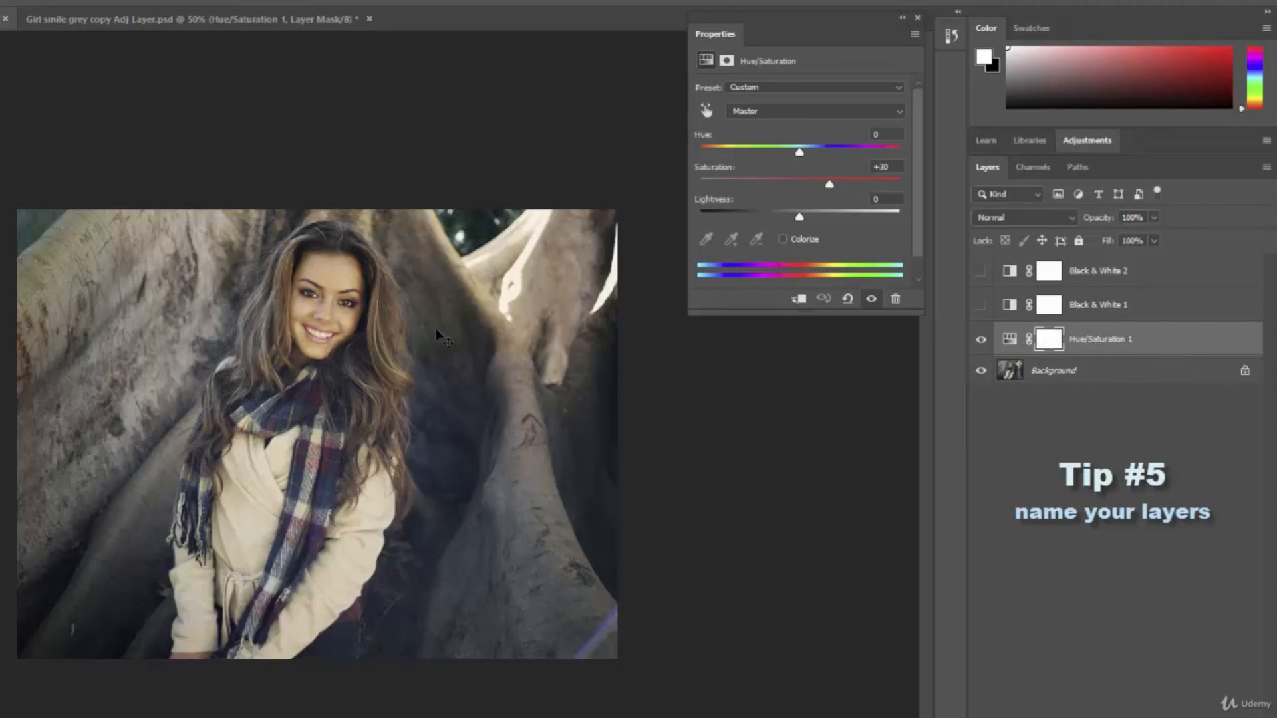
mouse_move(318, 260)
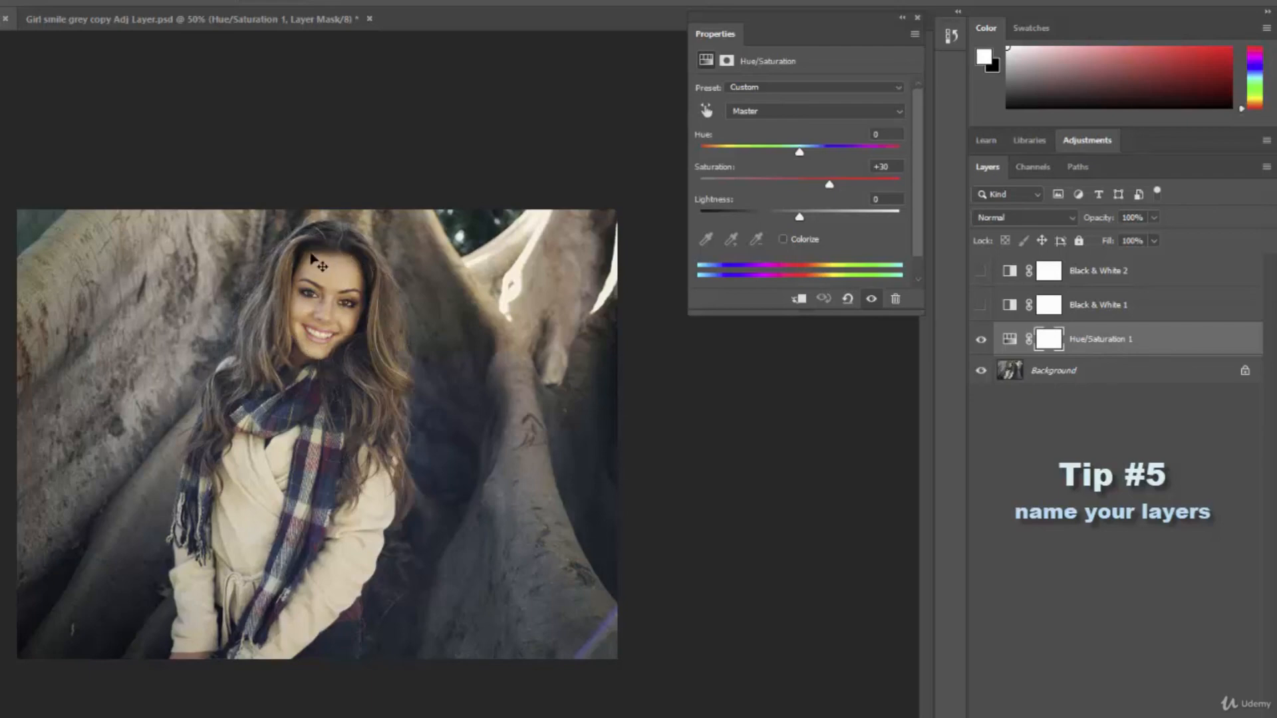
mouse_move(295, 283)
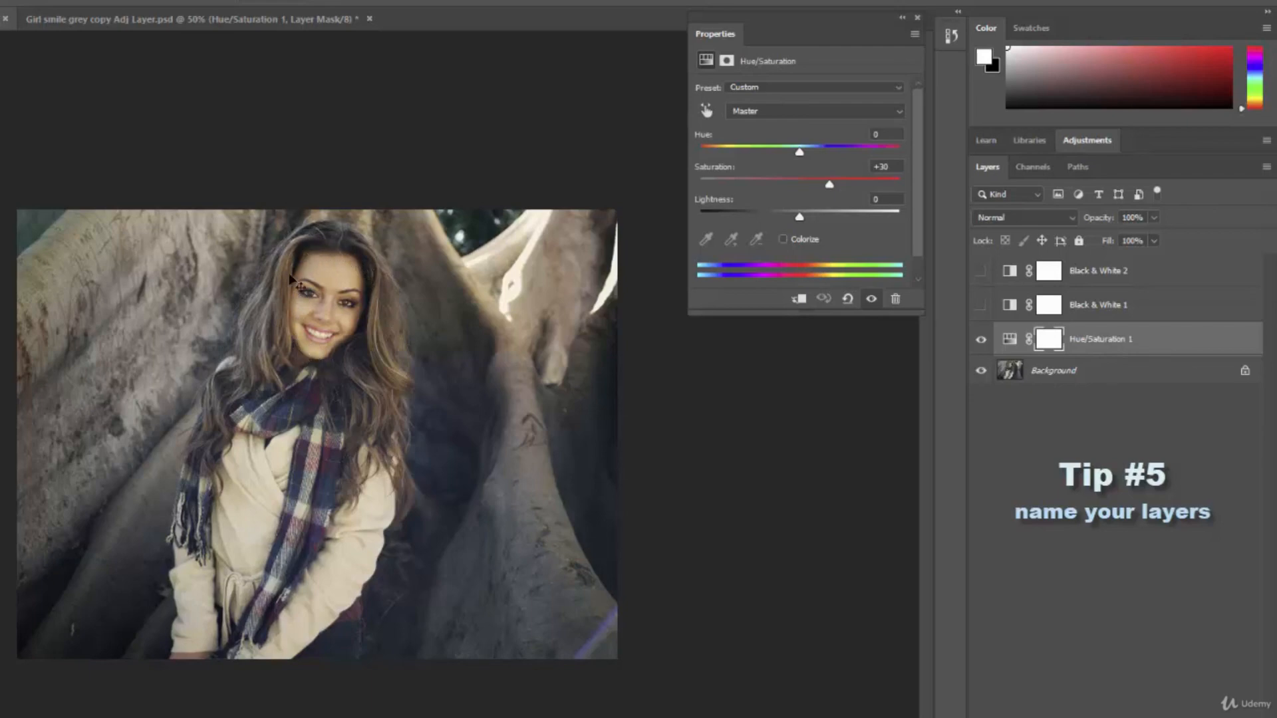
mouse_move(374, 316)
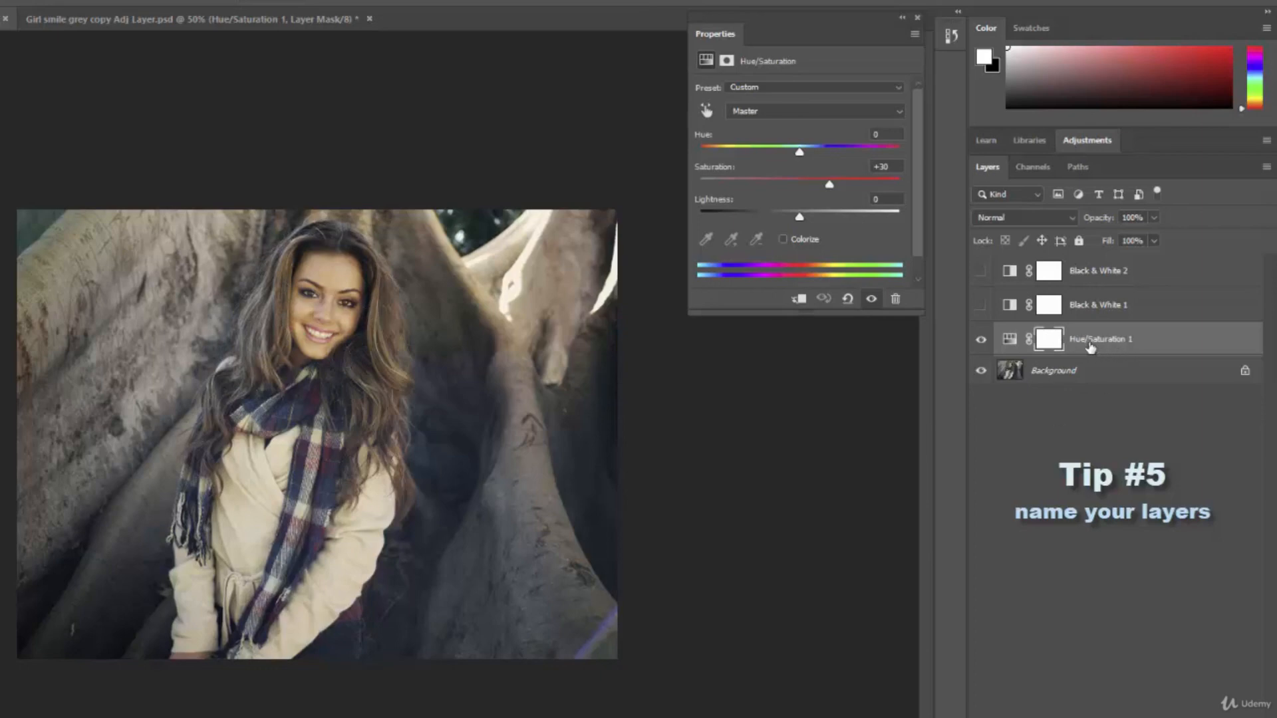
mouse_move(1101, 338)
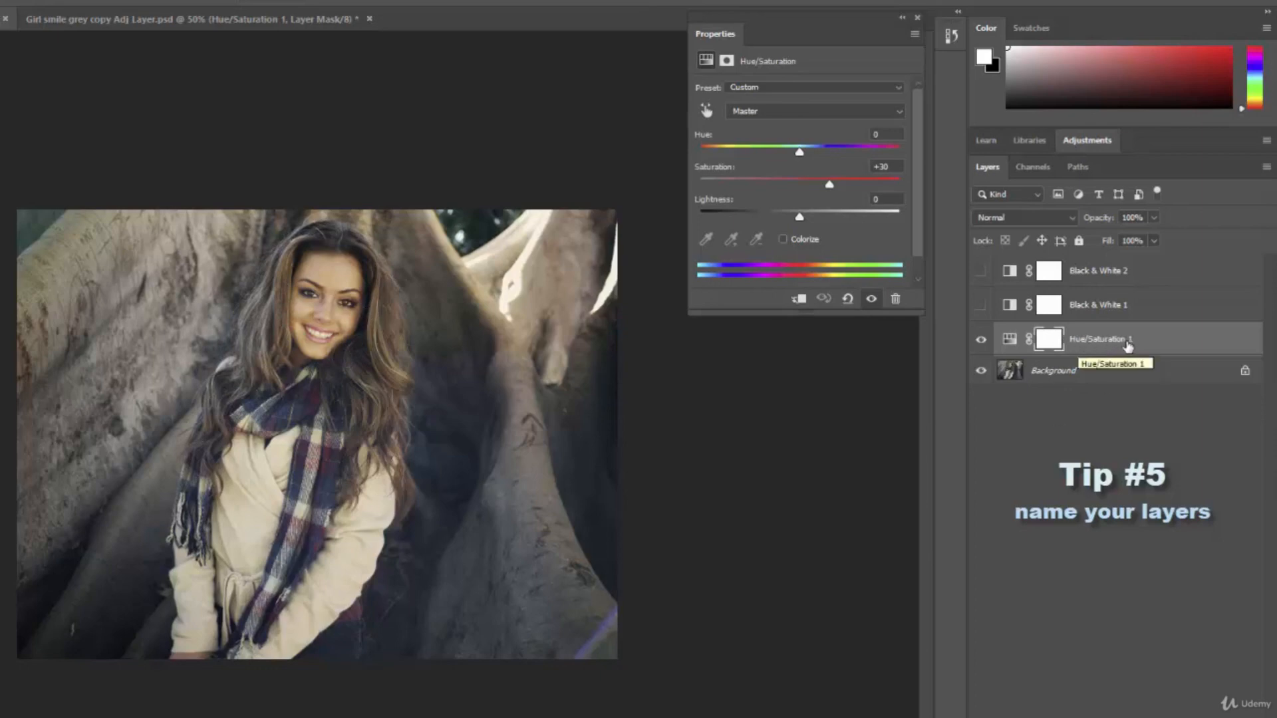
mouse_move(1112, 342)
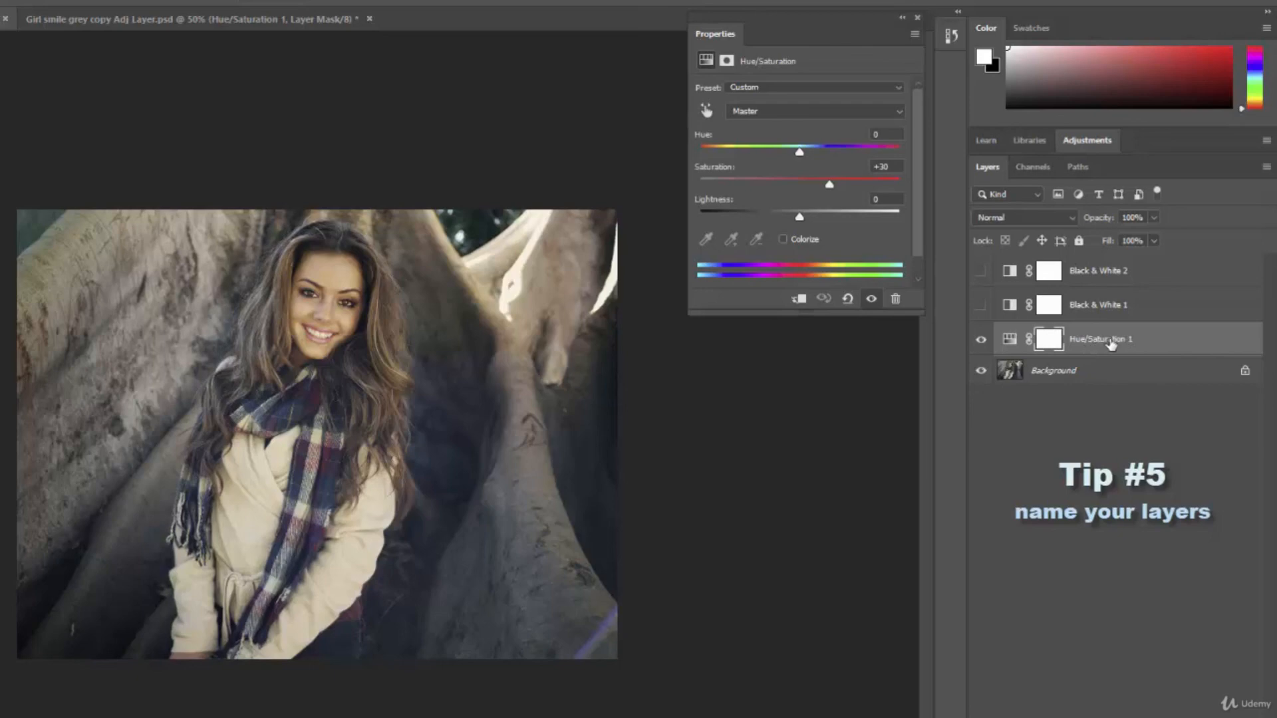
mouse_move(1100, 342)
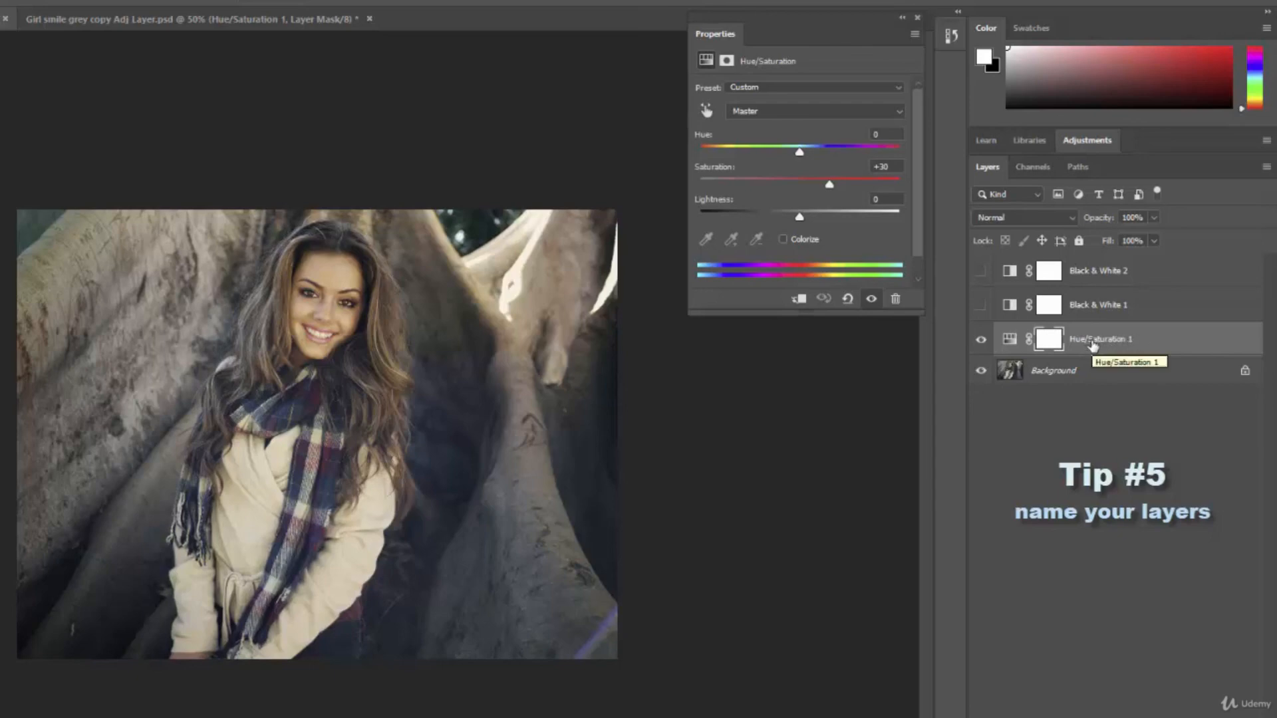
mouse_move(238, 236)
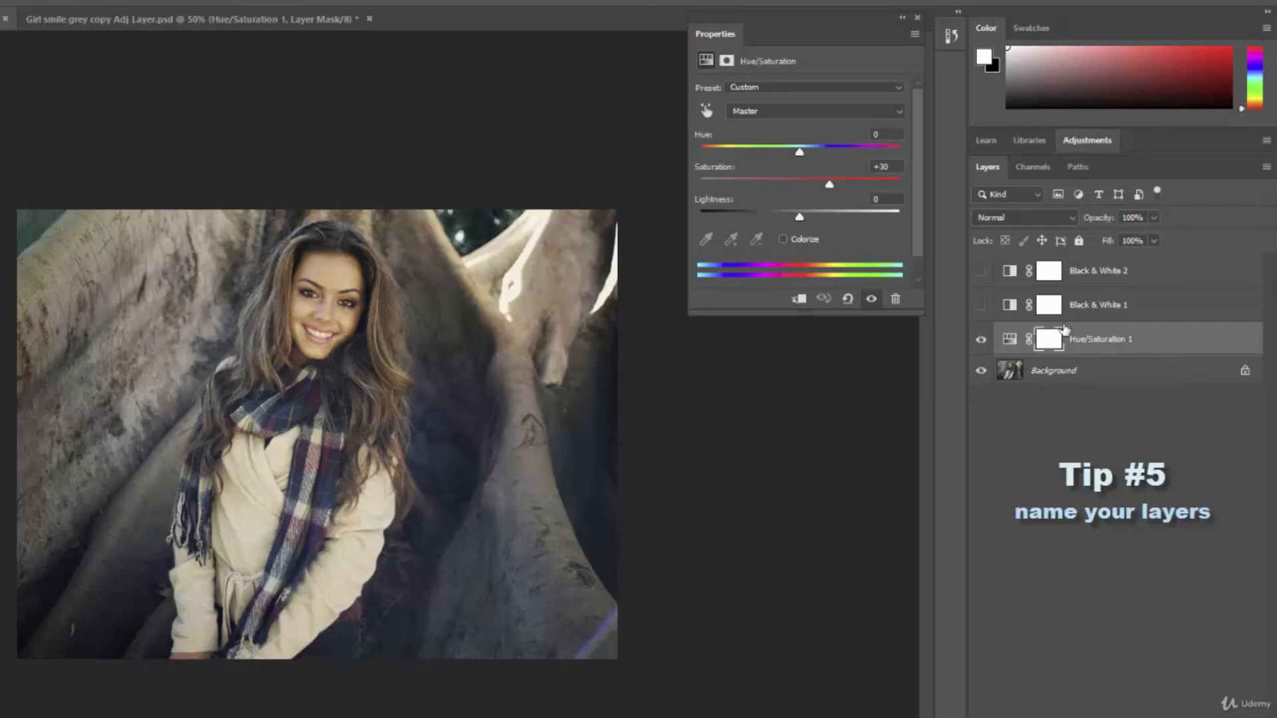
mouse_move(1089, 313)
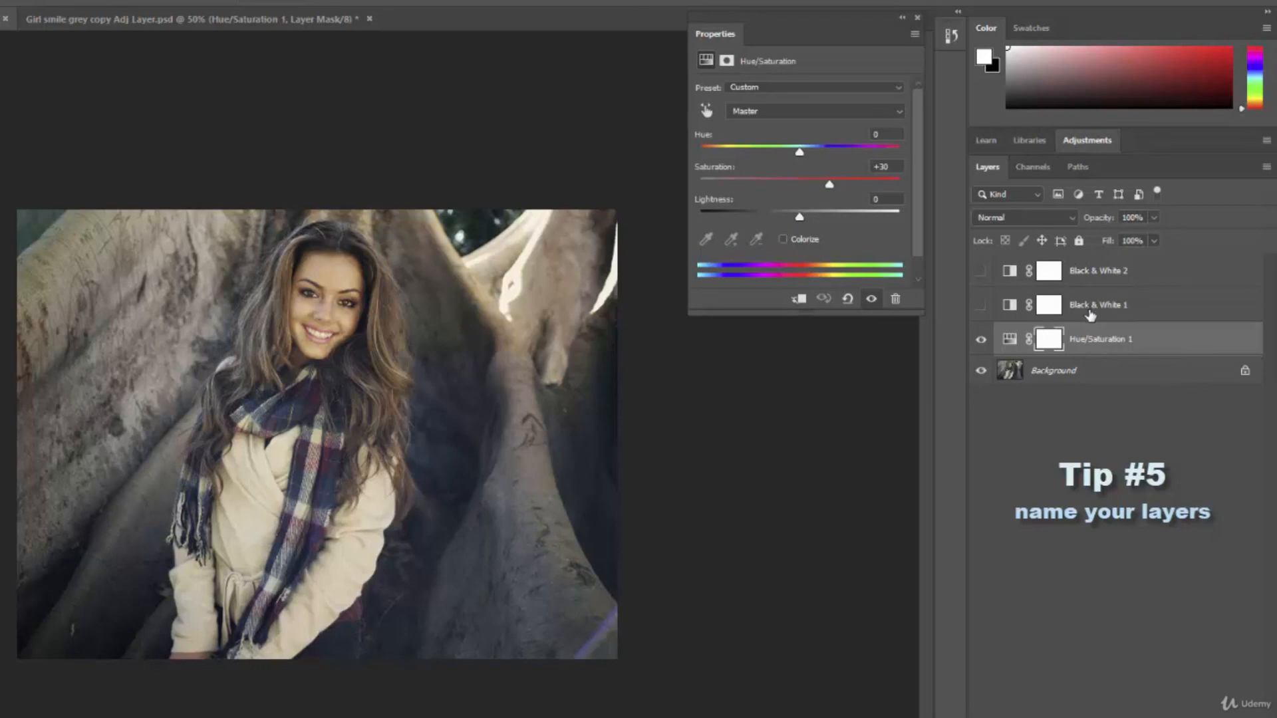
mouse_move(1120, 333)
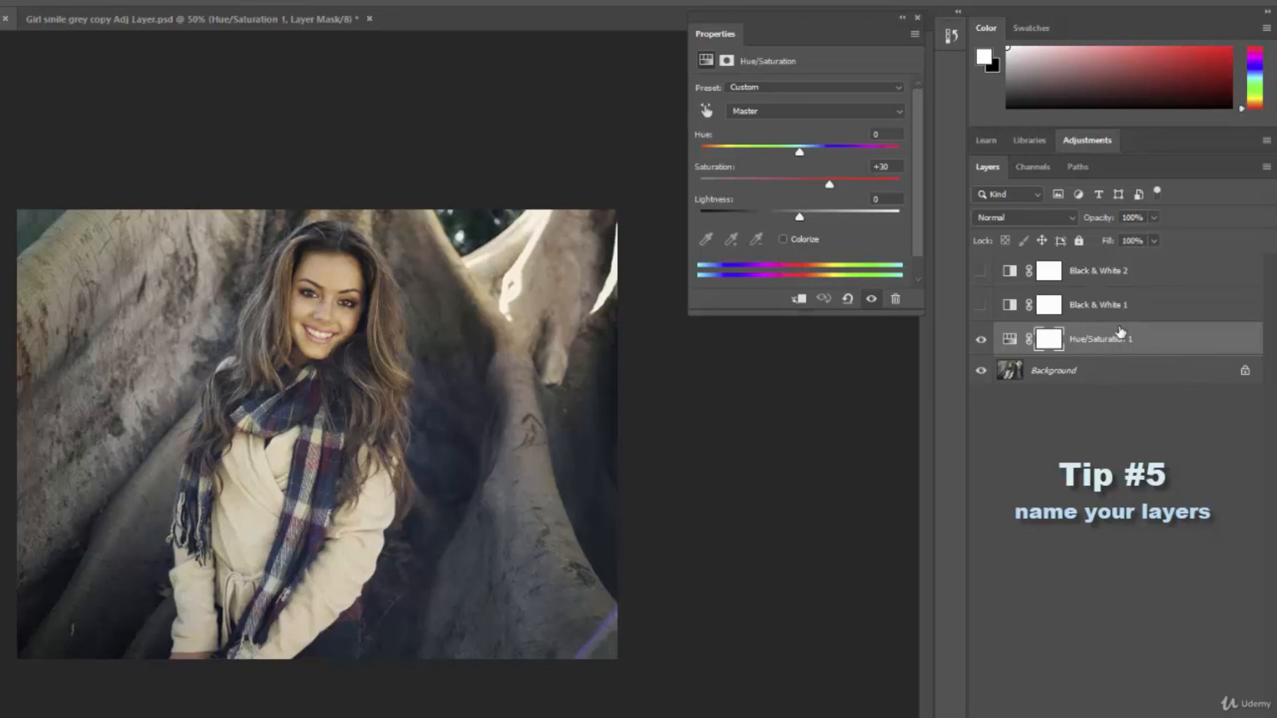
mouse_move(1110, 324)
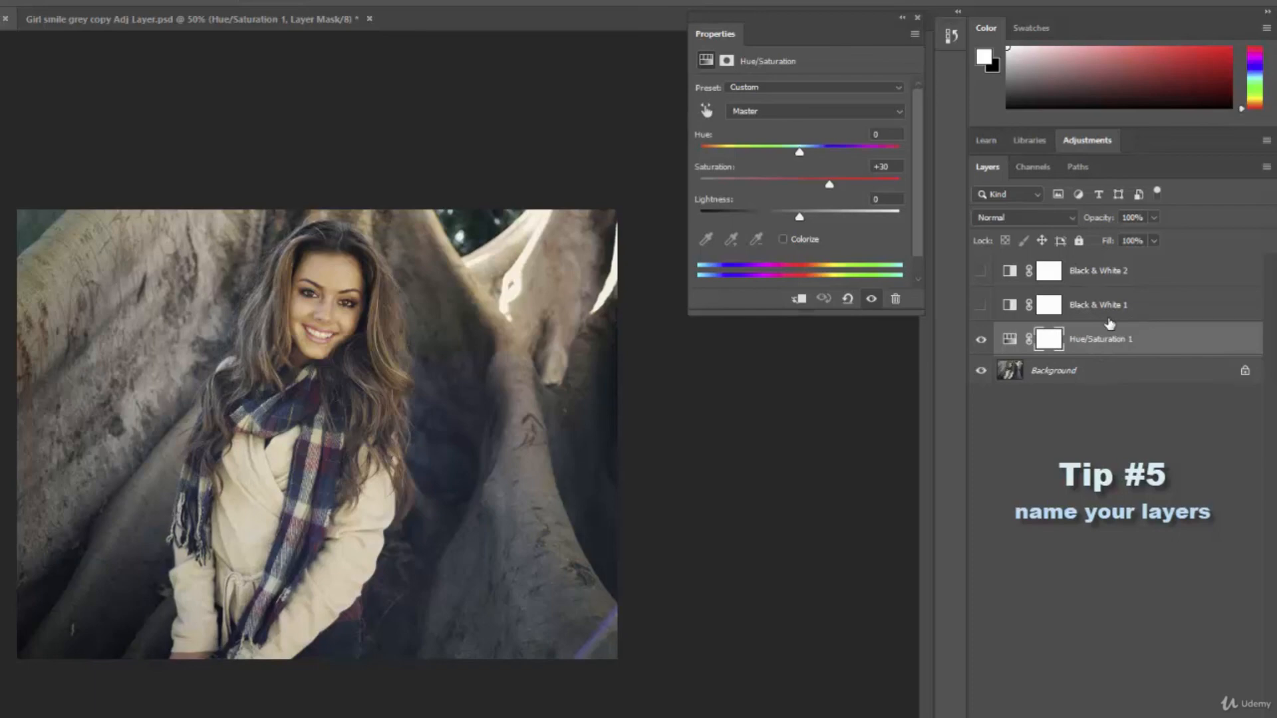